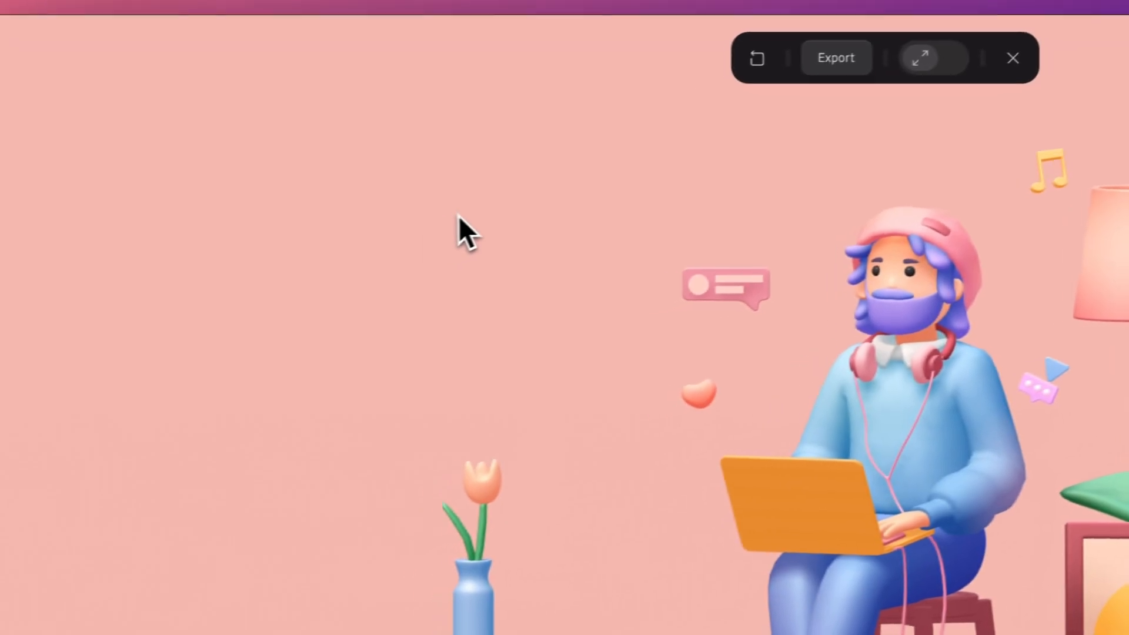
# - Add a Look At event to the boy's Head from the Events list
pyautogui.click(920, 57)
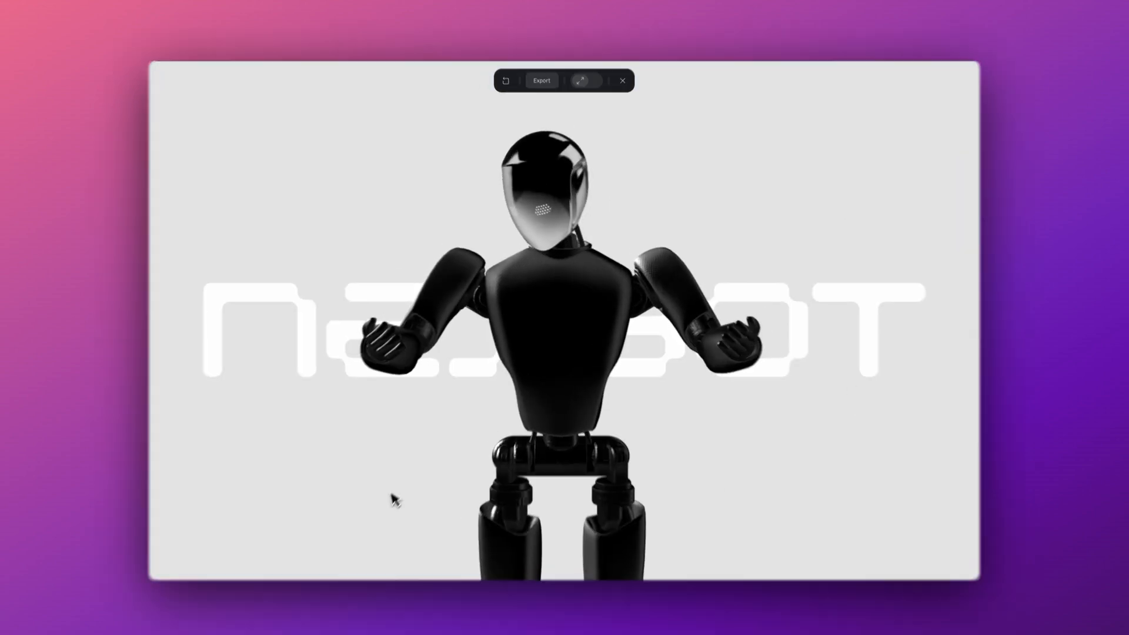
pyautogui.click(585, 80)
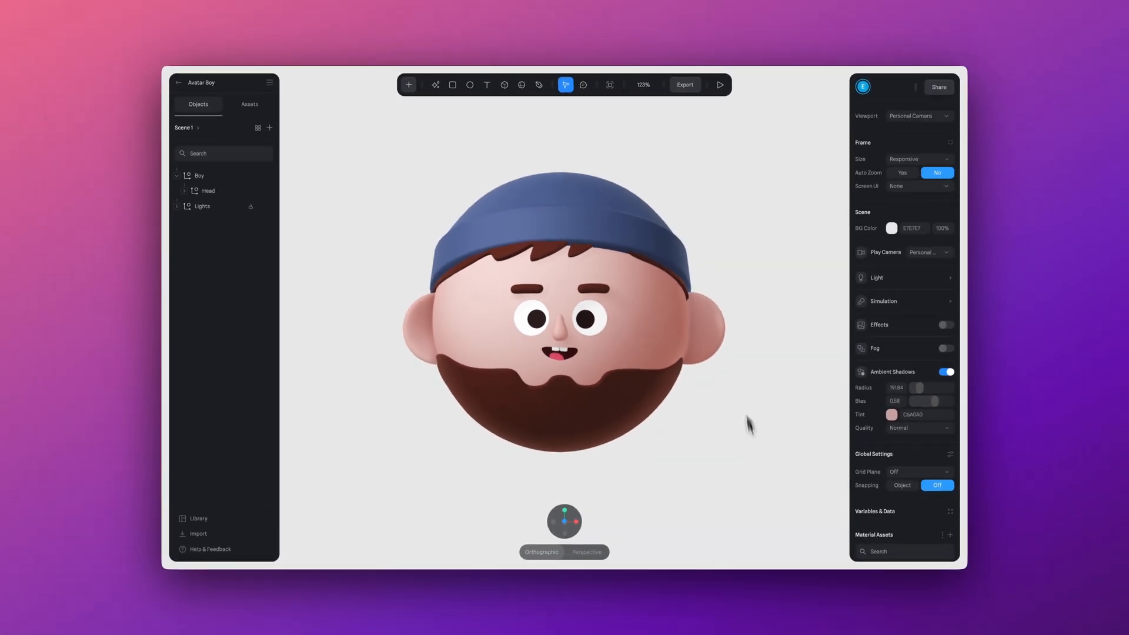
pyautogui.moveTo(737, 508)
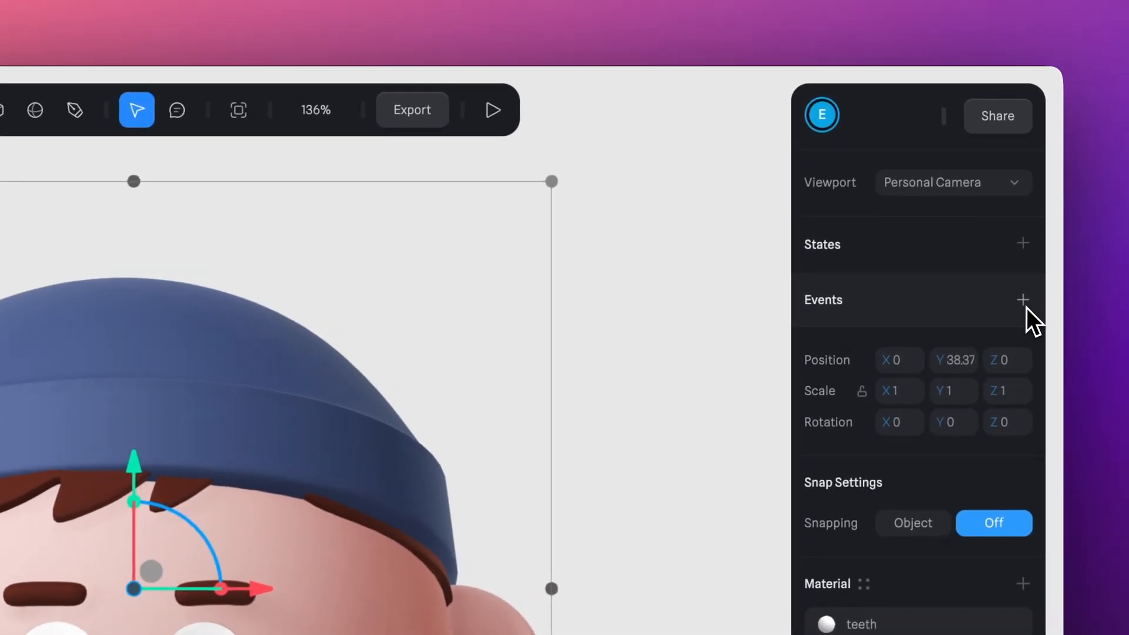
pyautogui.click(1022, 299)
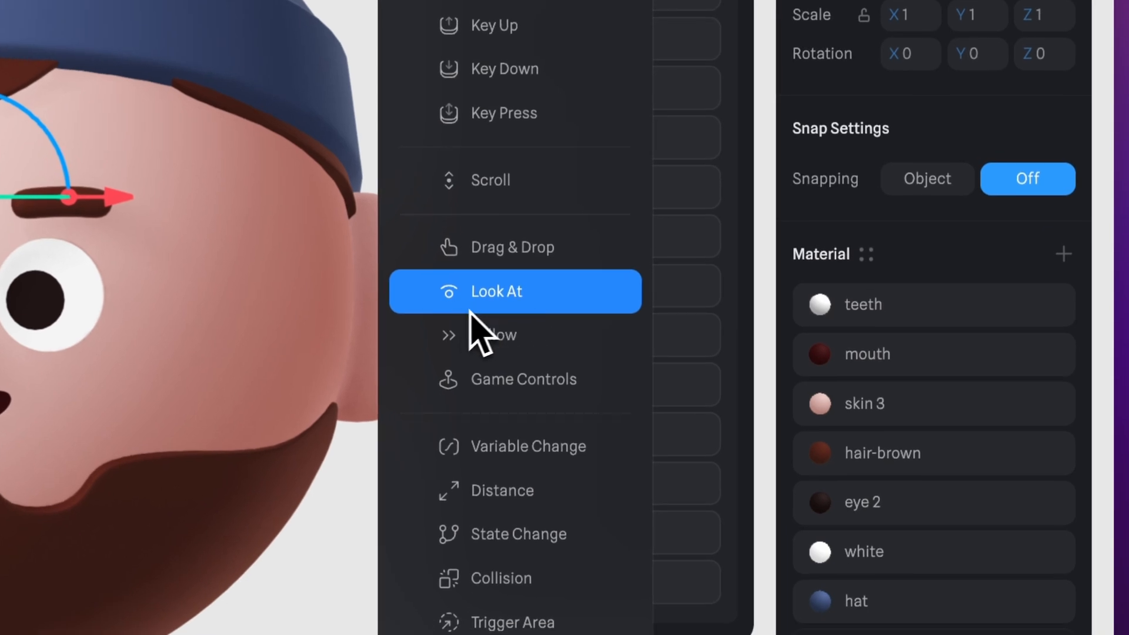
pyautogui.click(495, 292)
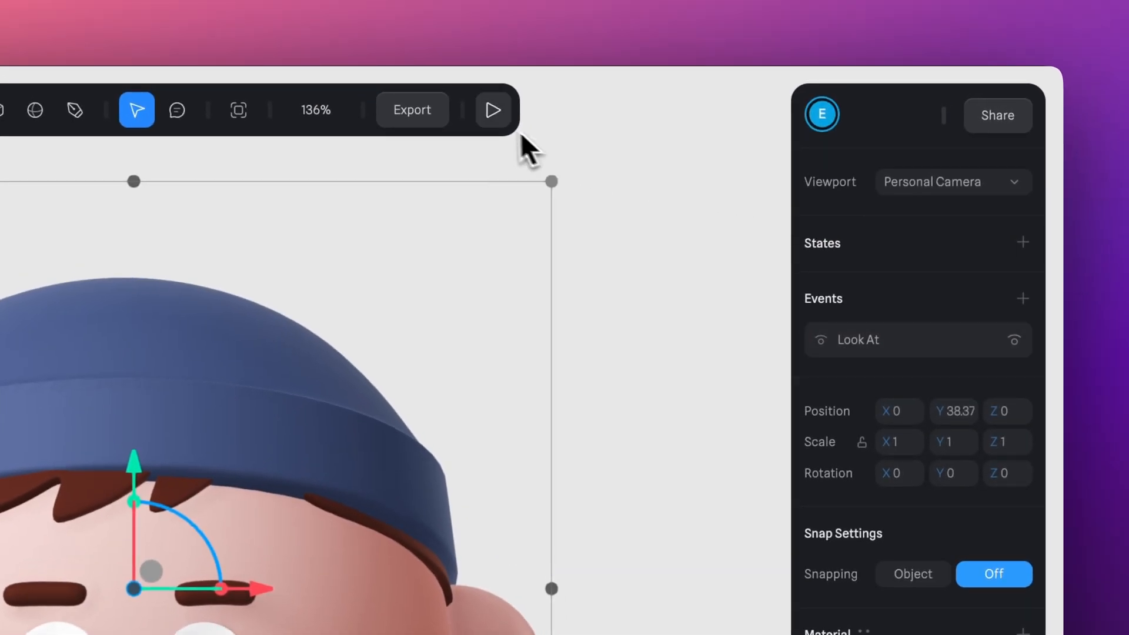
pyautogui.click(493, 109)
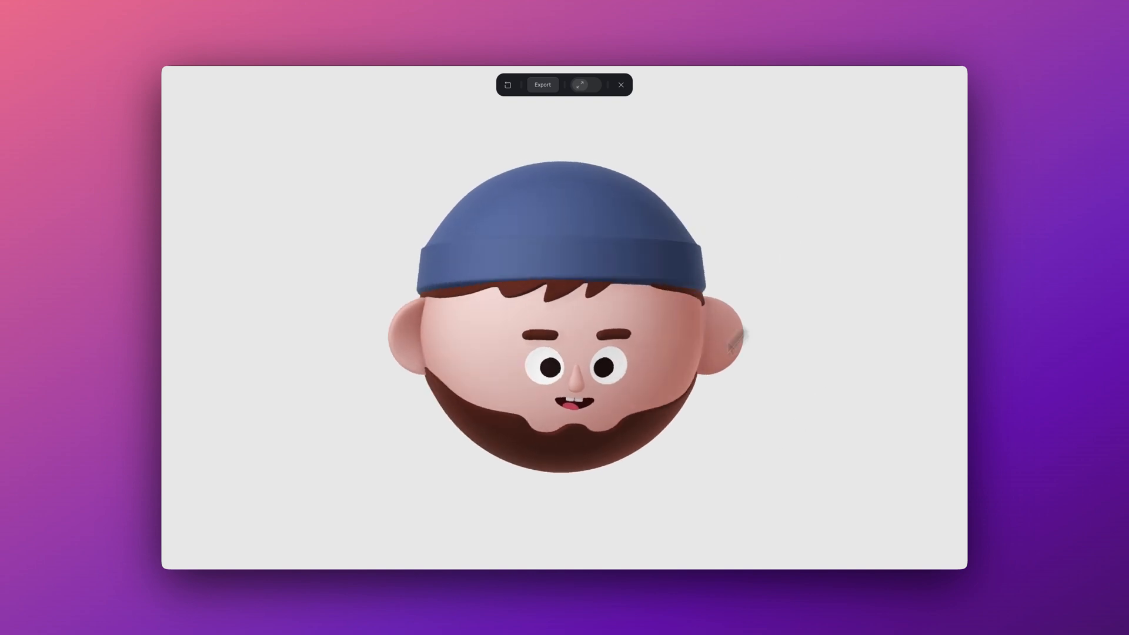
pyautogui.click(582, 84)
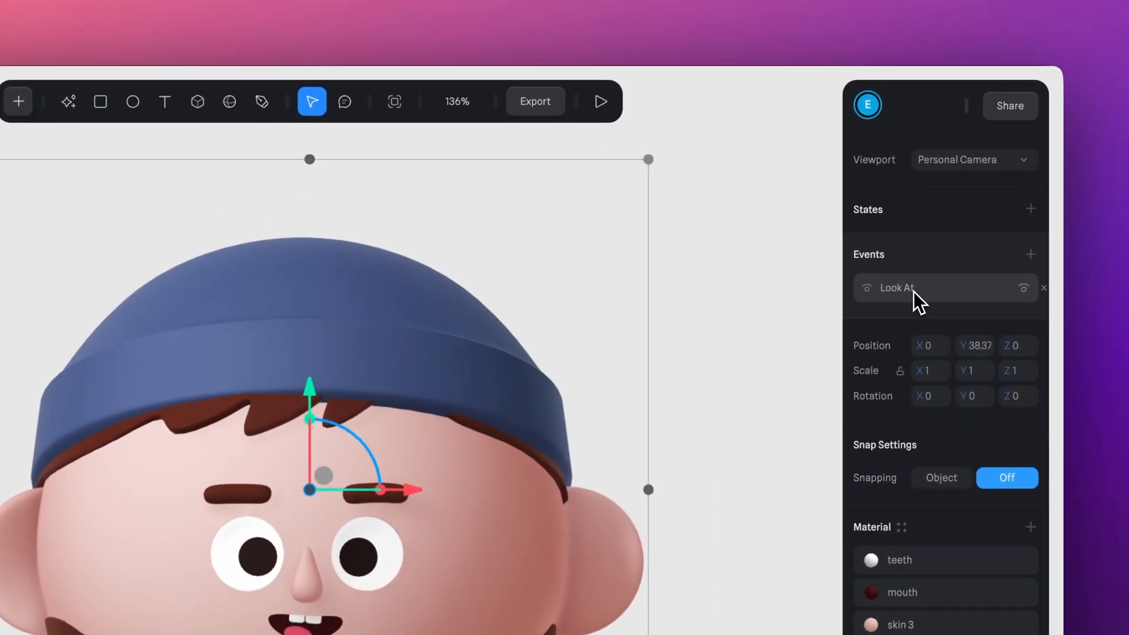
# - Review the Look At event's Target, keeping Cursor, and view the Plane options
pyautogui.click(897, 289)
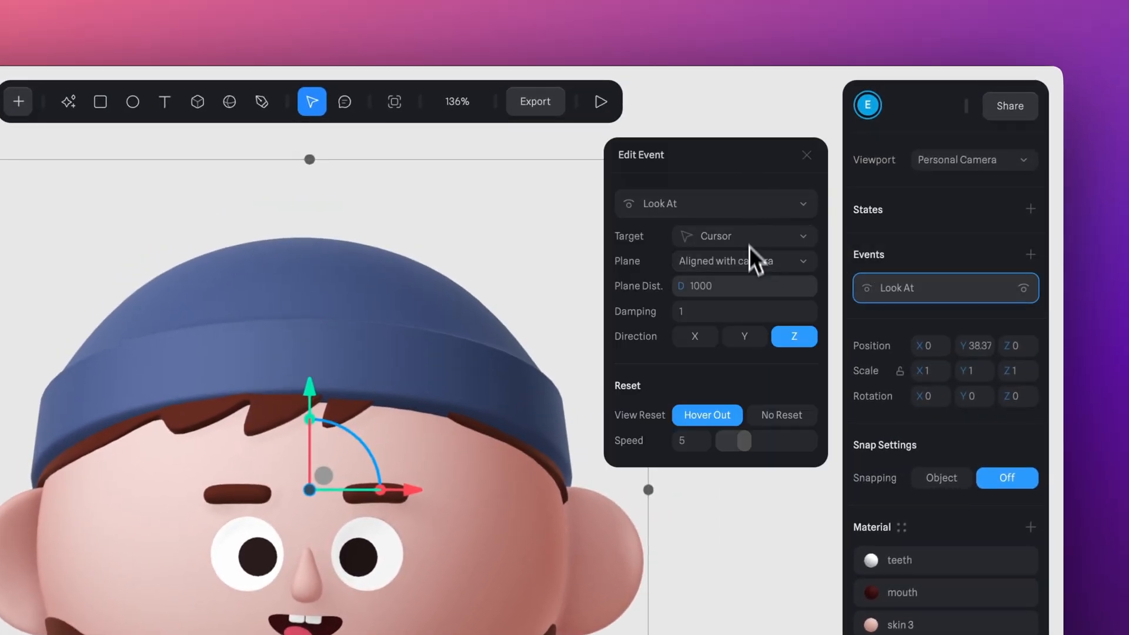
pyautogui.moveTo(655, 411)
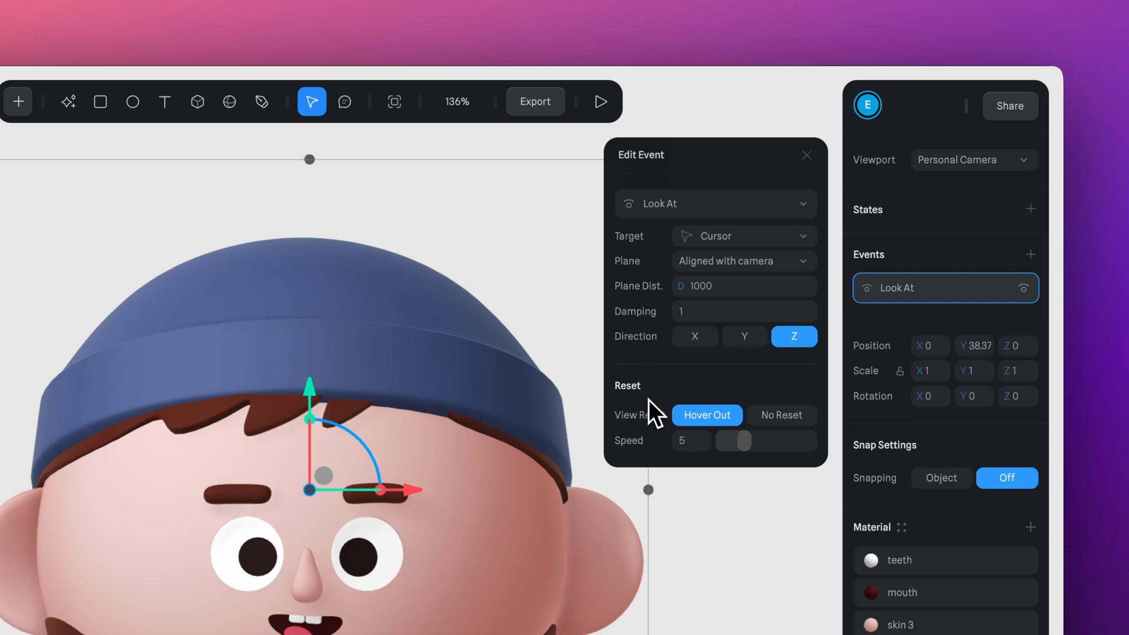
pyautogui.moveTo(634, 241)
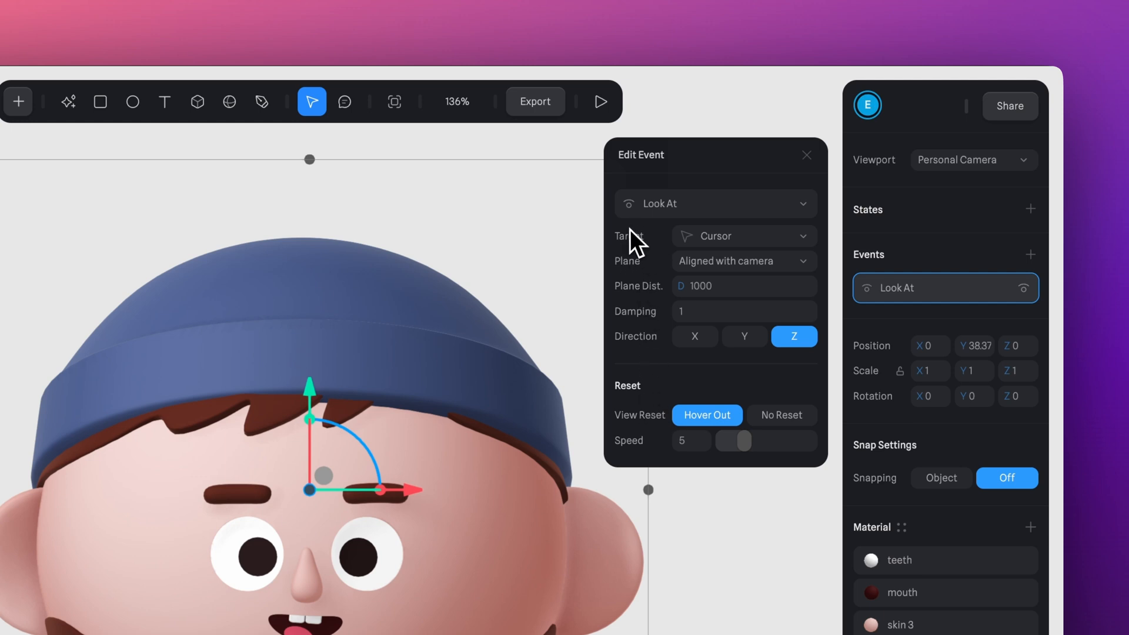
pyautogui.moveTo(760, 258)
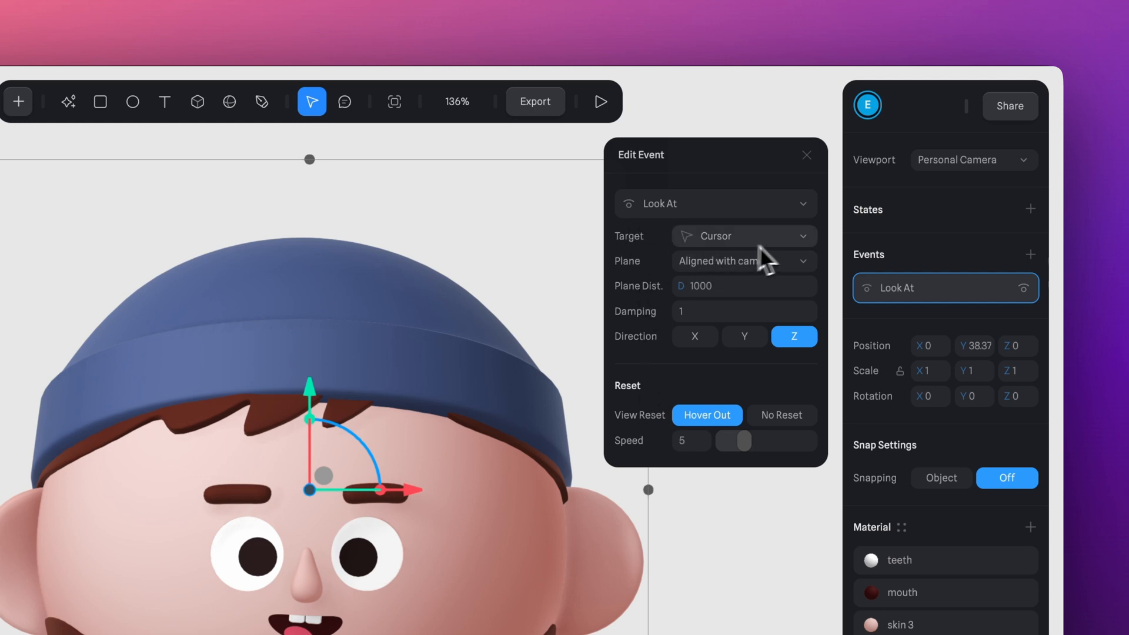
pyautogui.click(743, 235)
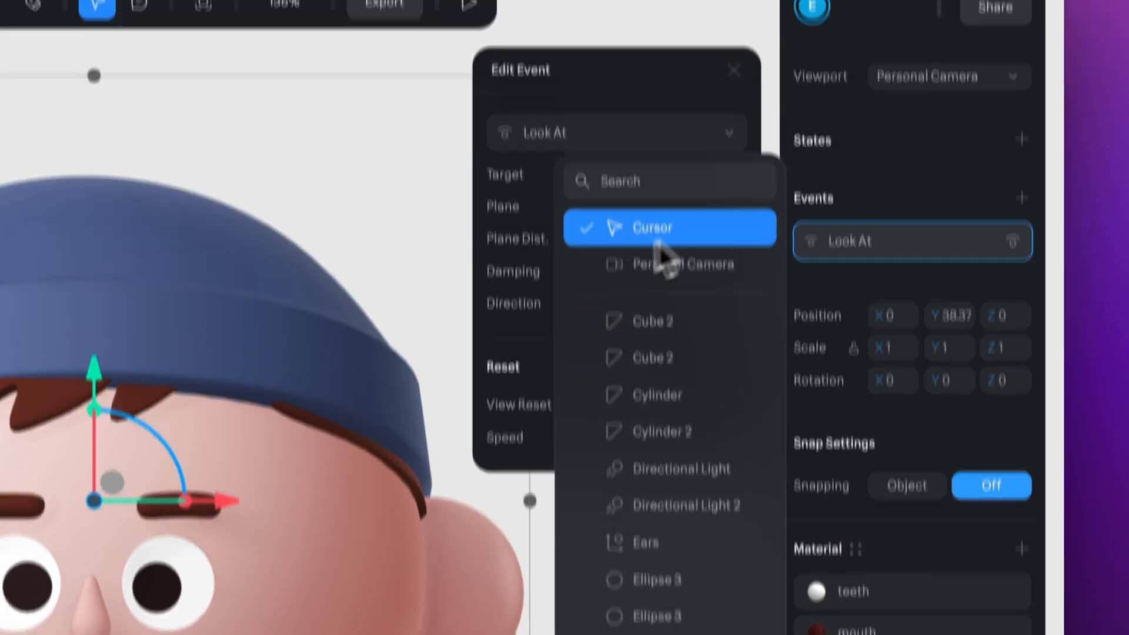
pyautogui.click(651, 227)
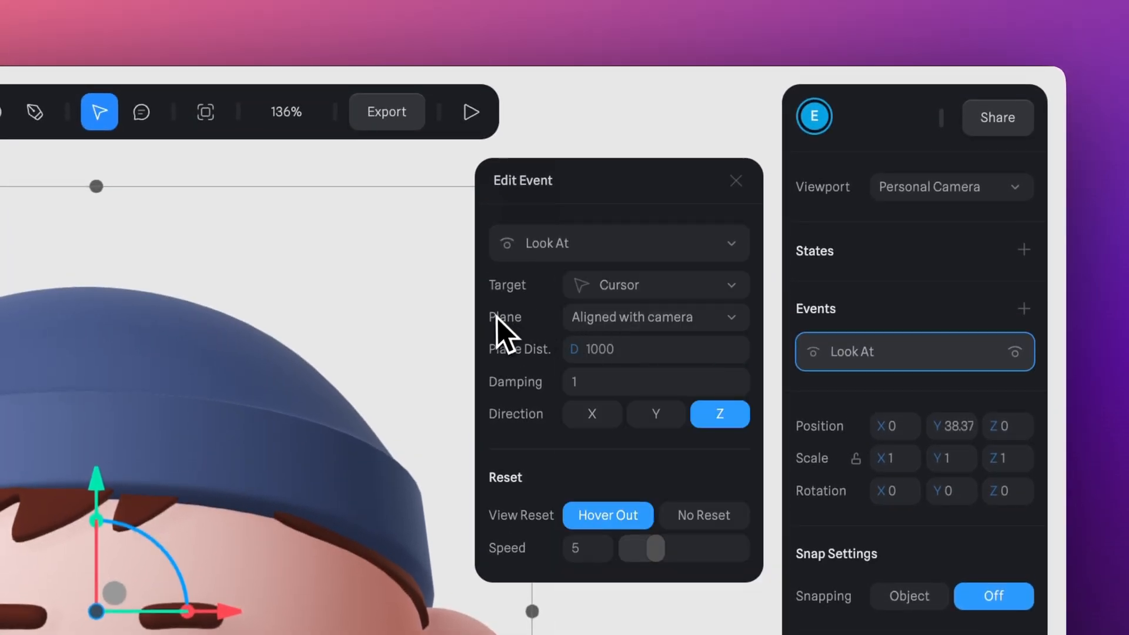
pyautogui.click(656, 316)
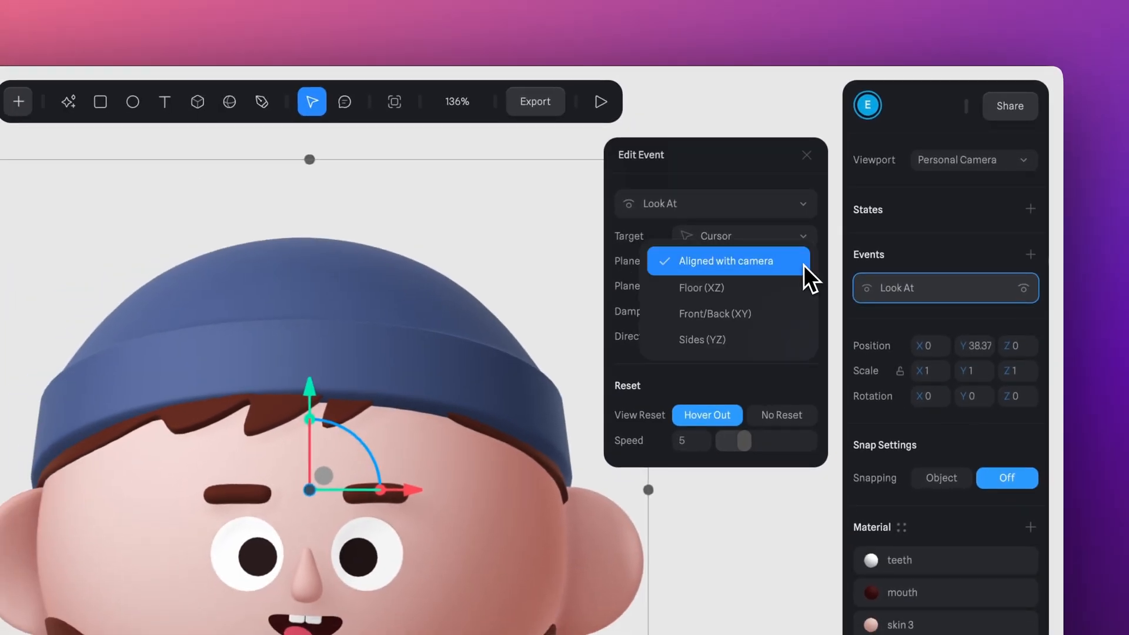
pyautogui.moveTo(774, 274)
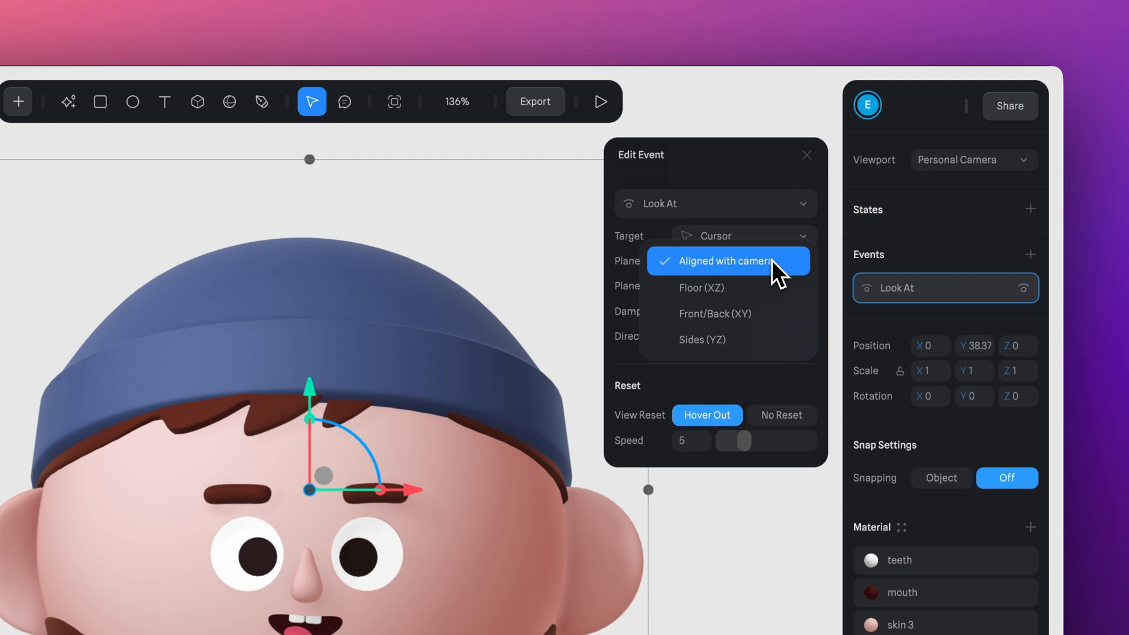
pyautogui.moveTo(740, 292)
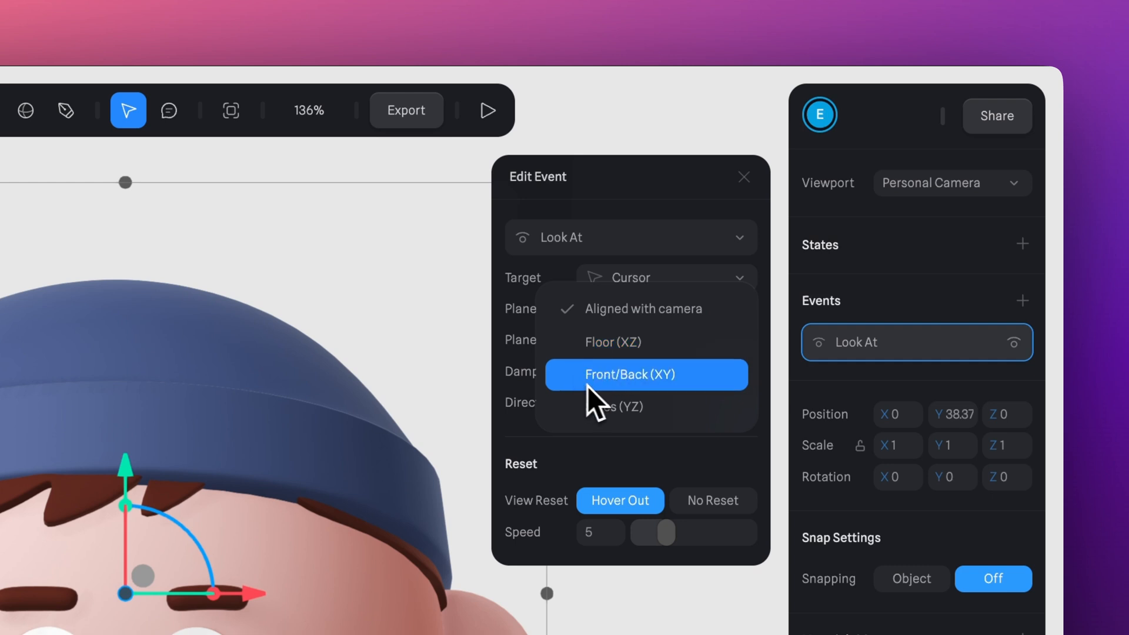
pyautogui.moveTo(703, 411)
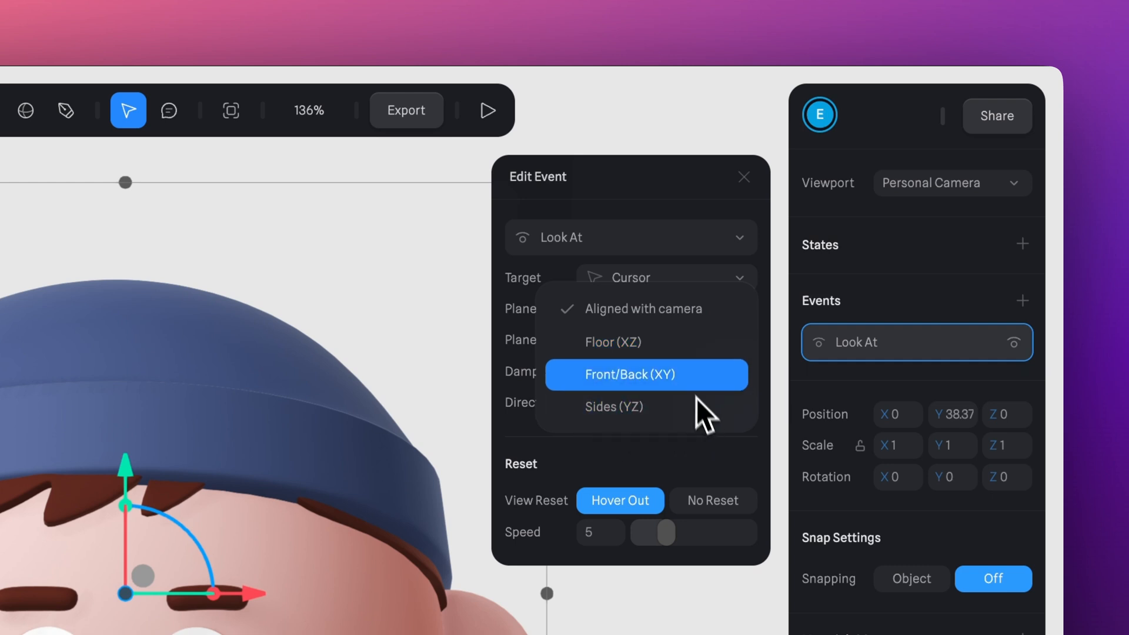
# - Keep the plane camera-aligned, set plane distance 300 and damping 50
pyautogui.click(644, 308)
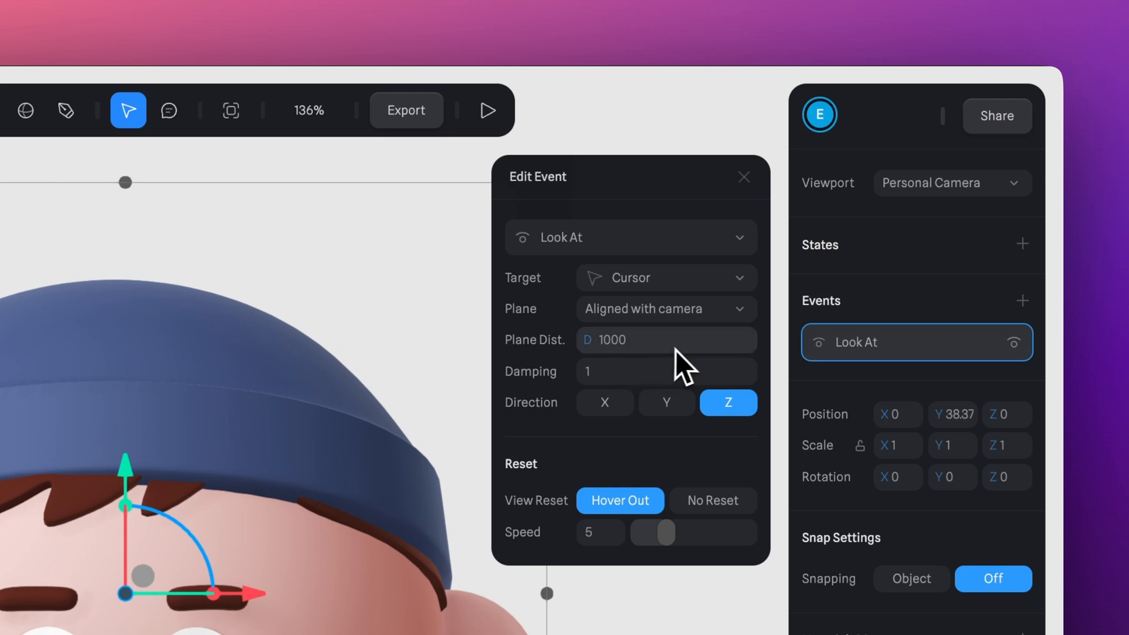
pyautogui.moveTo(637, 370)
pyautogui.write('5000')
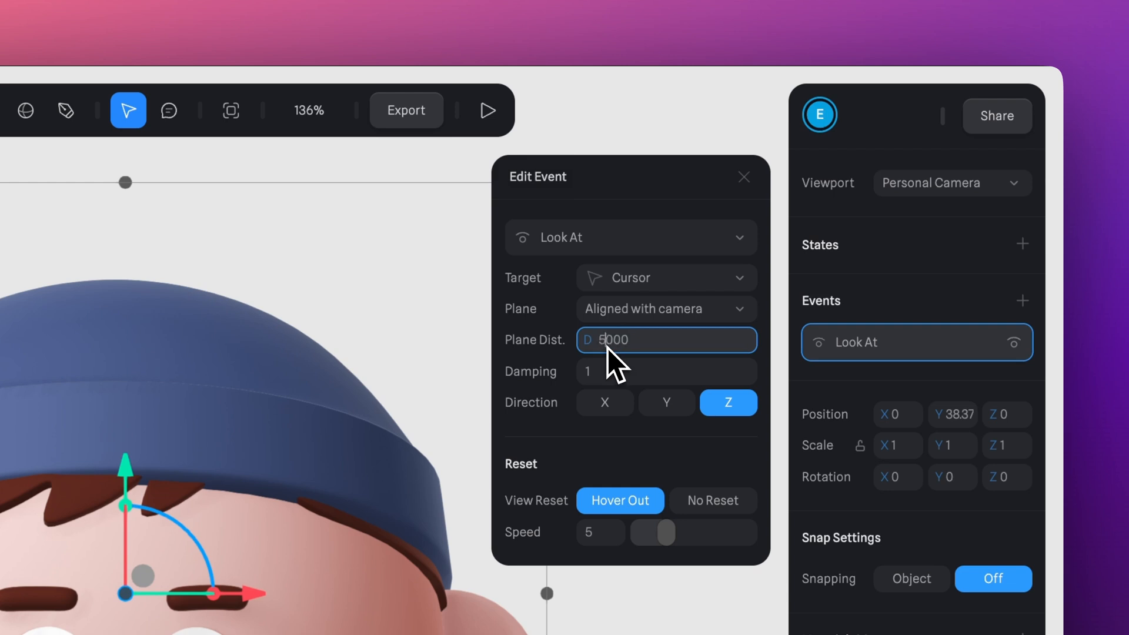
pyautogui.moveTo(677, 364)
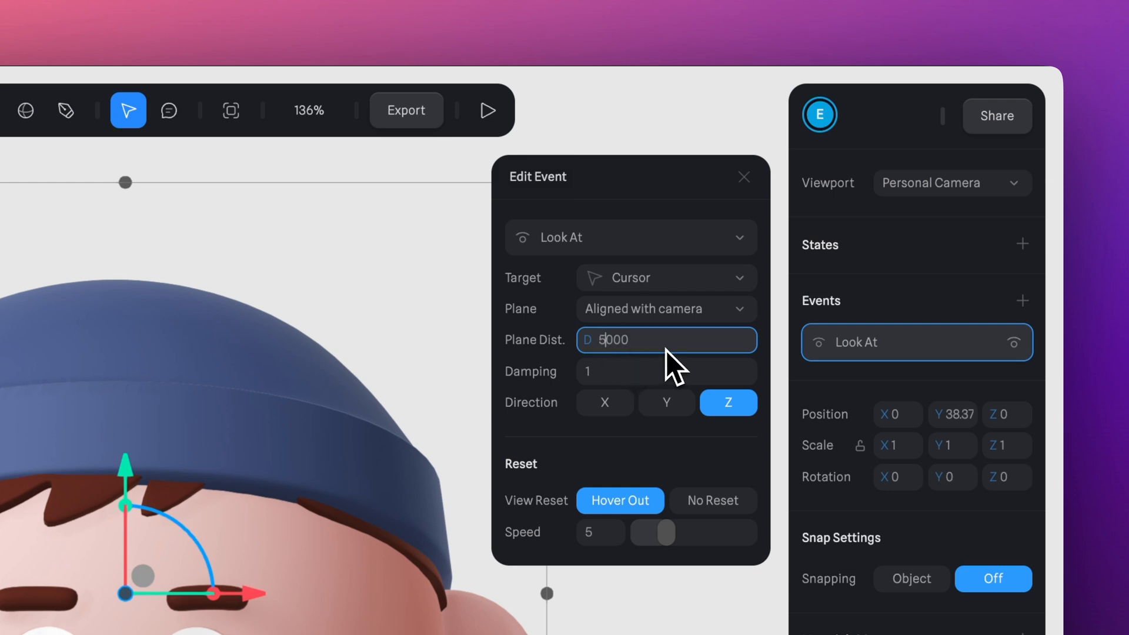
pyautogui.click(487, 110)
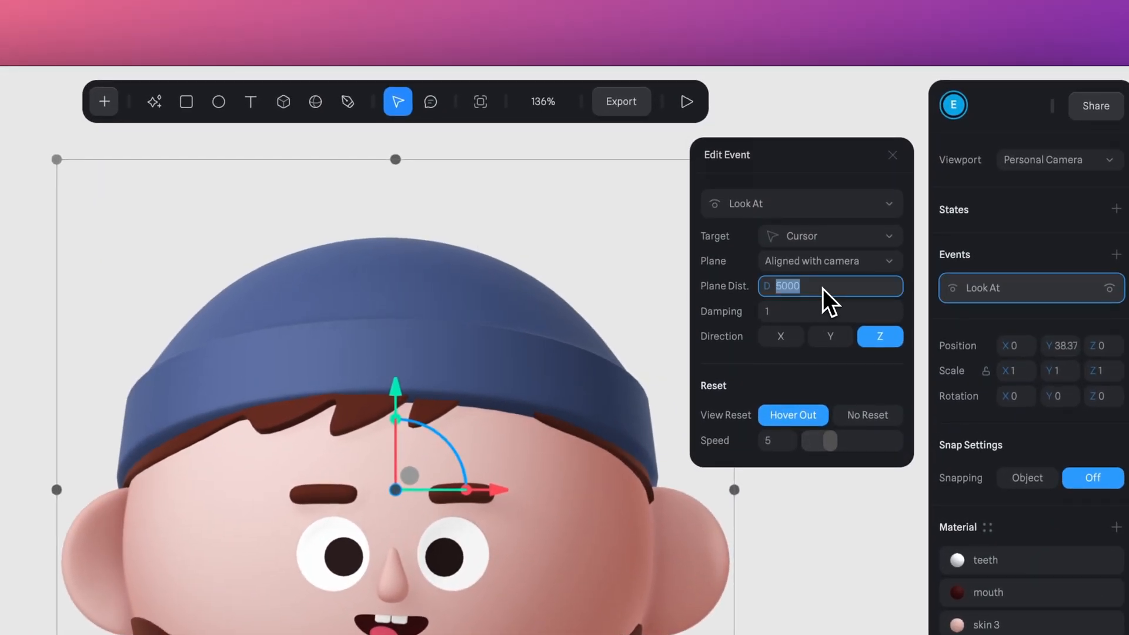
pyautogui.write('300')
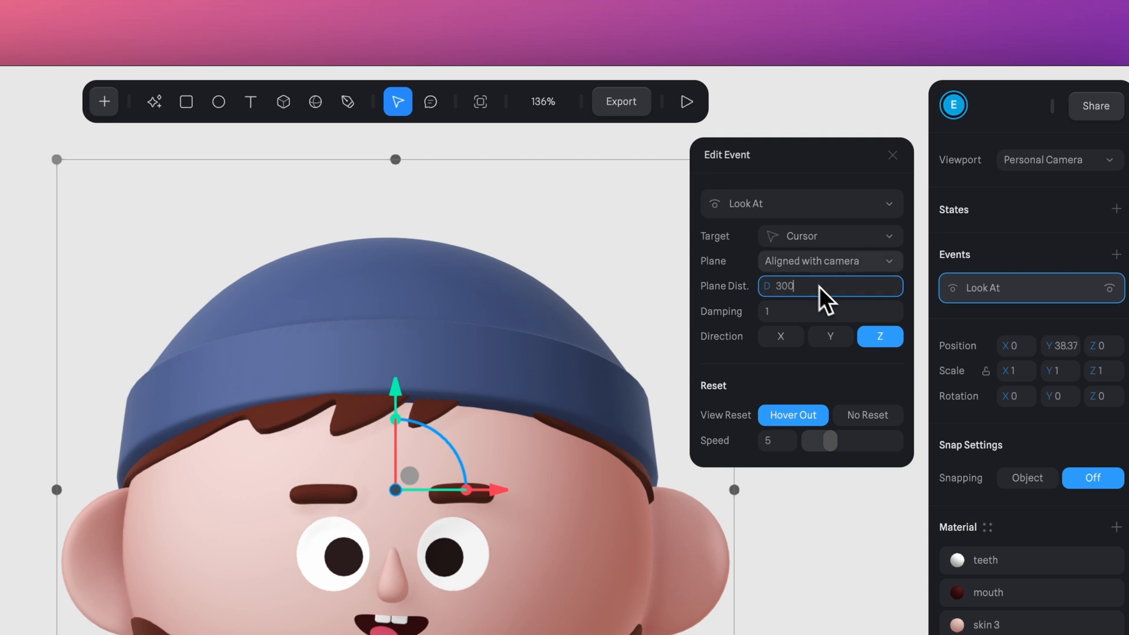
pyautogui.click(686, 102)
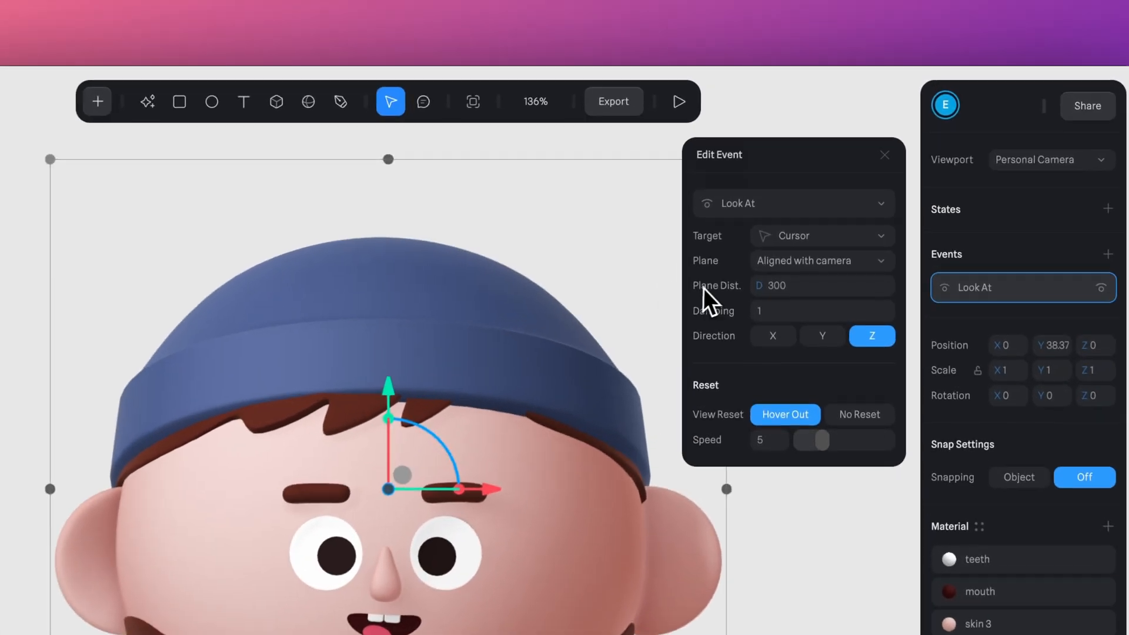
pyautogui.moveTo(710, 320)
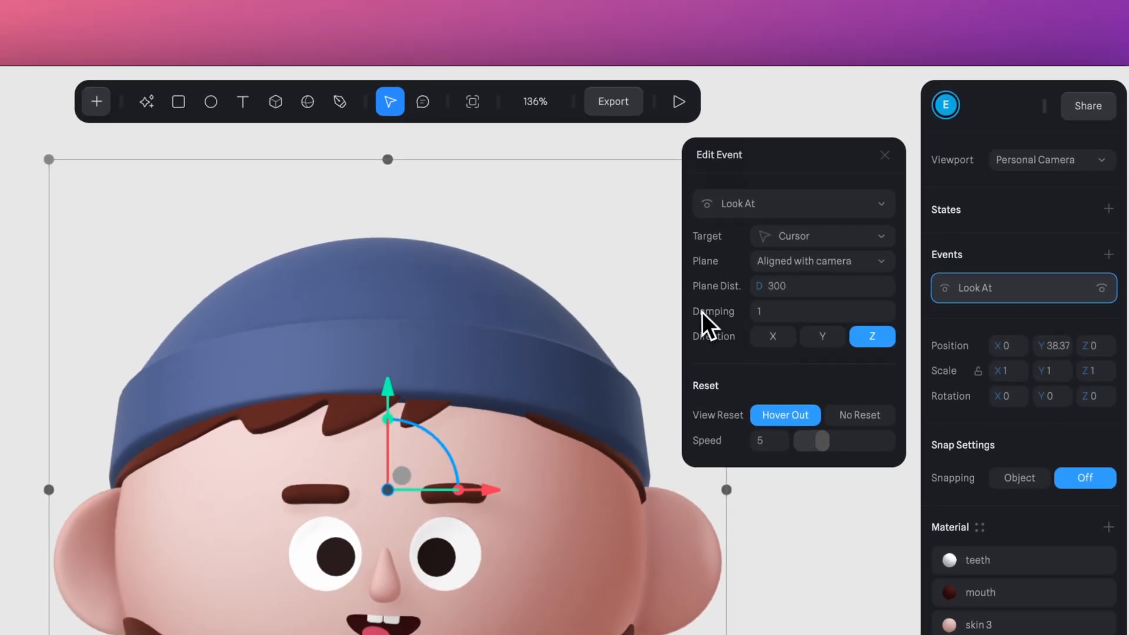
pyautogui.moveTo(810, 336)
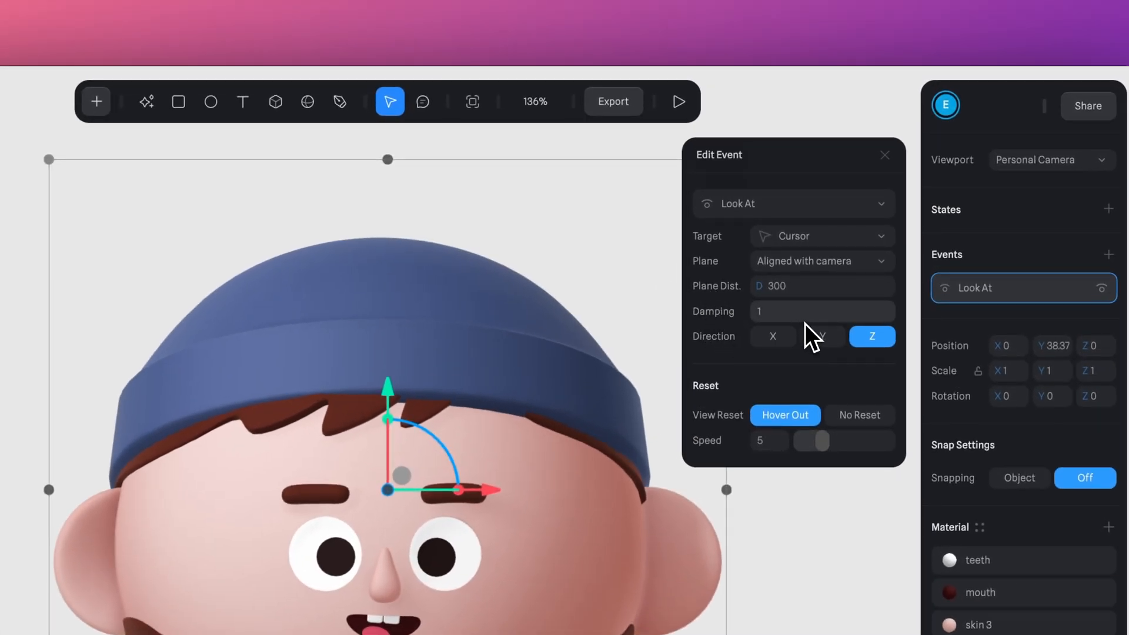
pyautogui.click(821, 310)
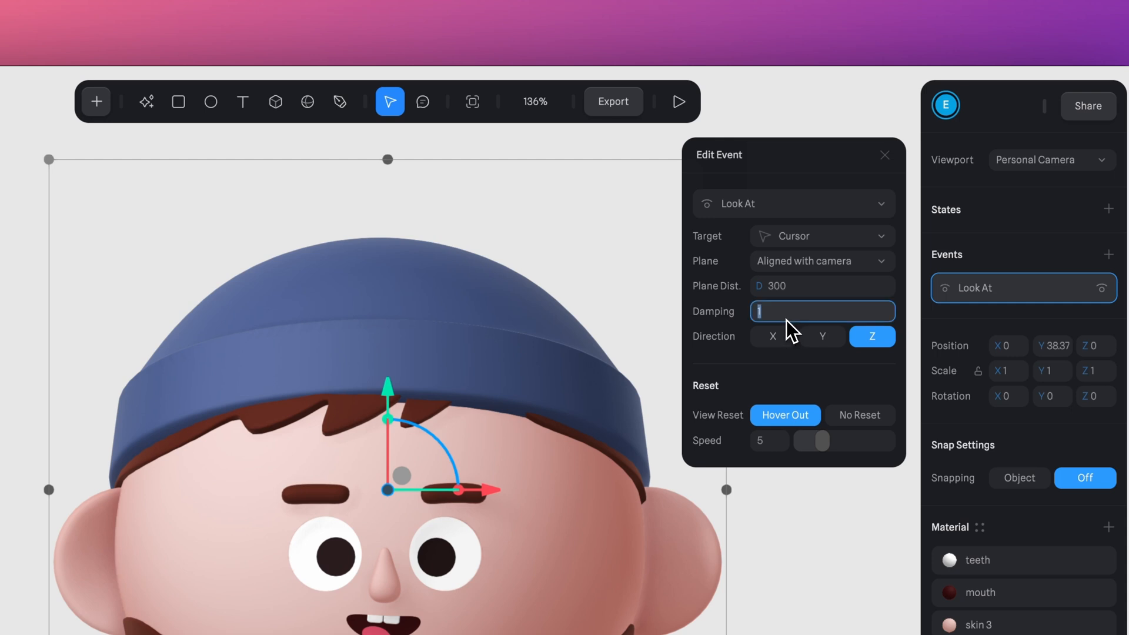
pyautogui.write('50')
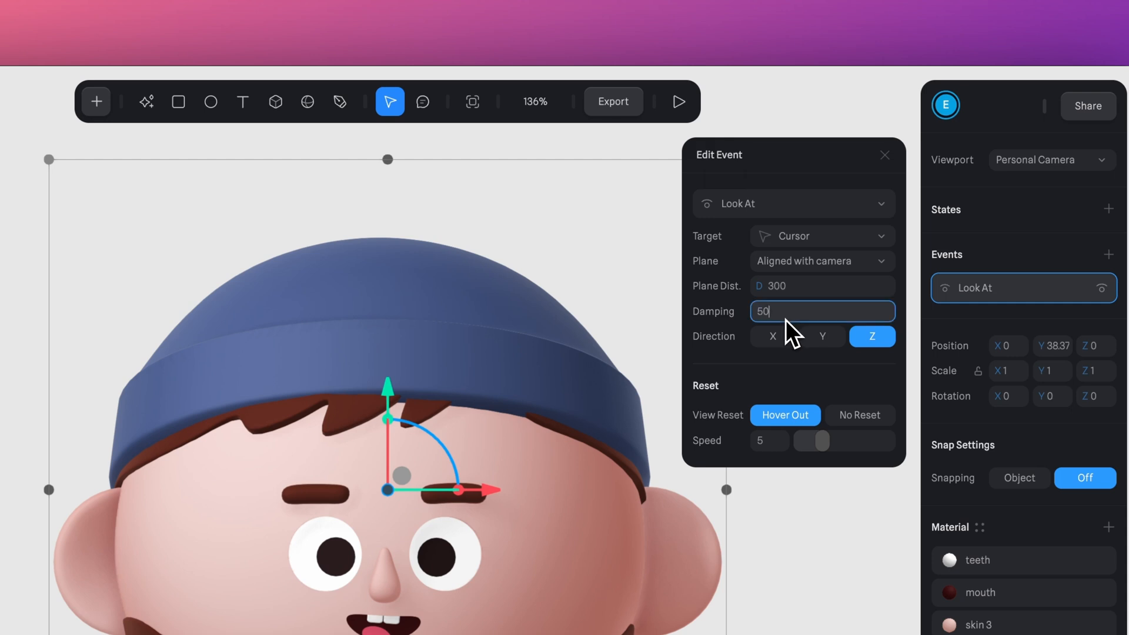
pyautogui.moveTo(679, 102)
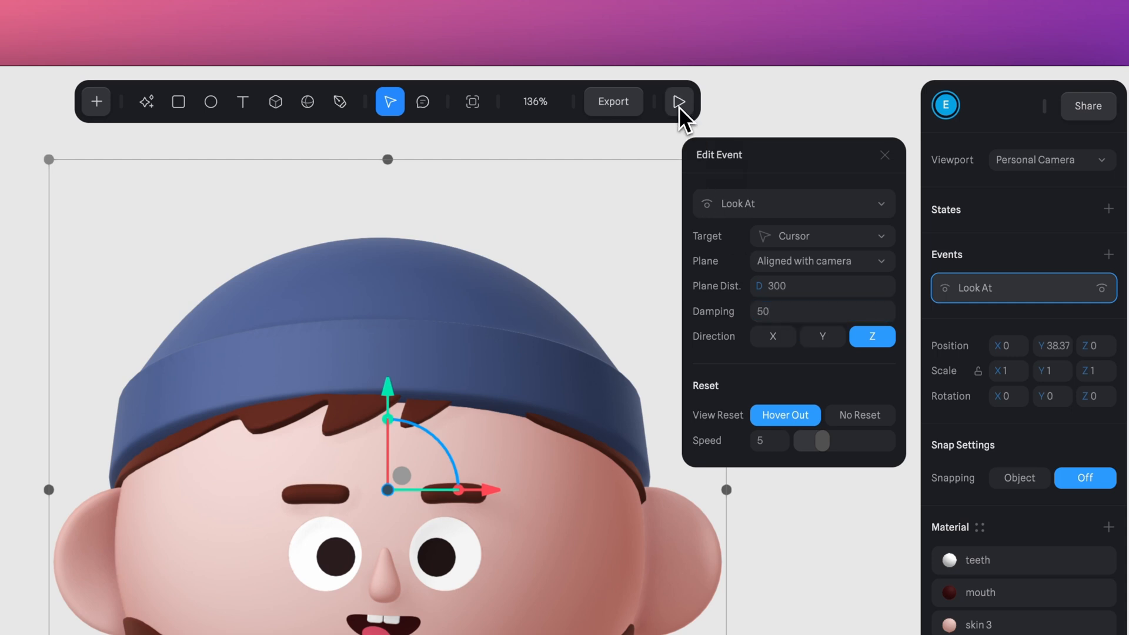
# - Preview the cursor-following head and try X then settle on the Y direction
pyautogui.click(678, 101)
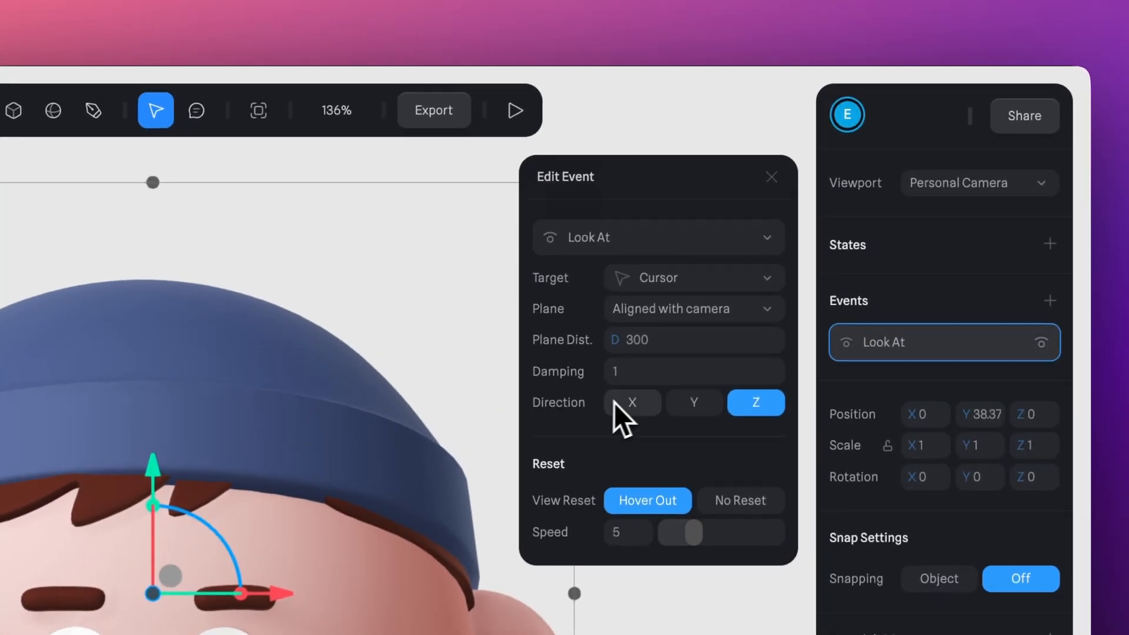
pyautogui.click(694, 403)
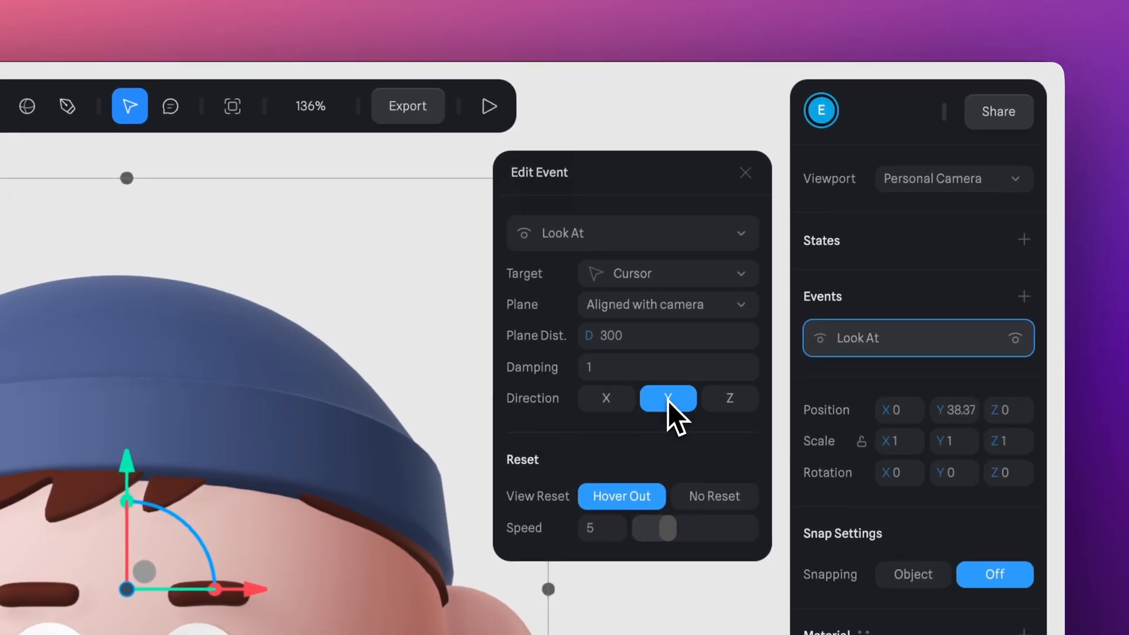
pyautogui.click(606, 399)
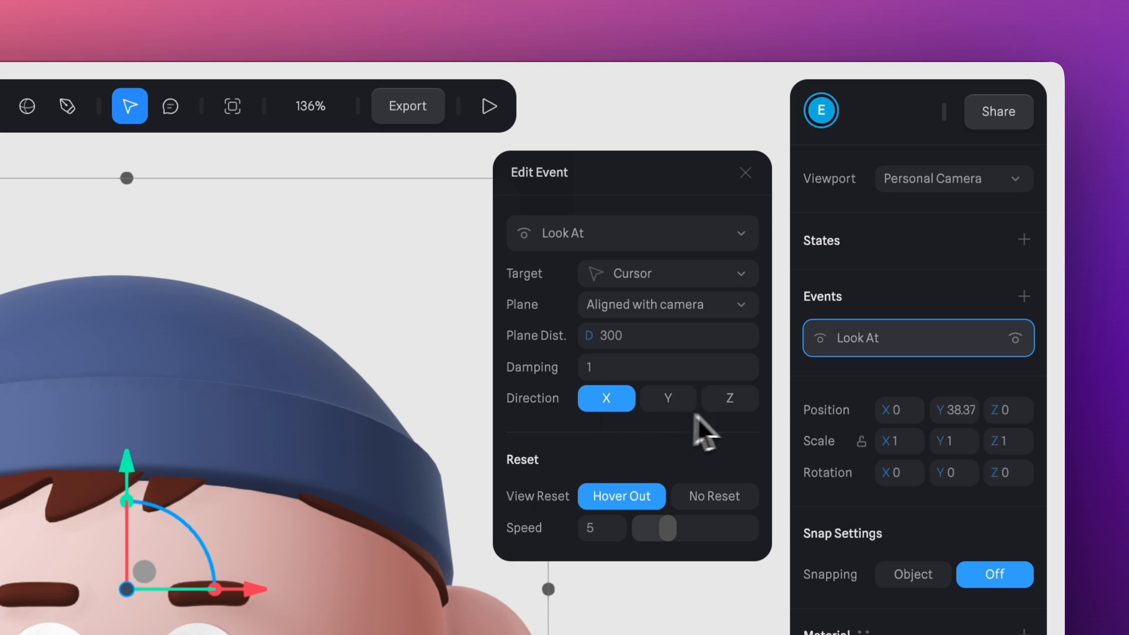
pyautogui.click(490, 106)
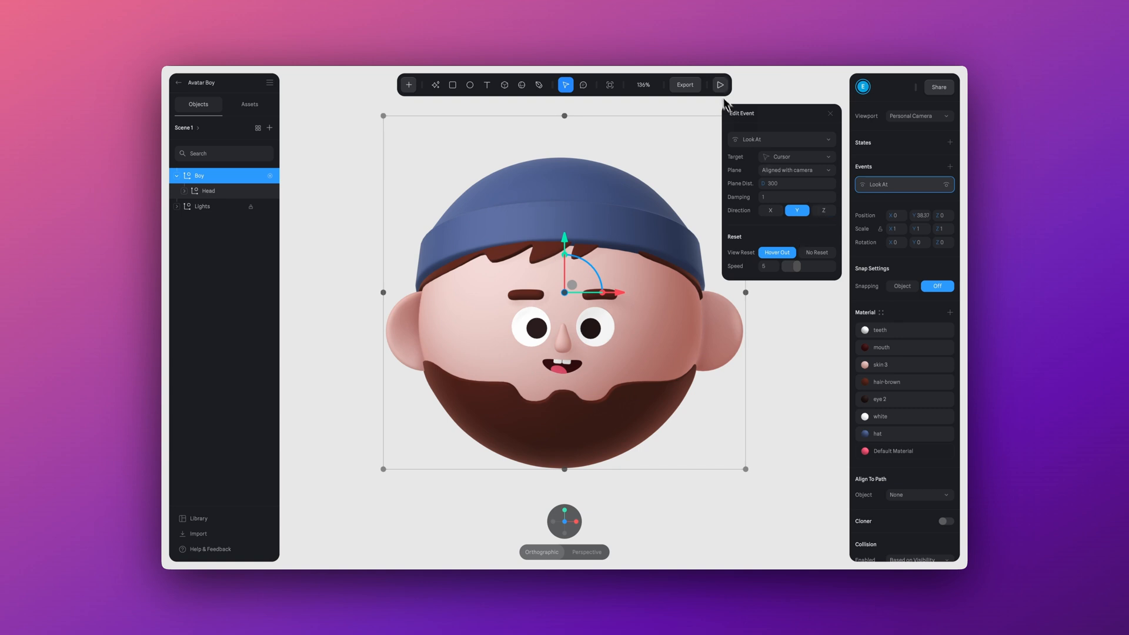
# - Turn the head along Z, set View Reset to No Reset, and preview the result
pyautogui.click(720, 84)
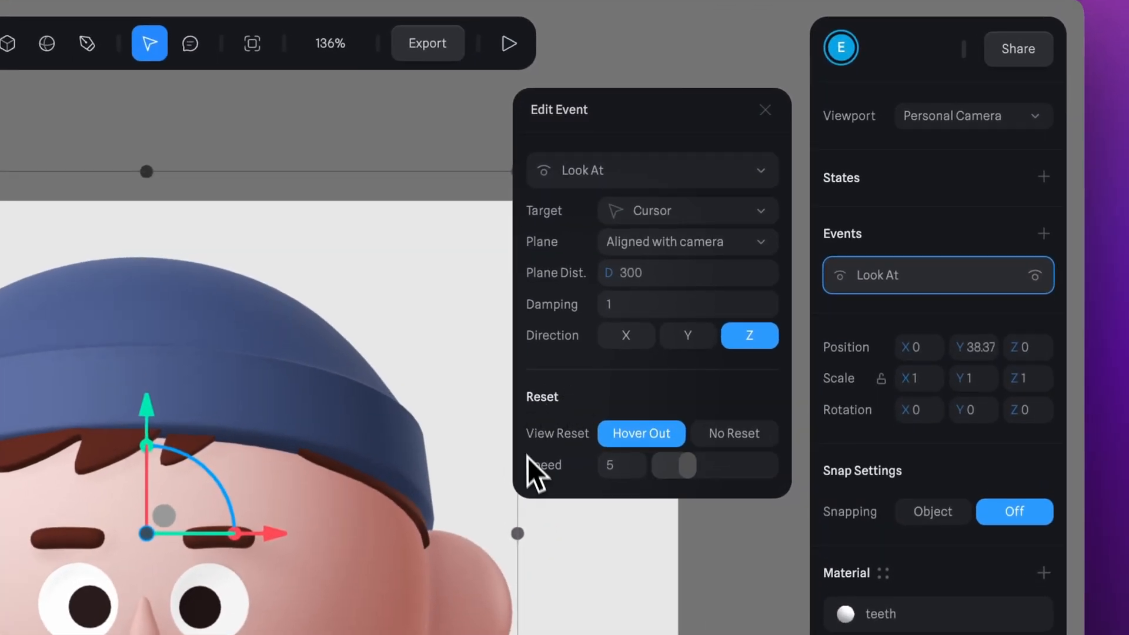
pyautogui.moveTo(557, 409)
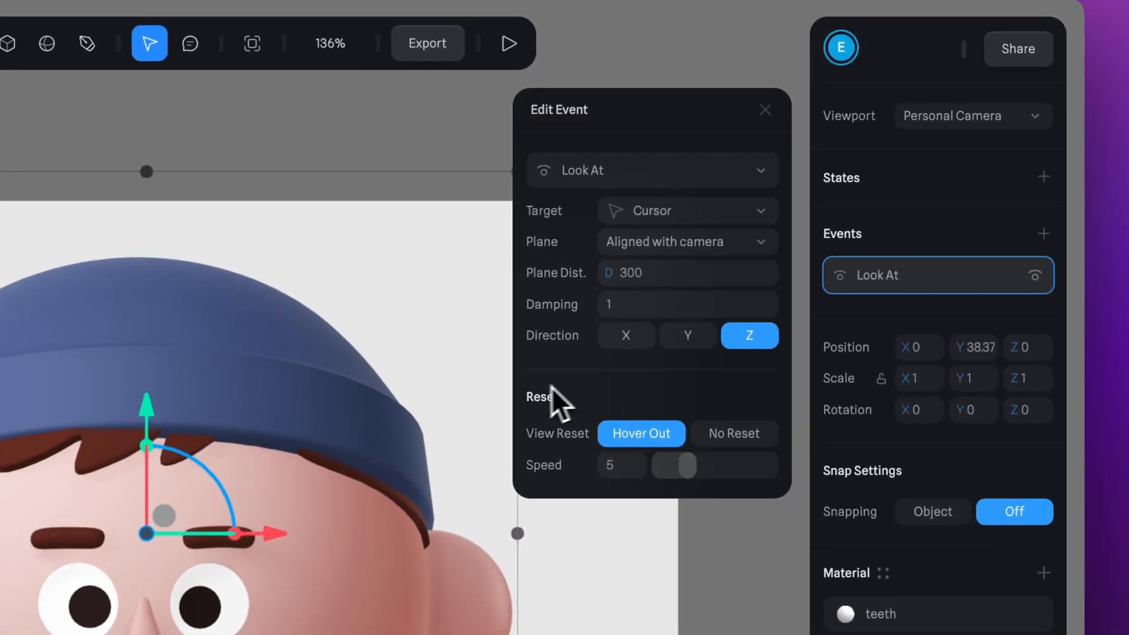
pyautogui.moveTo(634, 451)
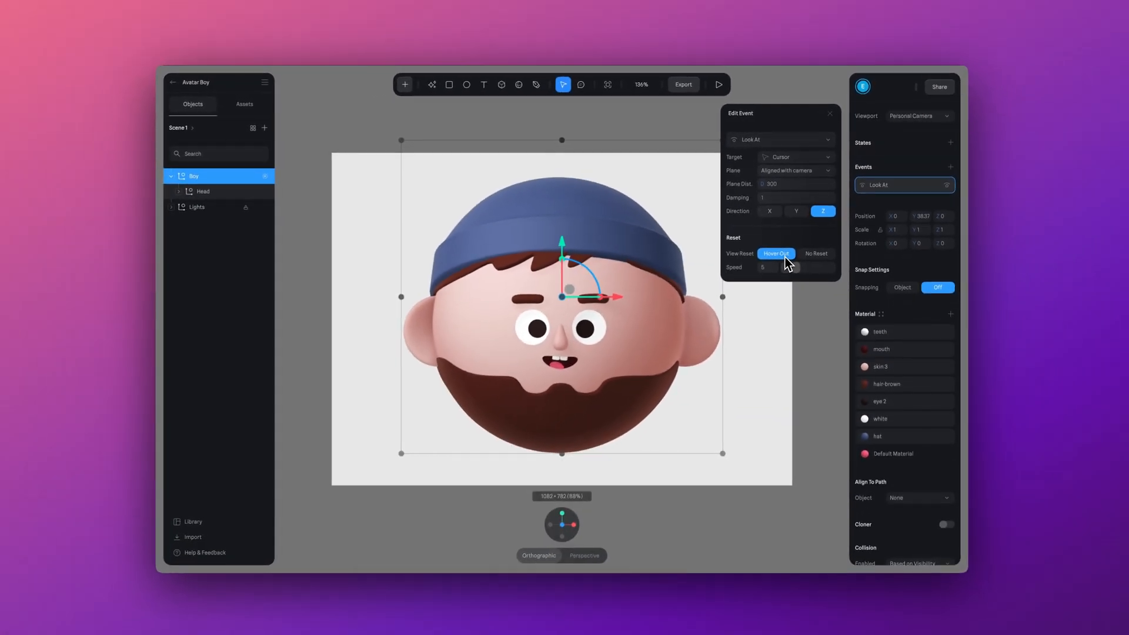
pyautogui.click(718, 84)
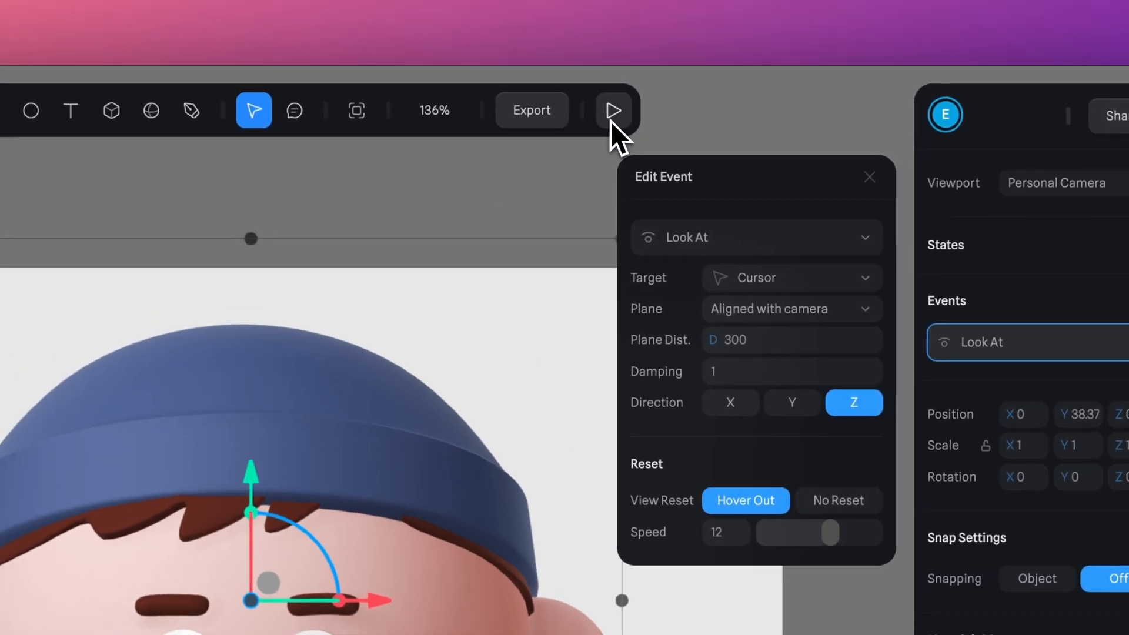
pyautogui.click(611, 111)
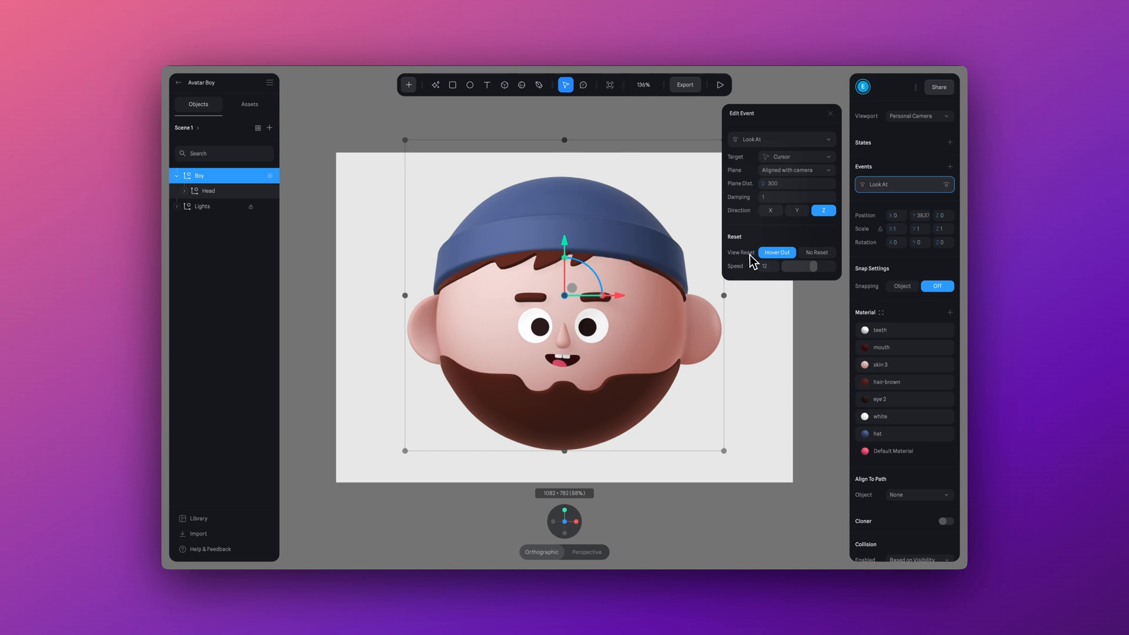
pyautogui.click(817, 251)
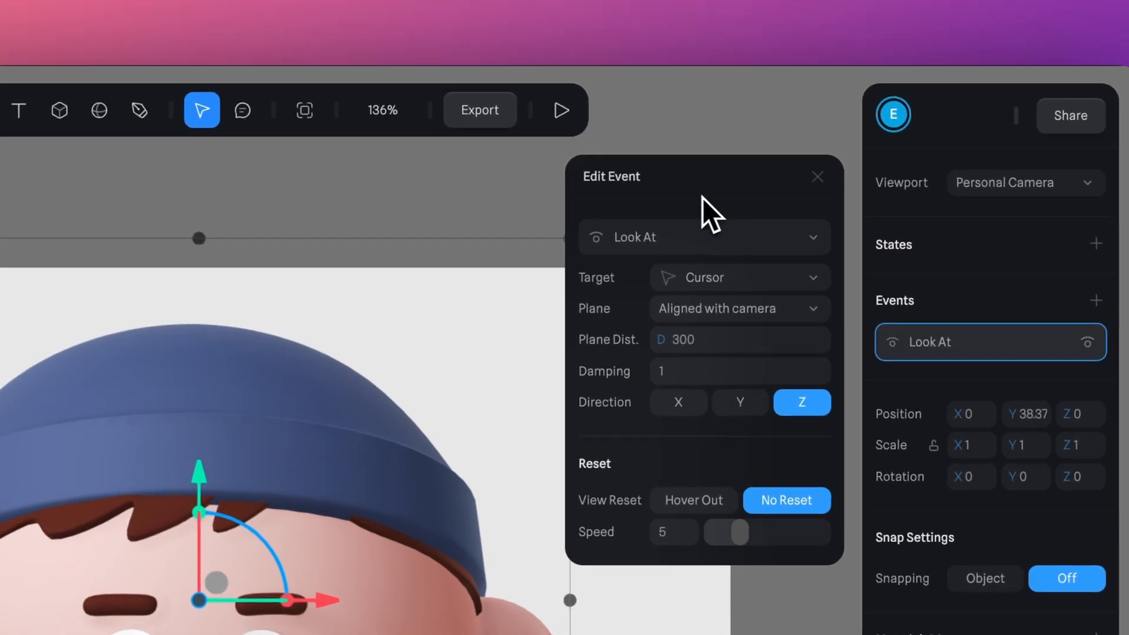
pyautogui.click(479, 111)
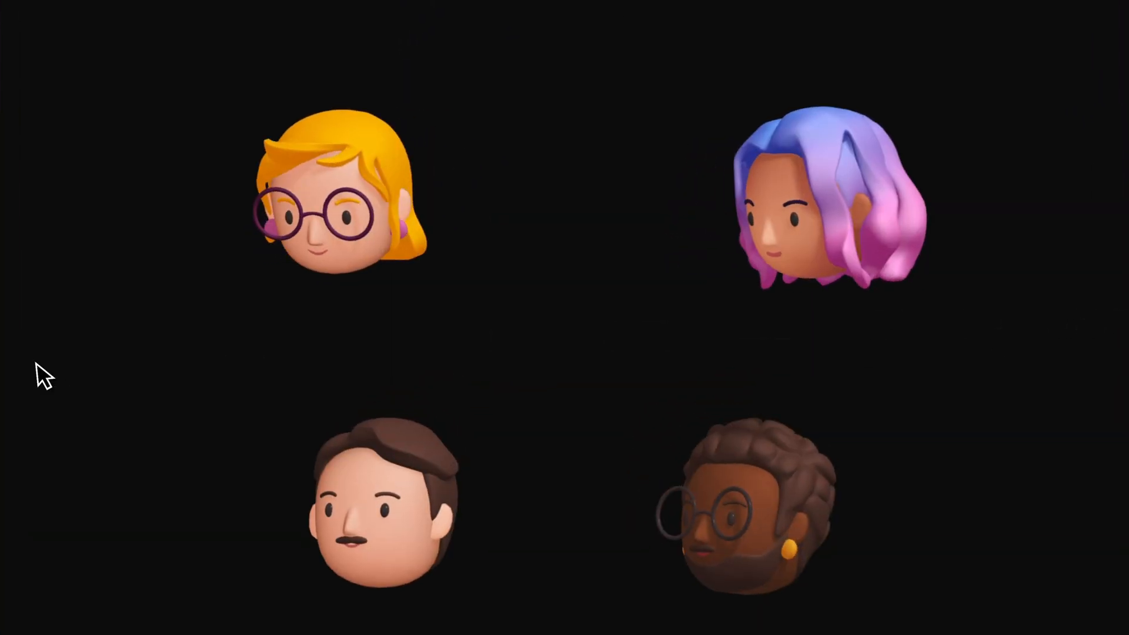
pyautogui.moveTo(526, 105)
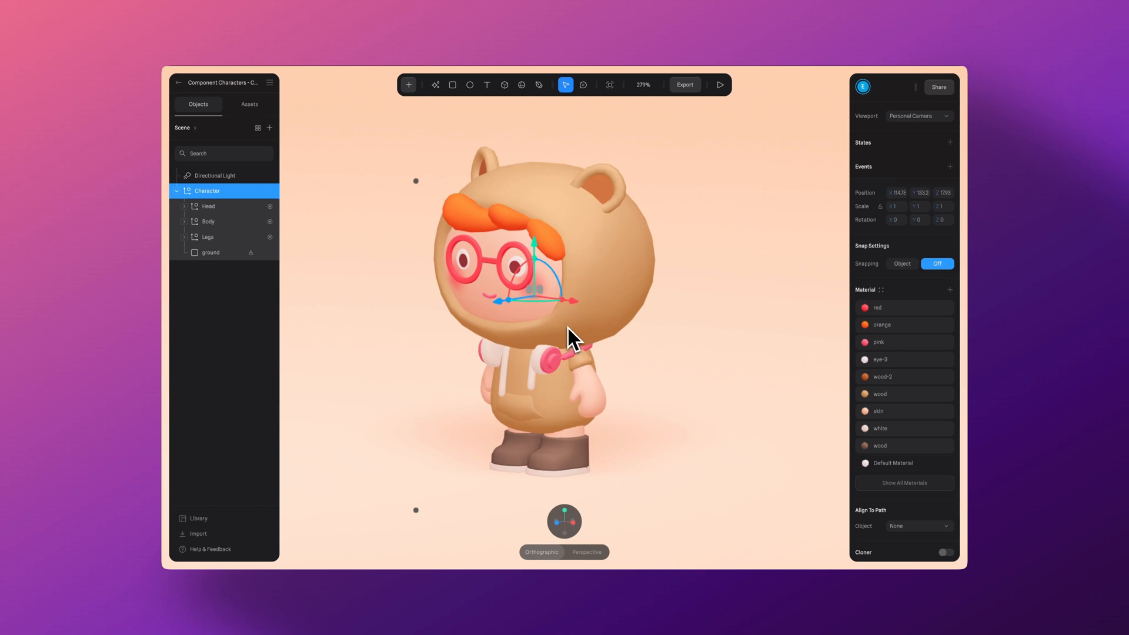
# - Select the bear-hooded character's Head and a part inside it
pyautogui.click(208, 208)
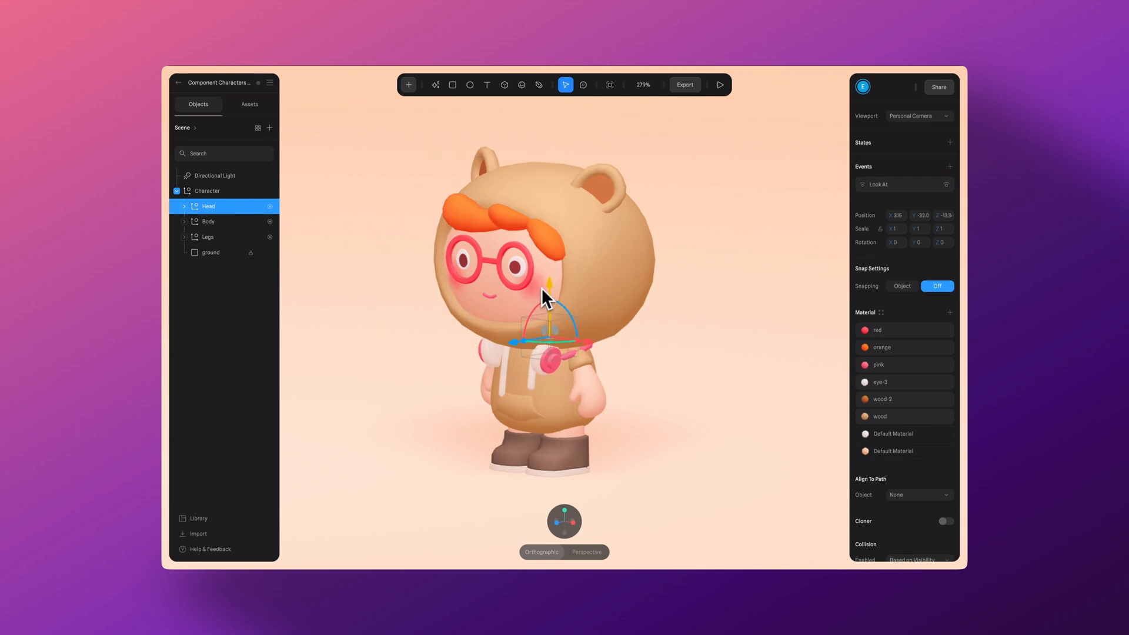
pyautogui.scroll(3)
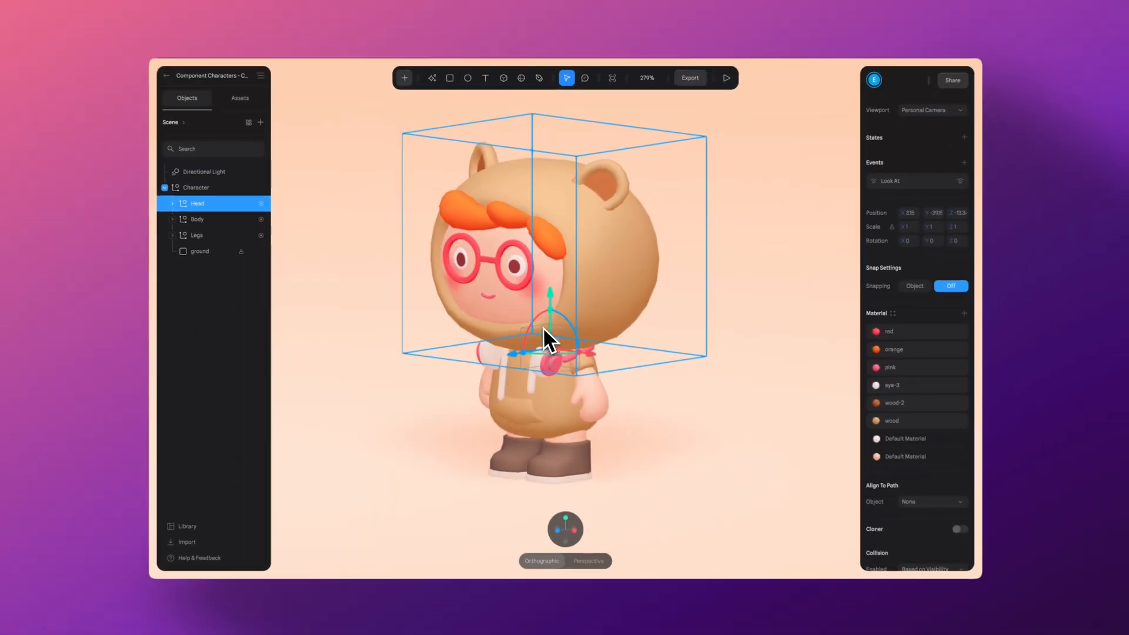
pyautogui.click(726, 78)
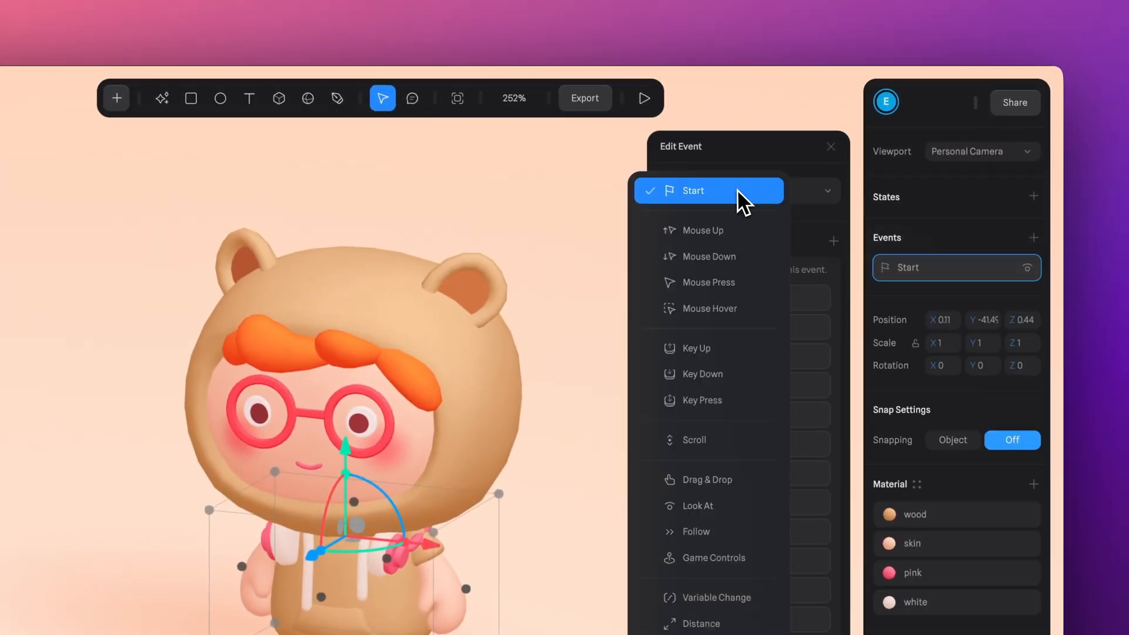
# - Make the part's event a Look At with plane distance 1100, damping 30, and preview it
pyautogui.click(697, 504)
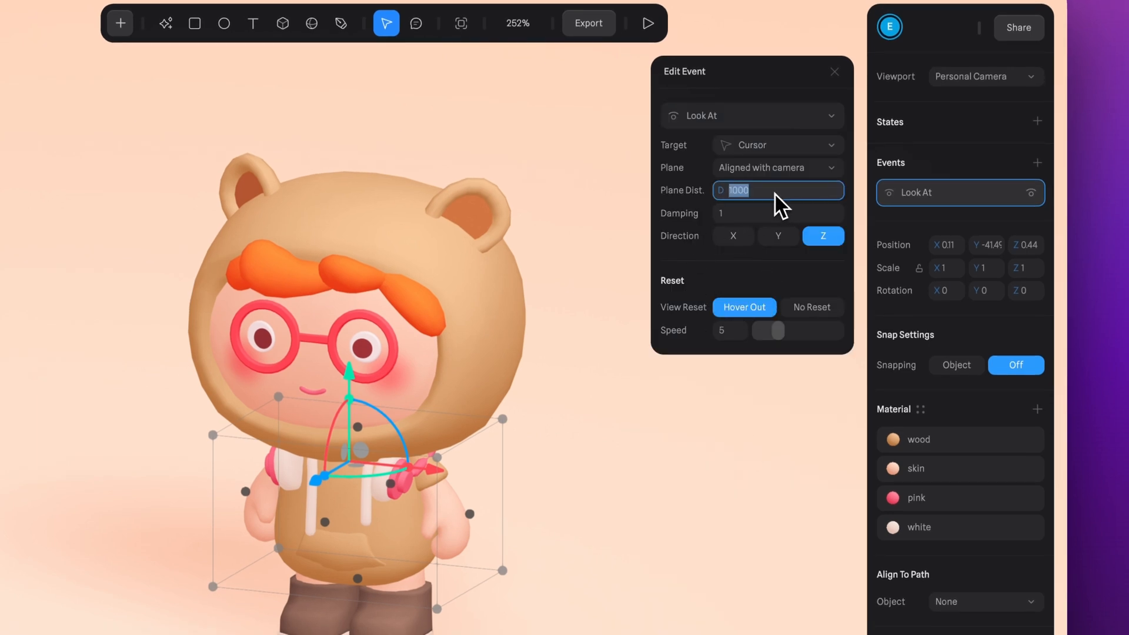
pyautogui.write('1100')
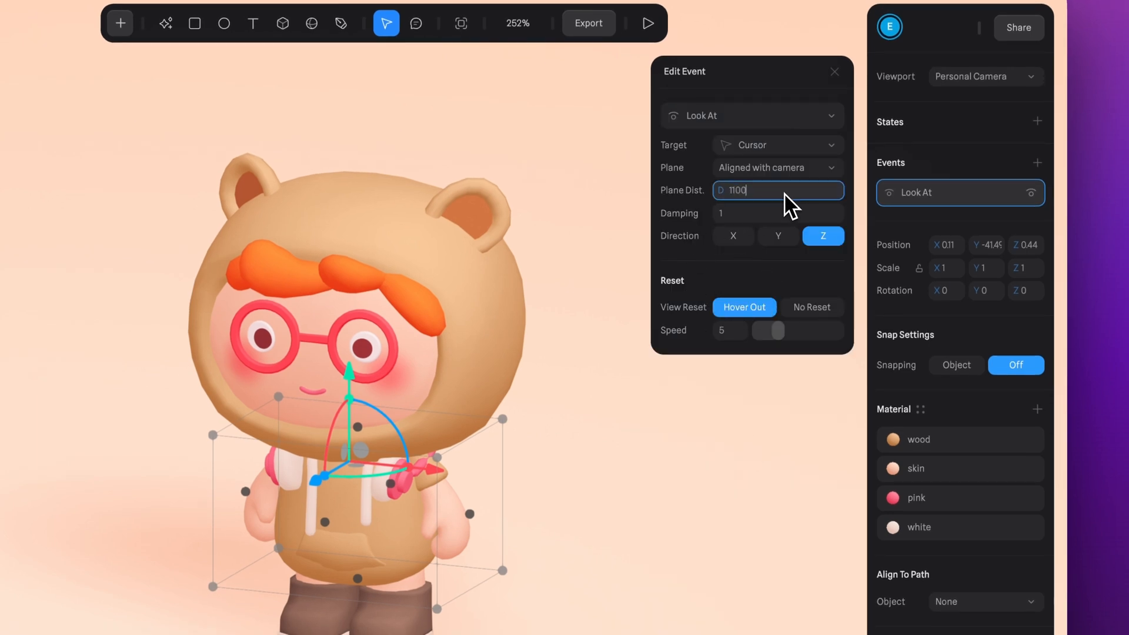
pyautogui.click(777, 213)
pyautogui.write('30')
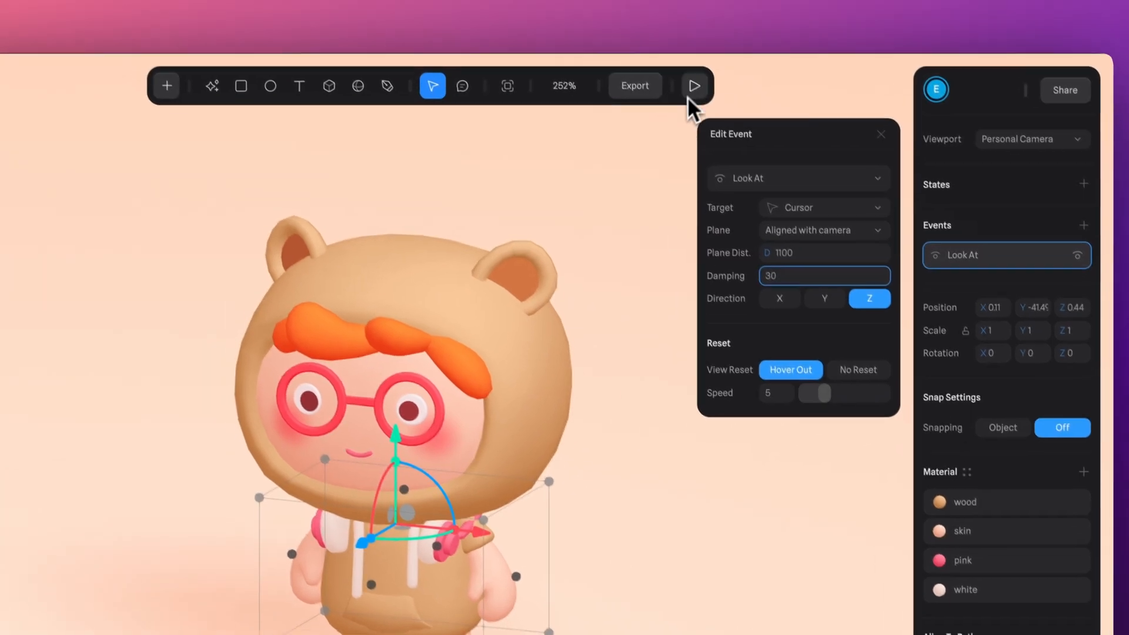
pyautogui.click(692, 85)
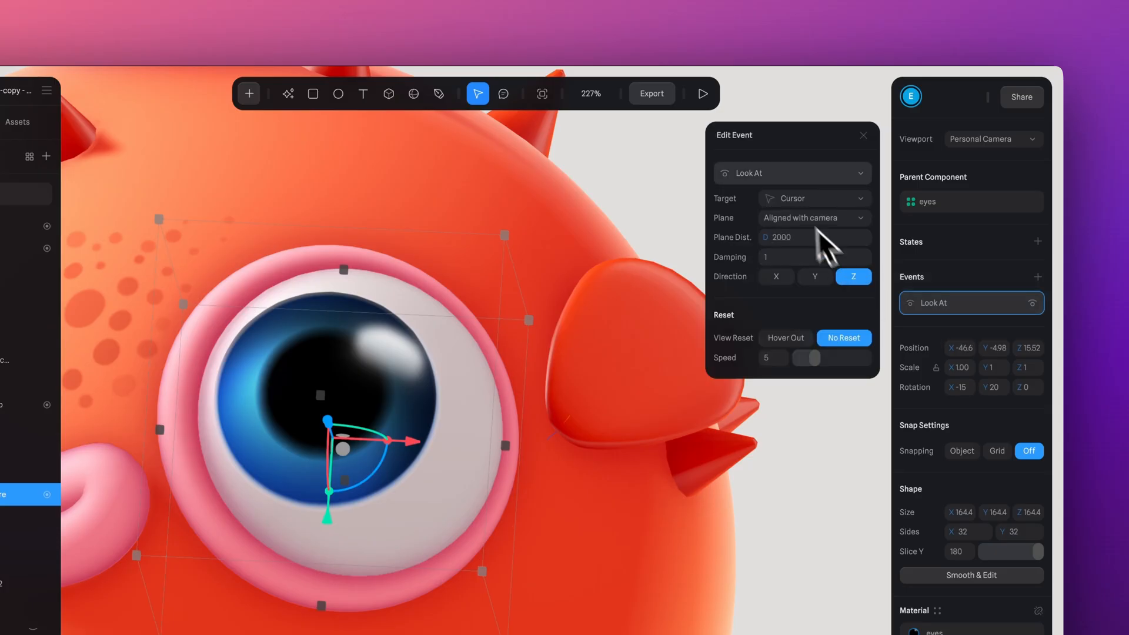
pyautogui.moveTo(731, 210)
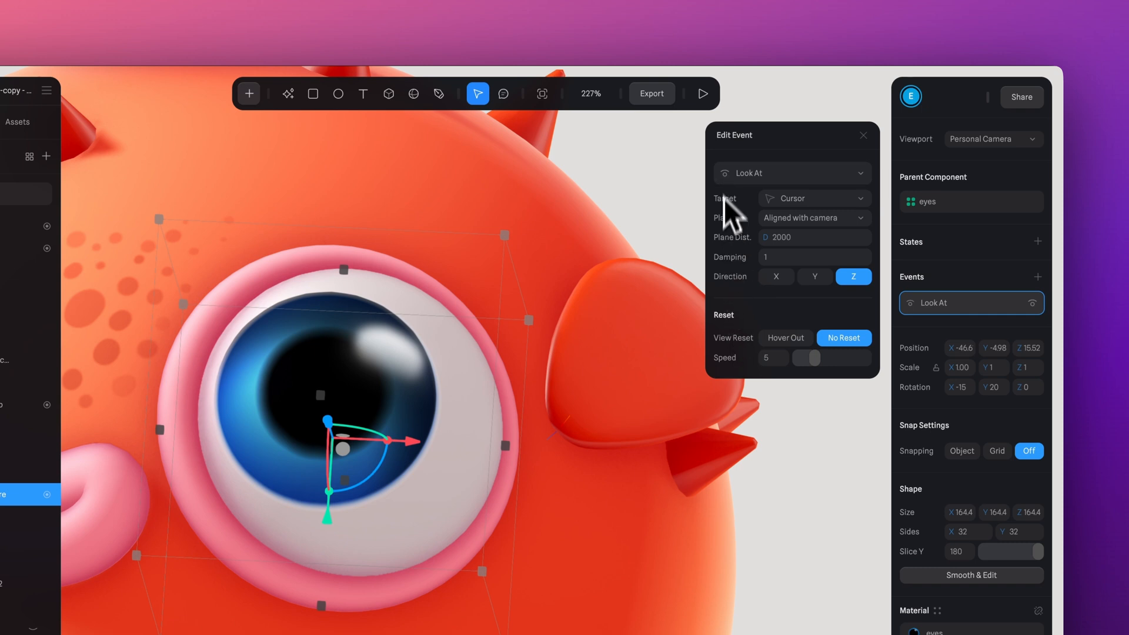
# - Review the red monster eye's Look At event with plane distance 2000 and no reset
pyautogui.click(702, 93)
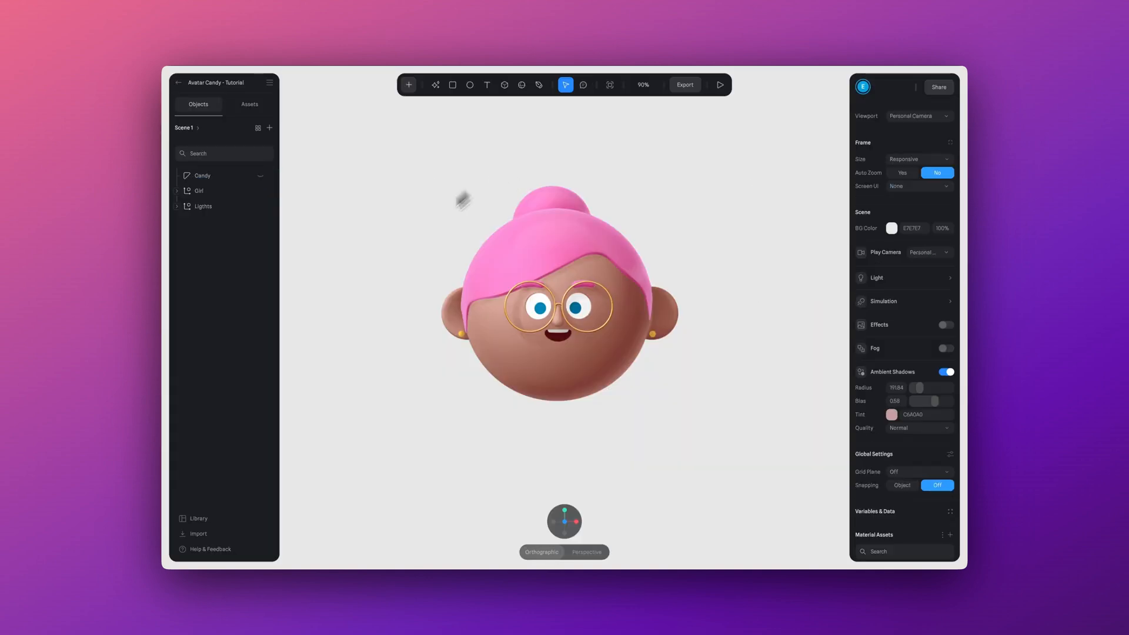
pyautogui.moveTo(380, 209)
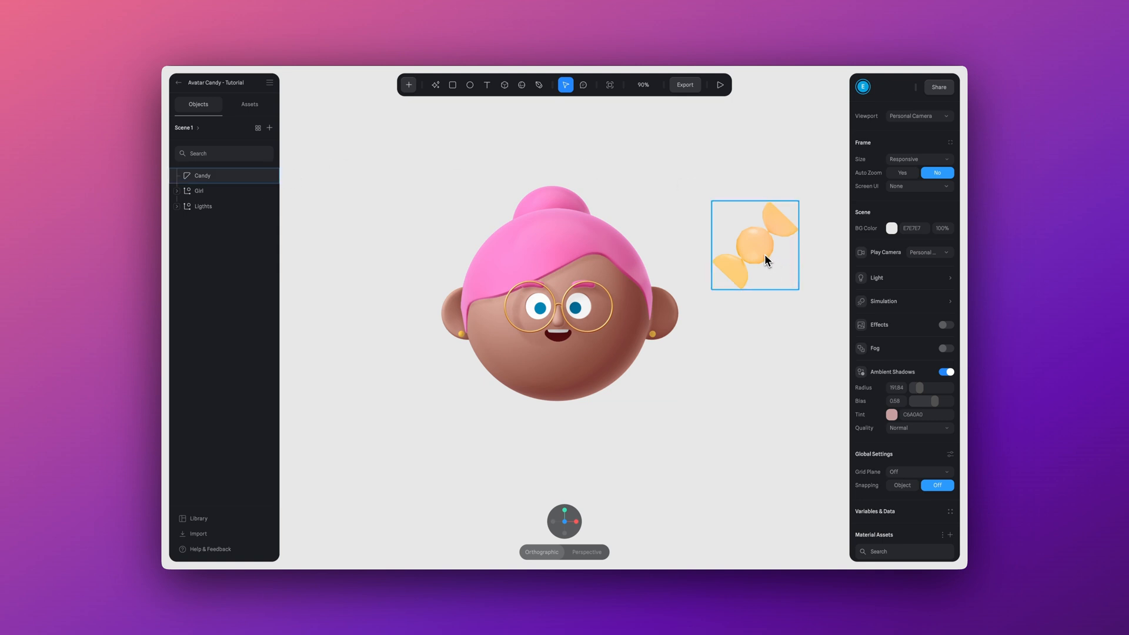
# - Select the Girl avatar and add a Look At event to her
pyautogui.click(754, 245)
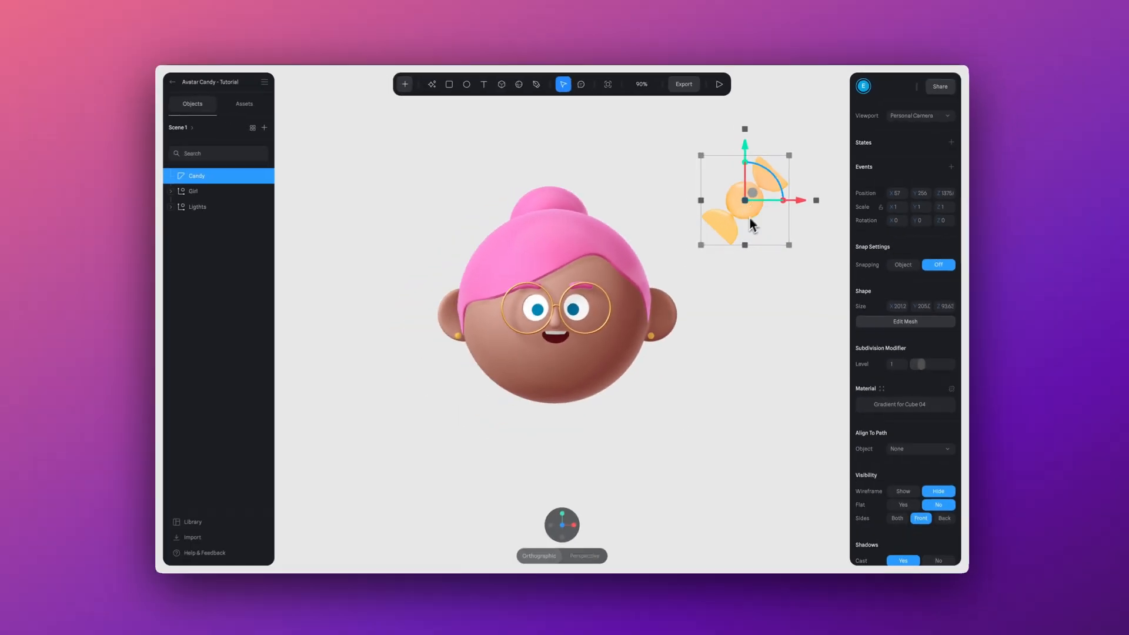
pyautogui.click(193, 191)
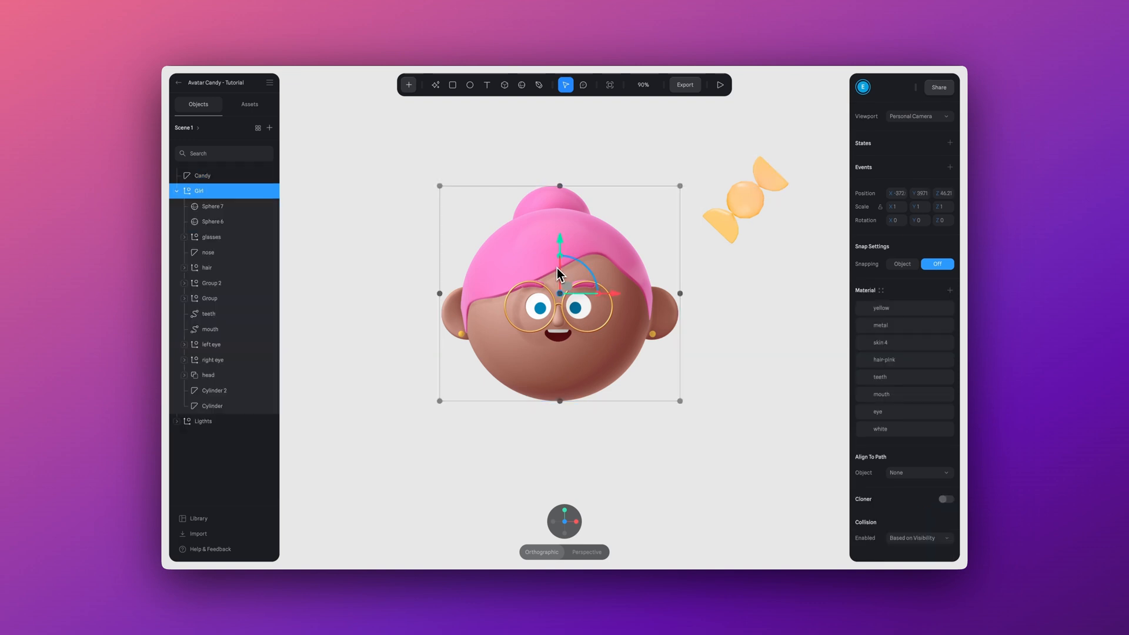
pyautogui.click(950, 166)
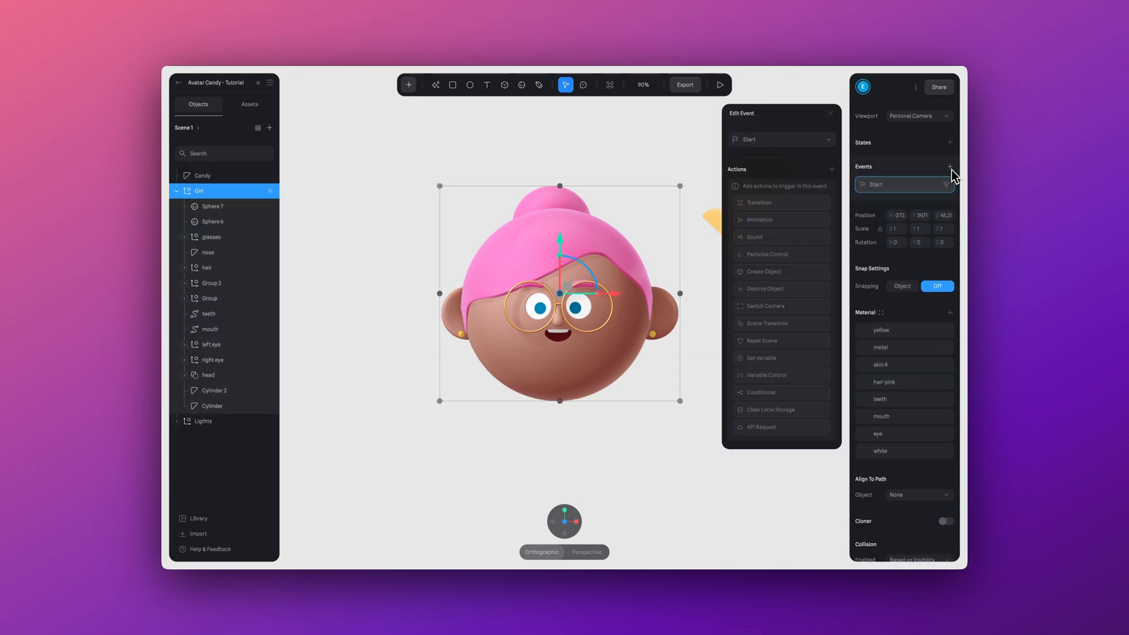
pyautogui.click(826, 139)
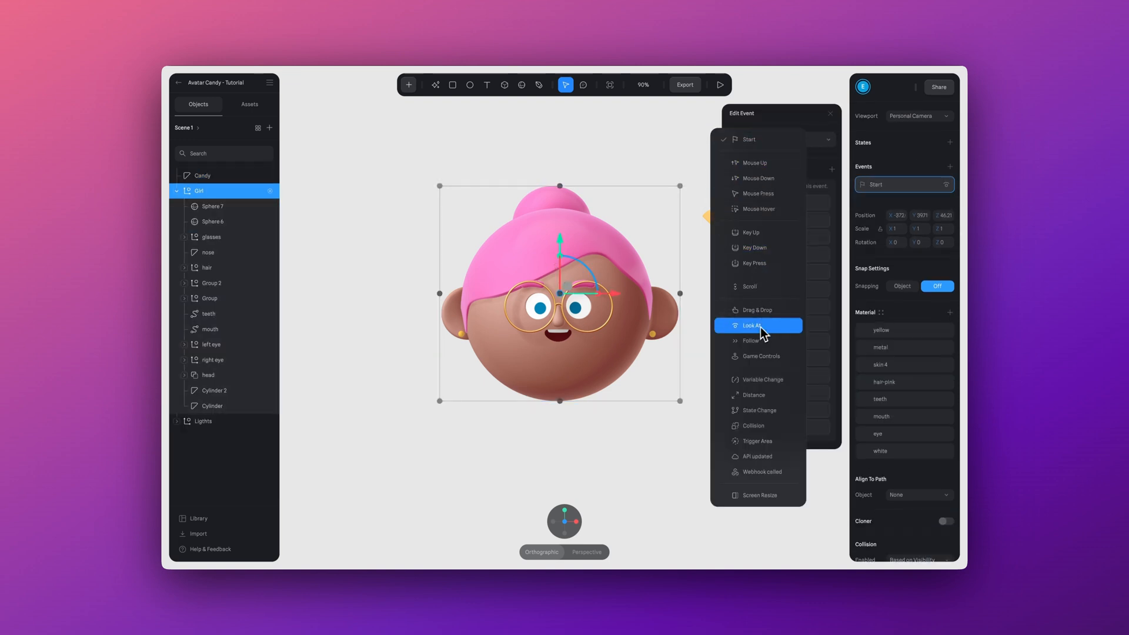
pyautogui.click(751, 326)
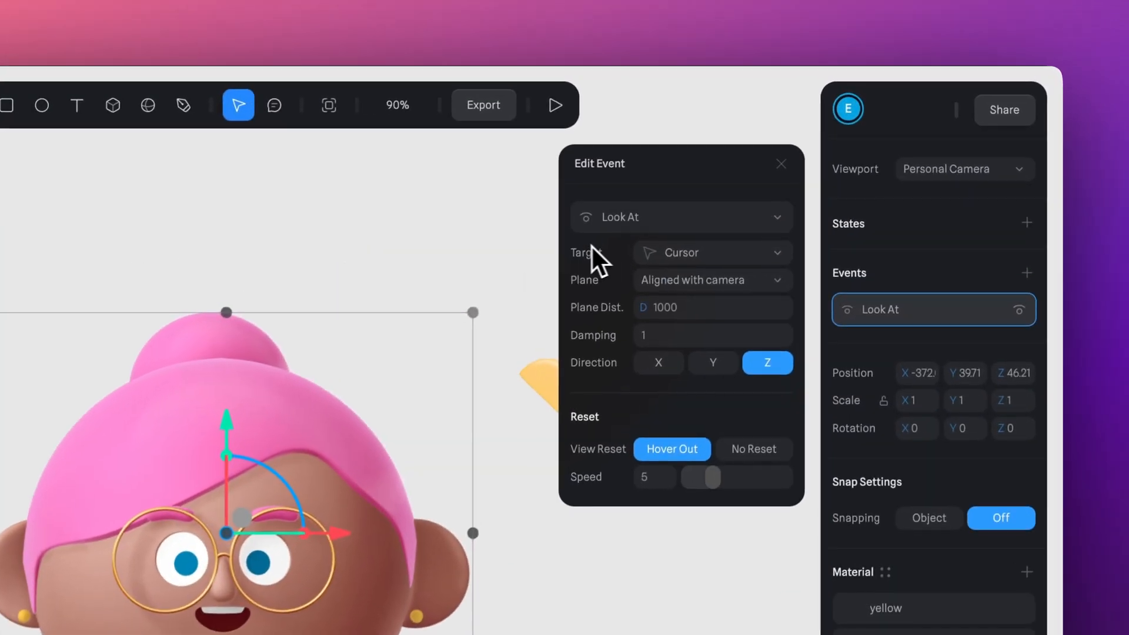
# - Target the Candy, keep tilt Fixed to up, and enable a distance limit of 1000
pyautogui.click(709, 252)
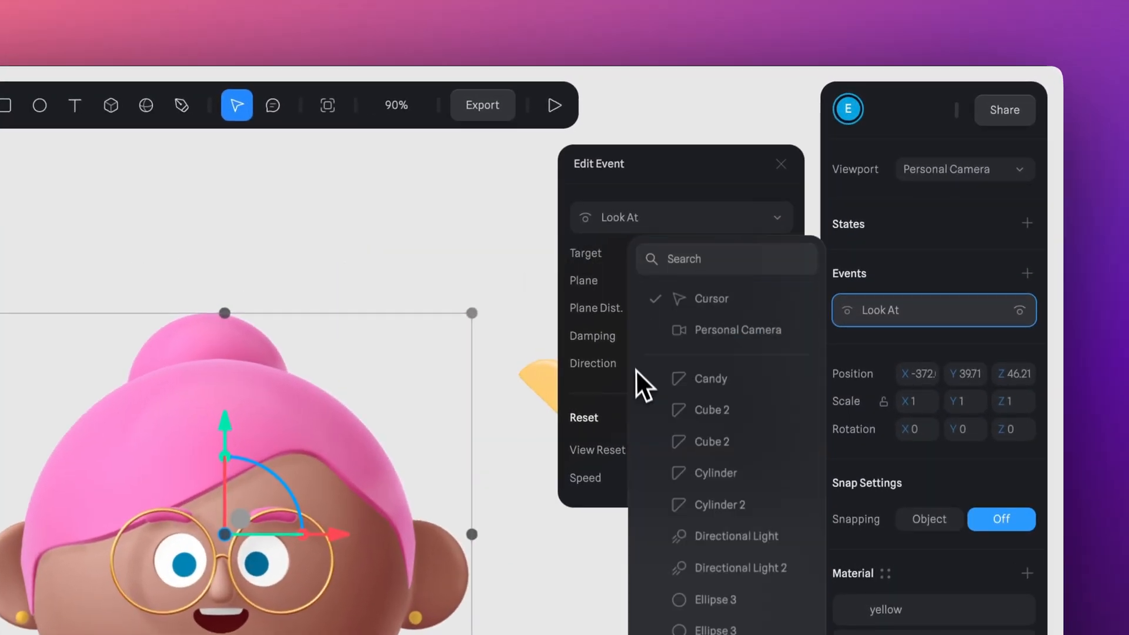
pyautogui.click(708, 378)
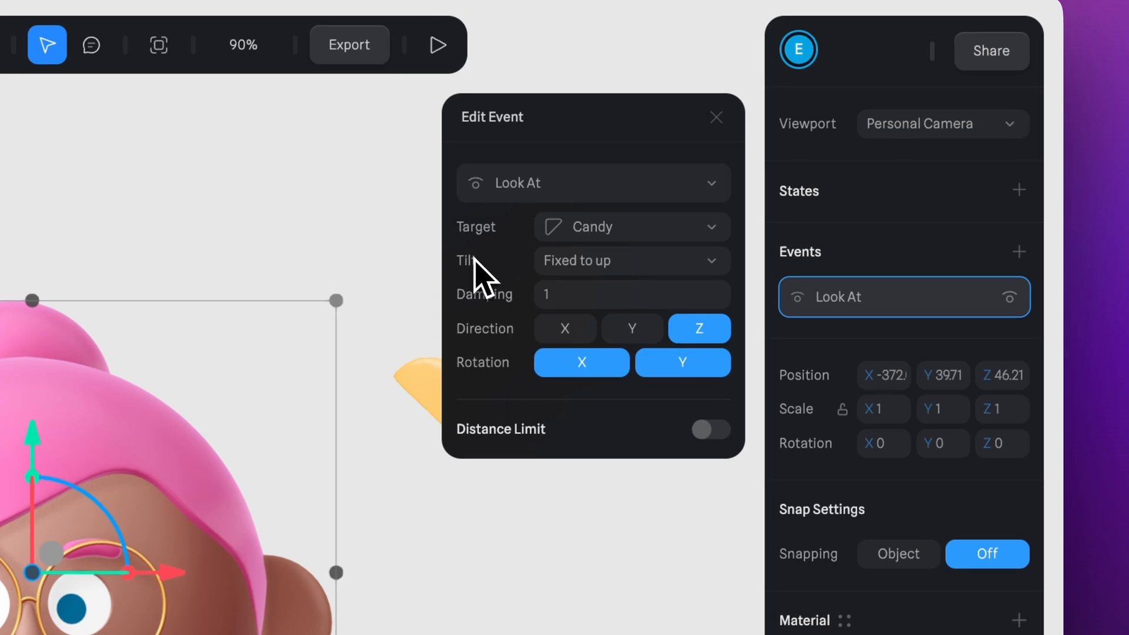
pyautogui.moveTo(492, 292)
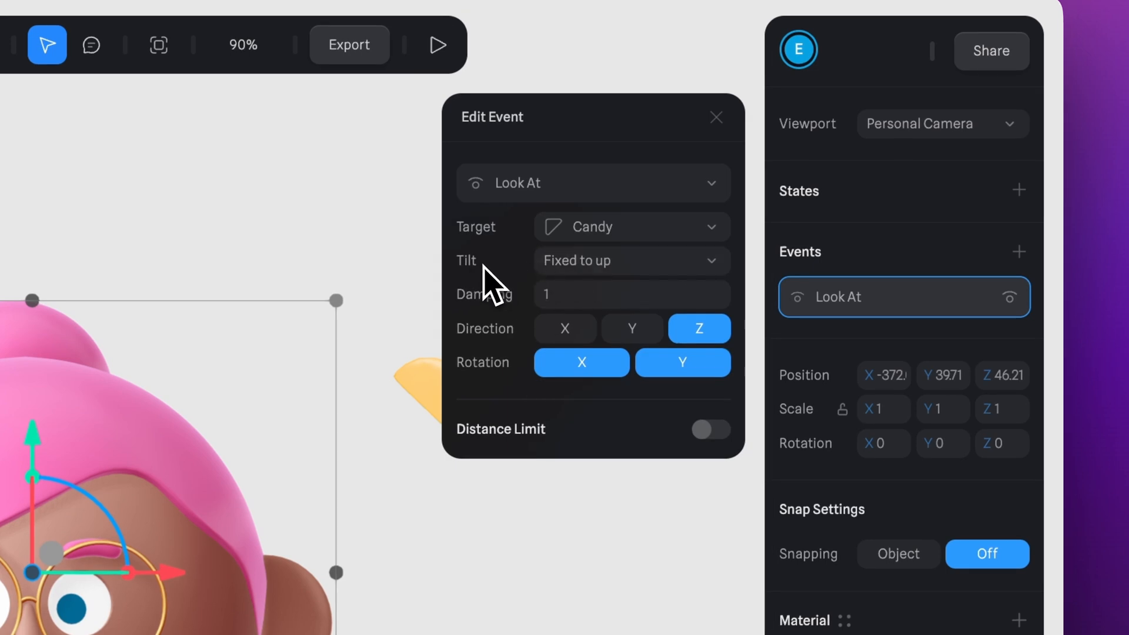
pyautogui.click(630, 260)
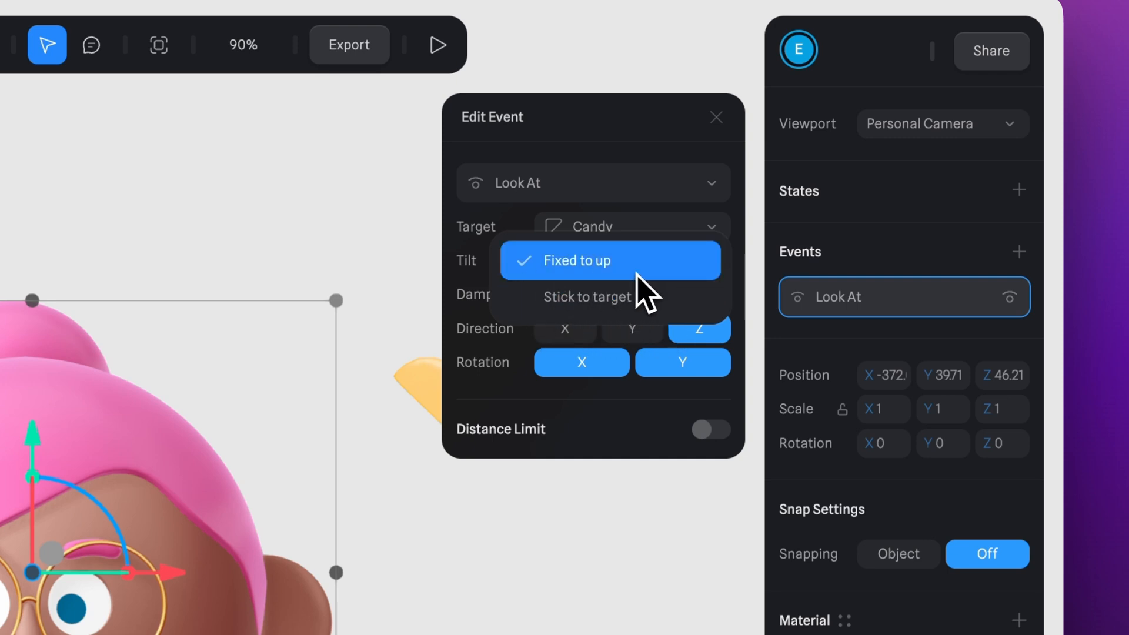
pyautogui.moveTo(634, 295)
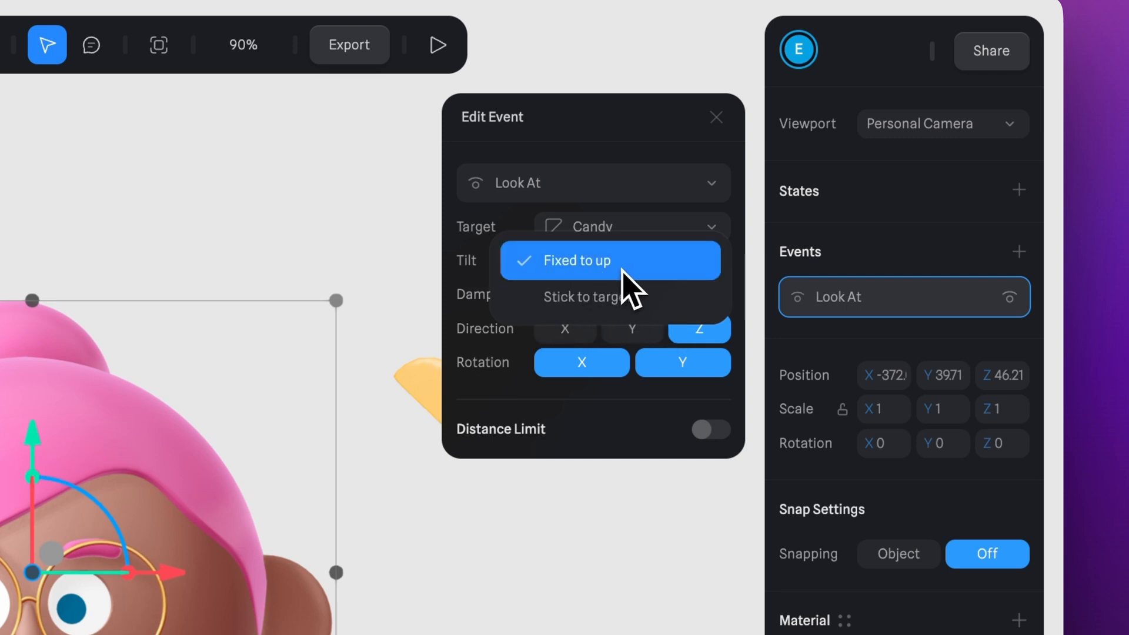
pyautogui.click(608, 260)
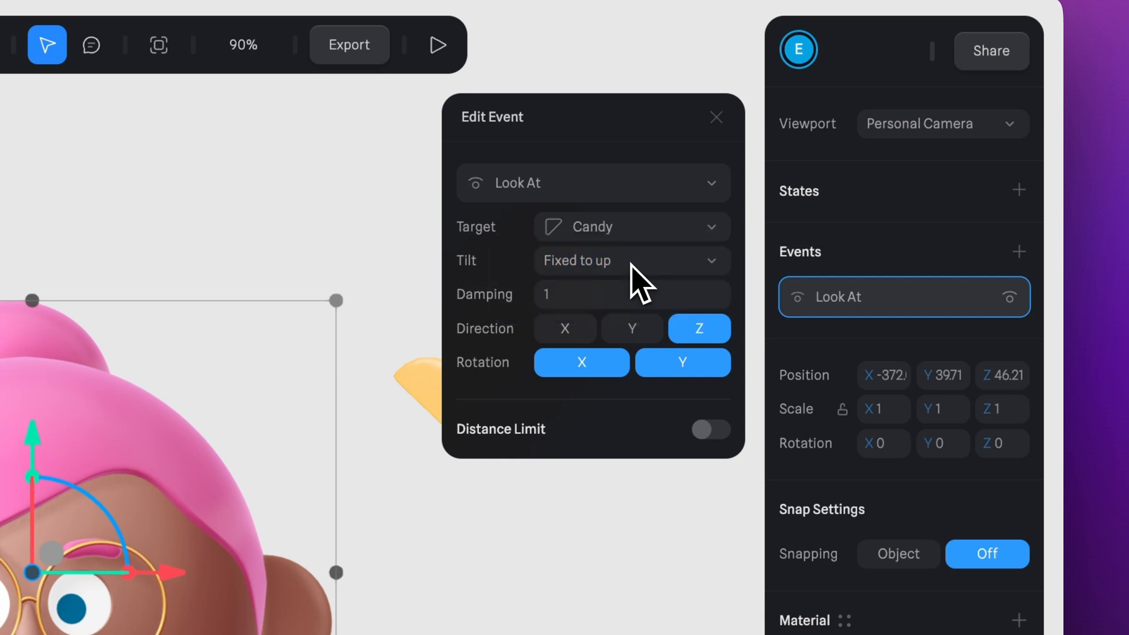
pyautogui.moveTo(508, 400)
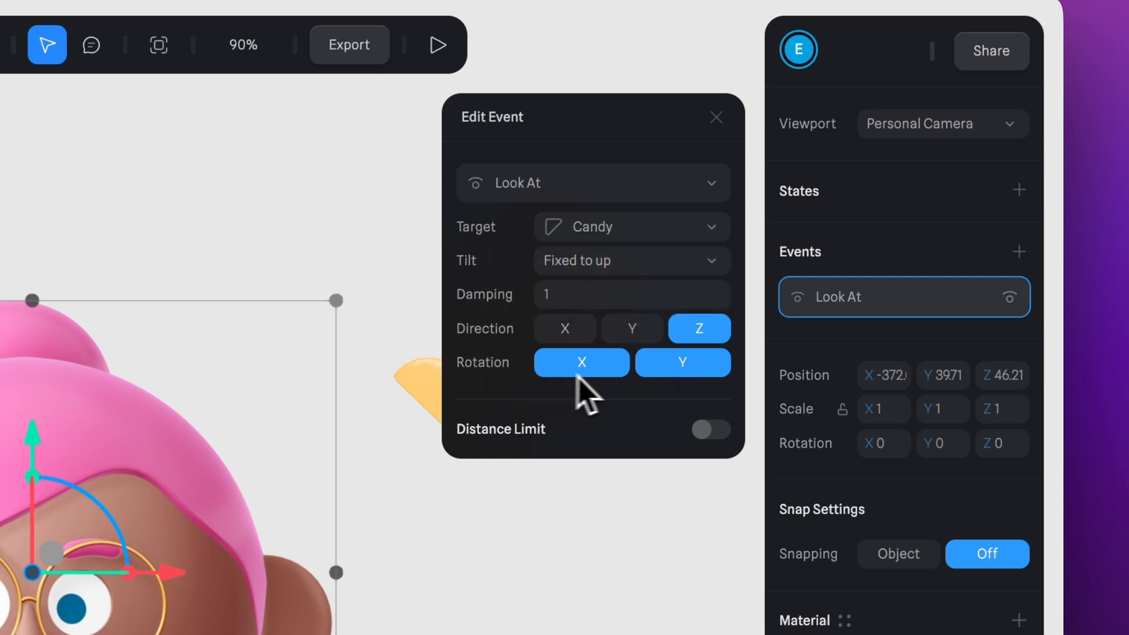
pyautogui.moveTo(562, 404)
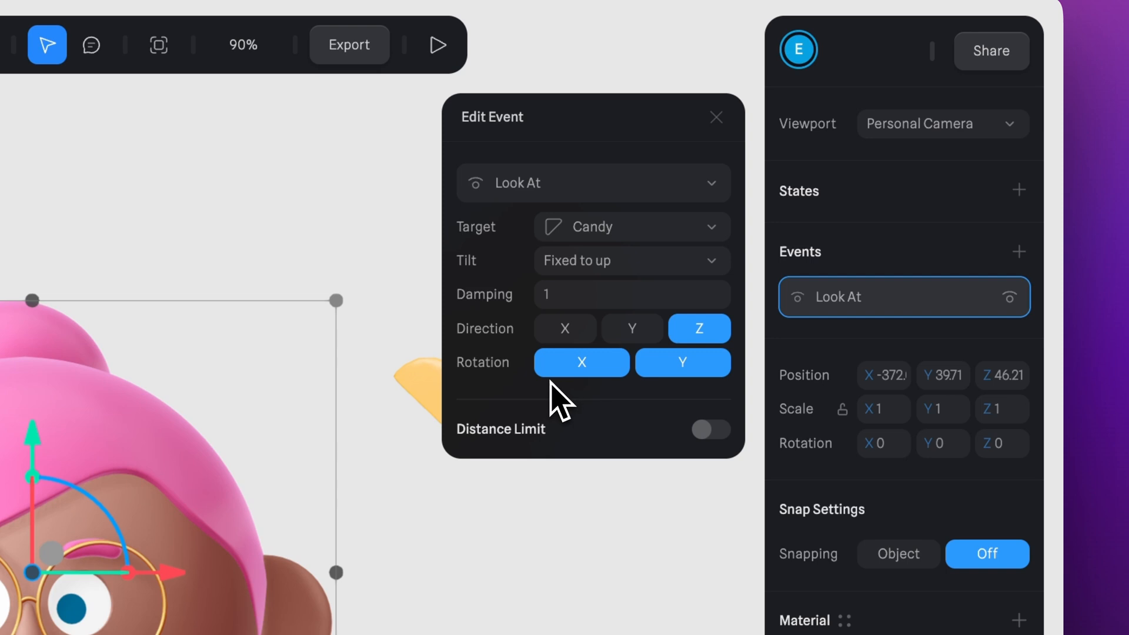
pyautogui.moveTo(497, 461)
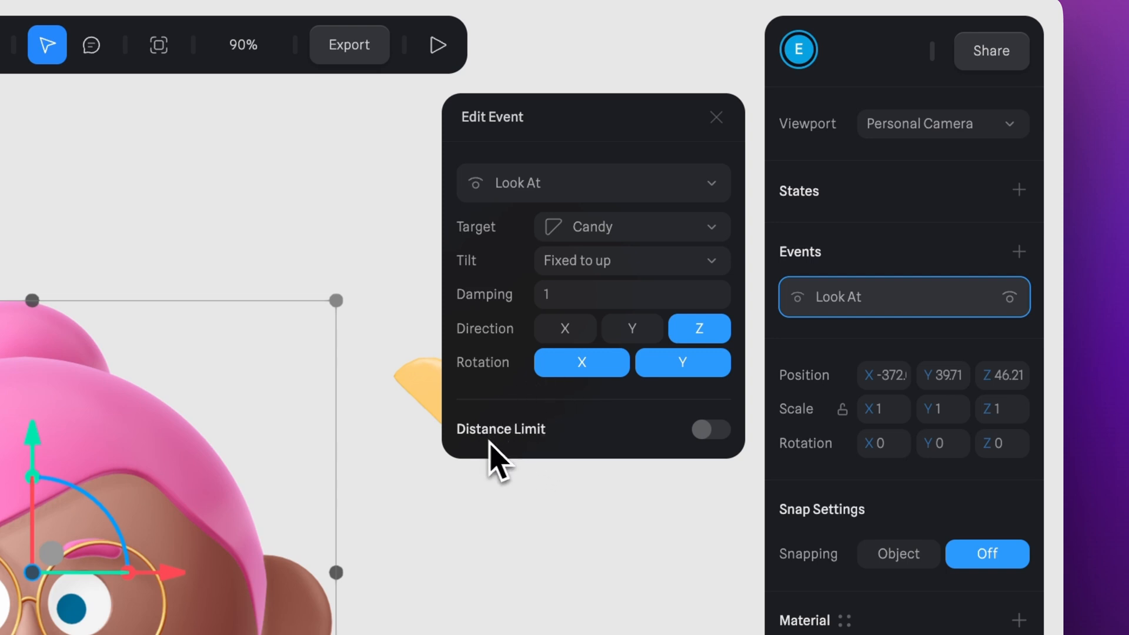
pyautogui.click(710, 429)
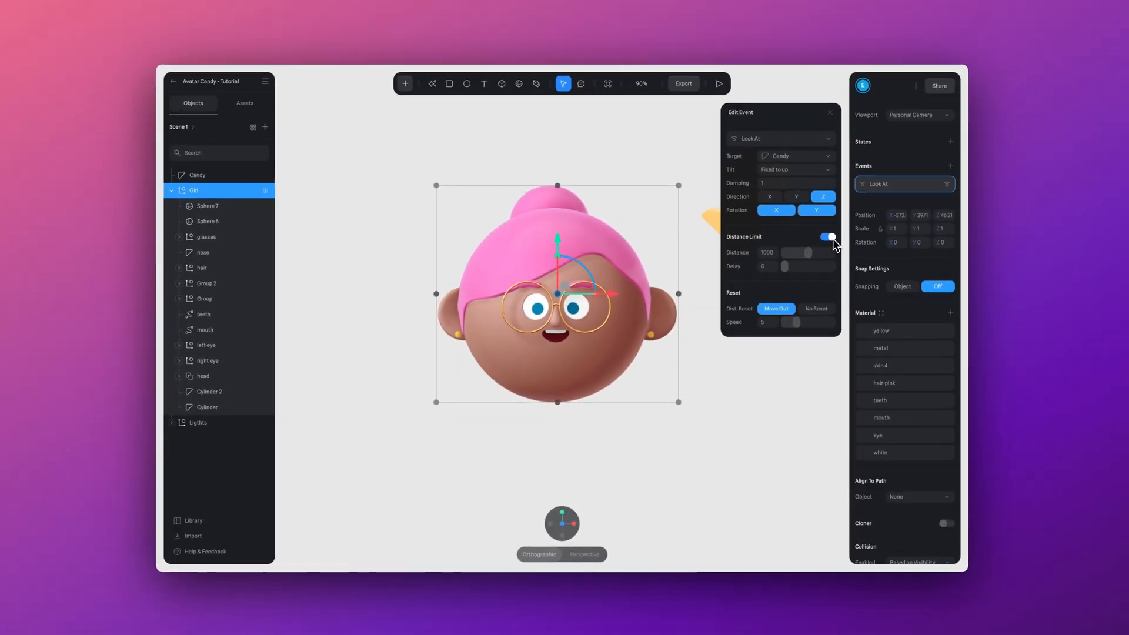
pyautogui.click(717, 84)
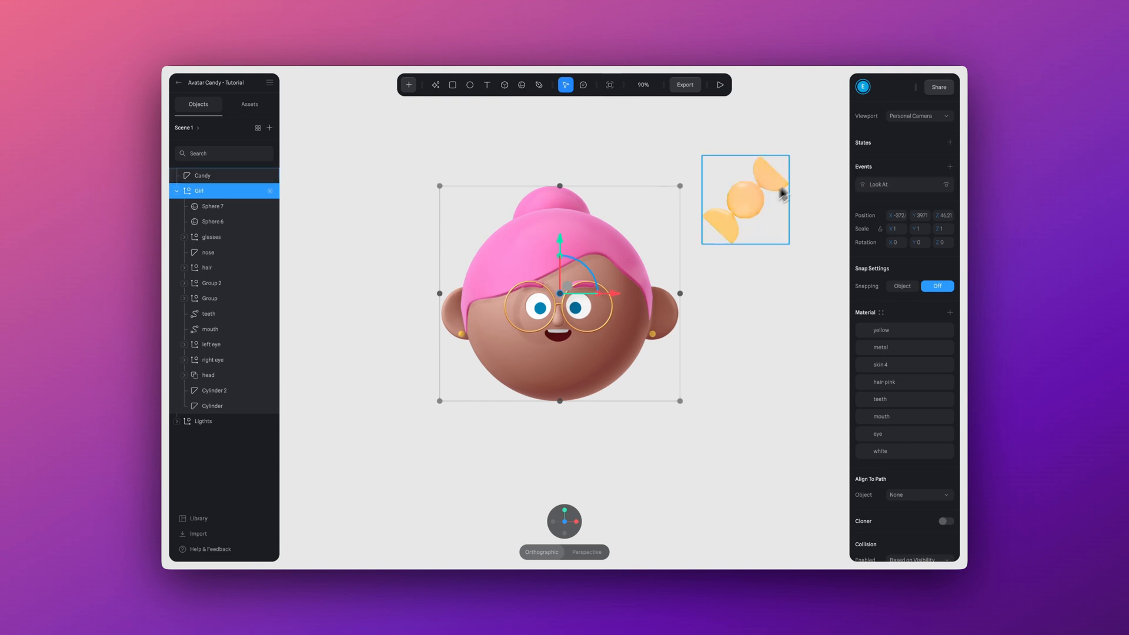
# - Give the Candy a Drag & Drop event and test grabbing it in the play preview
pyautogui.click(203, 175)
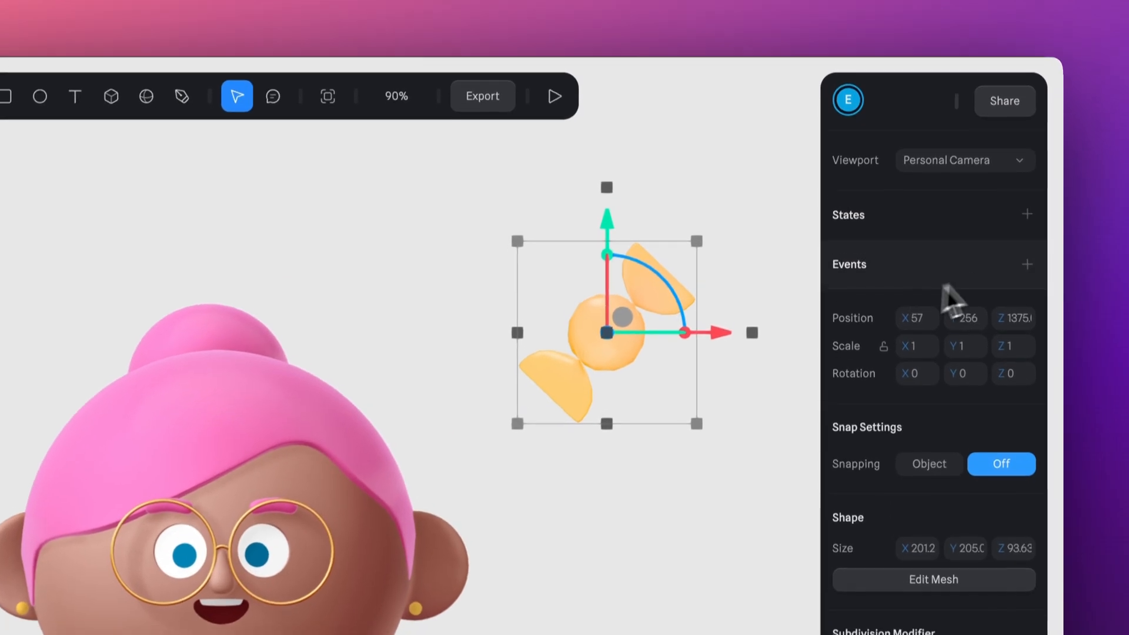
pyautogui.click(1027, 265)
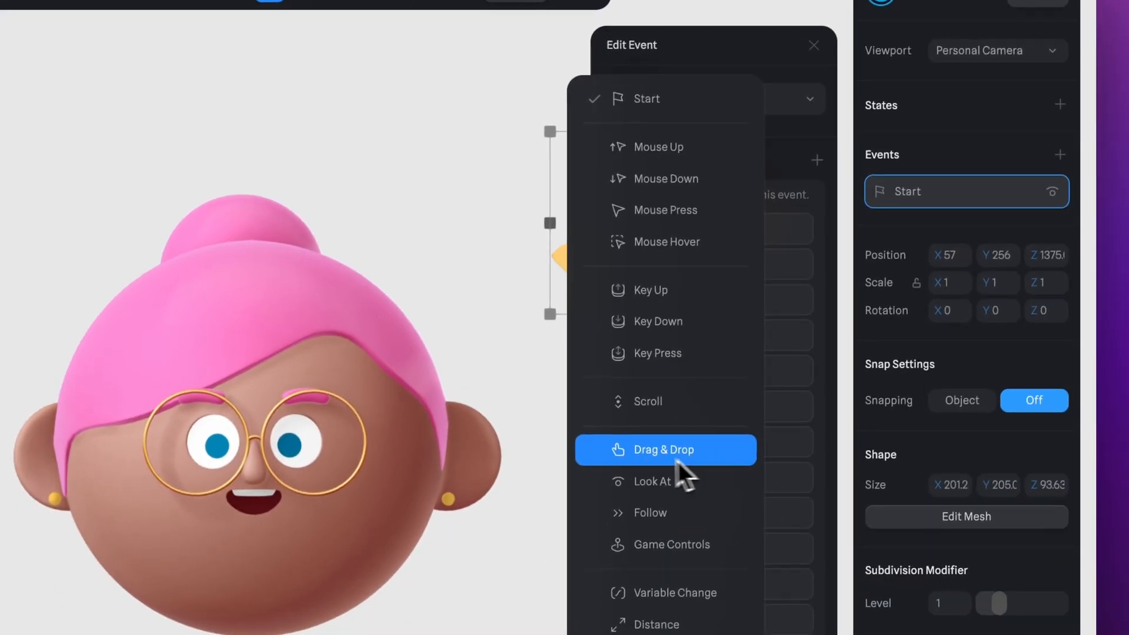
pyautogui.click(664, 449)
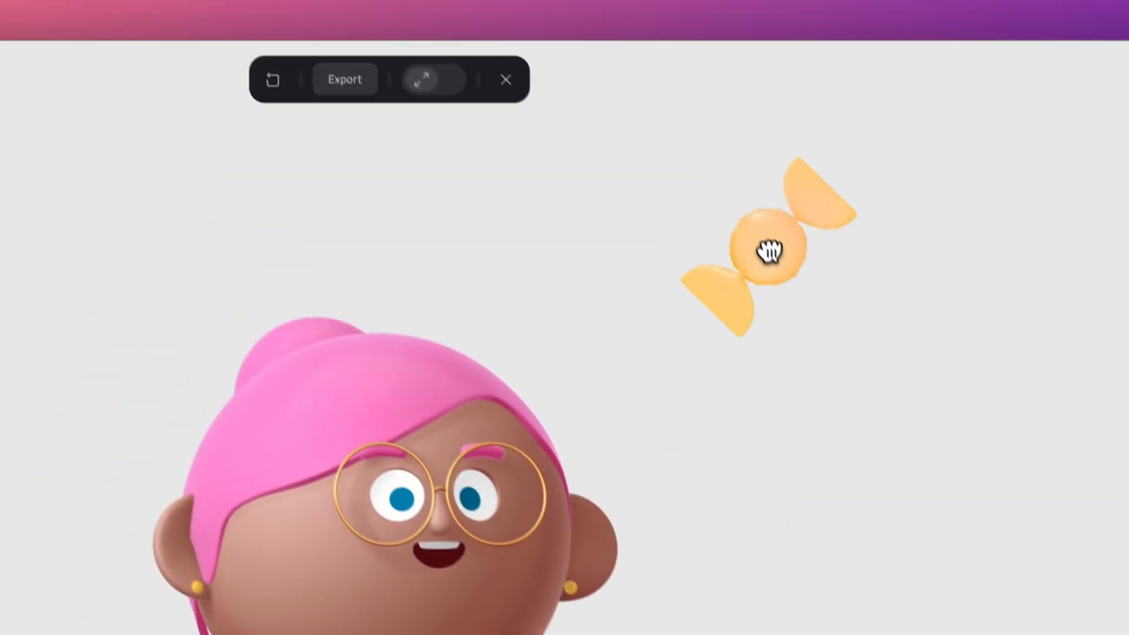
pyautogui.click(421, 79)
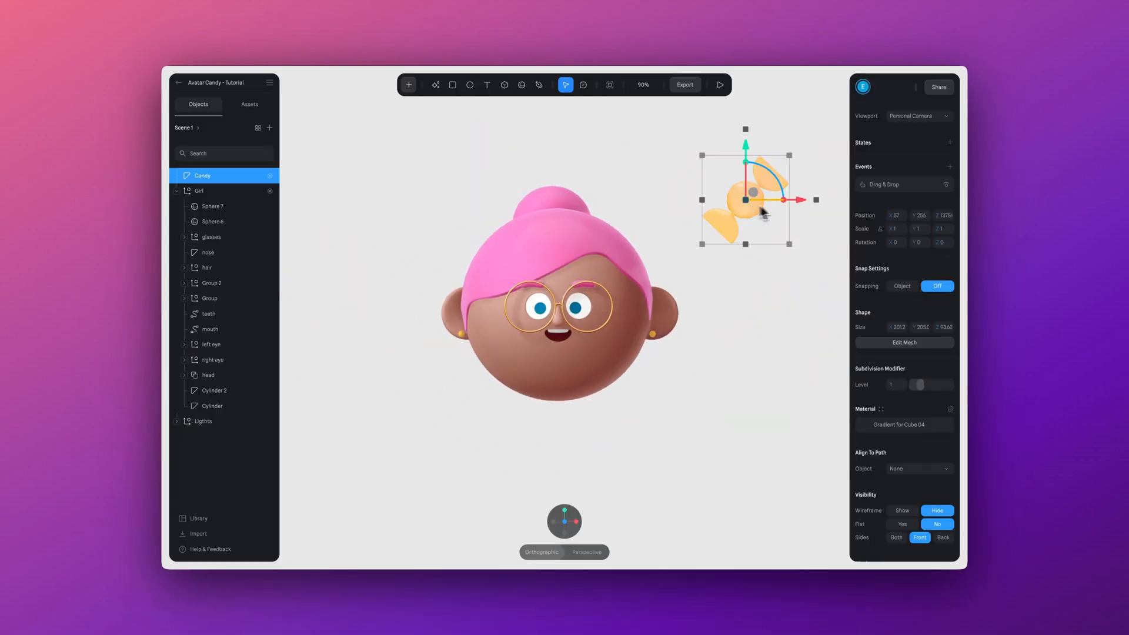
# - Change the Candy's event to Follow targeting the cursor and run the preview
pyautogui.click(902, 185)
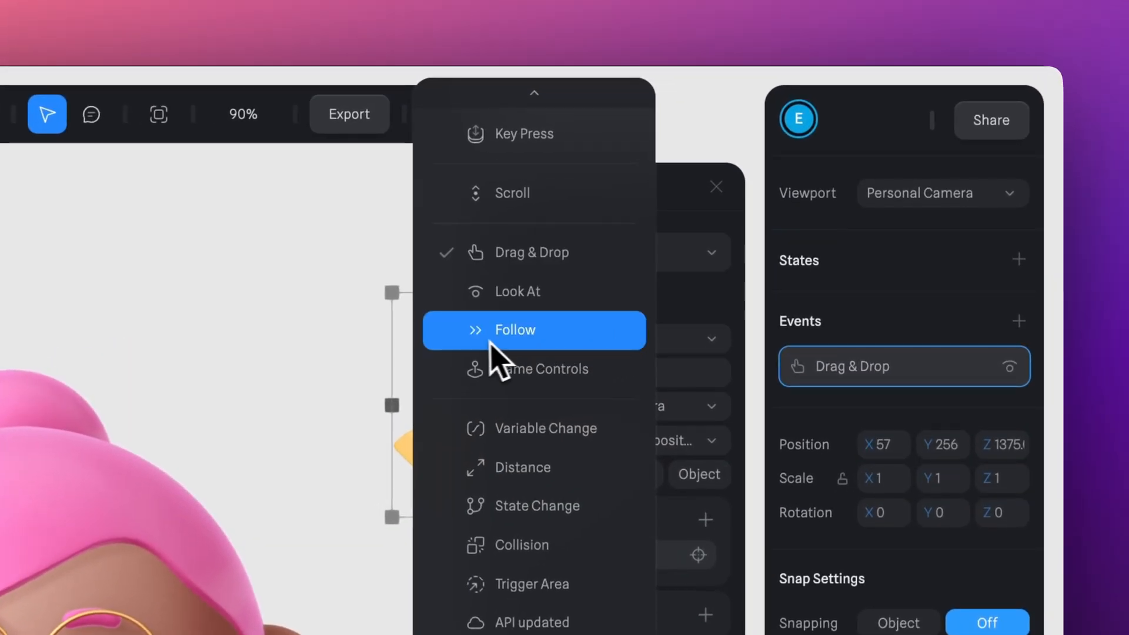
pyautogui.click(515, 329)
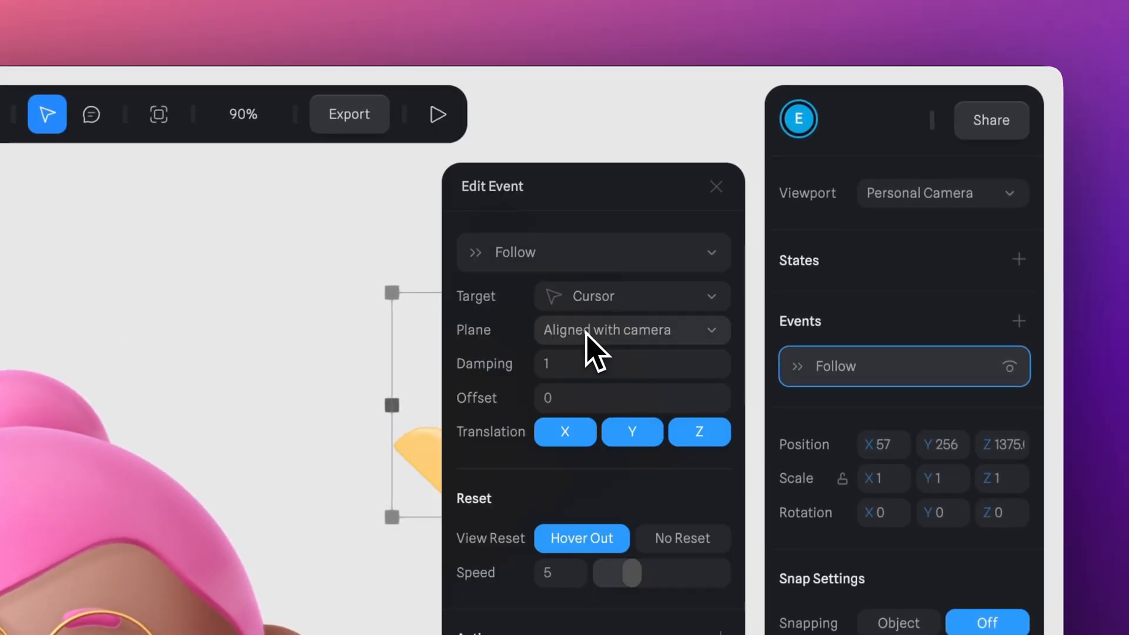
pyautogui.click(438, 114)
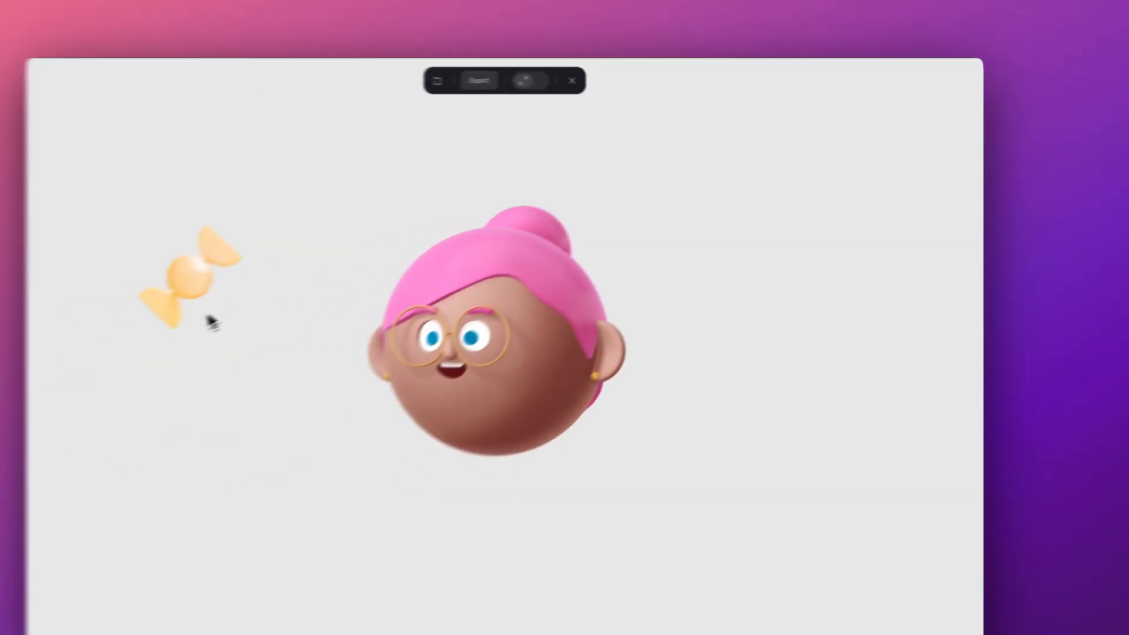
# - Review the Public URL play settings under Export and update the public URL
pyautogui.click(479, 80)
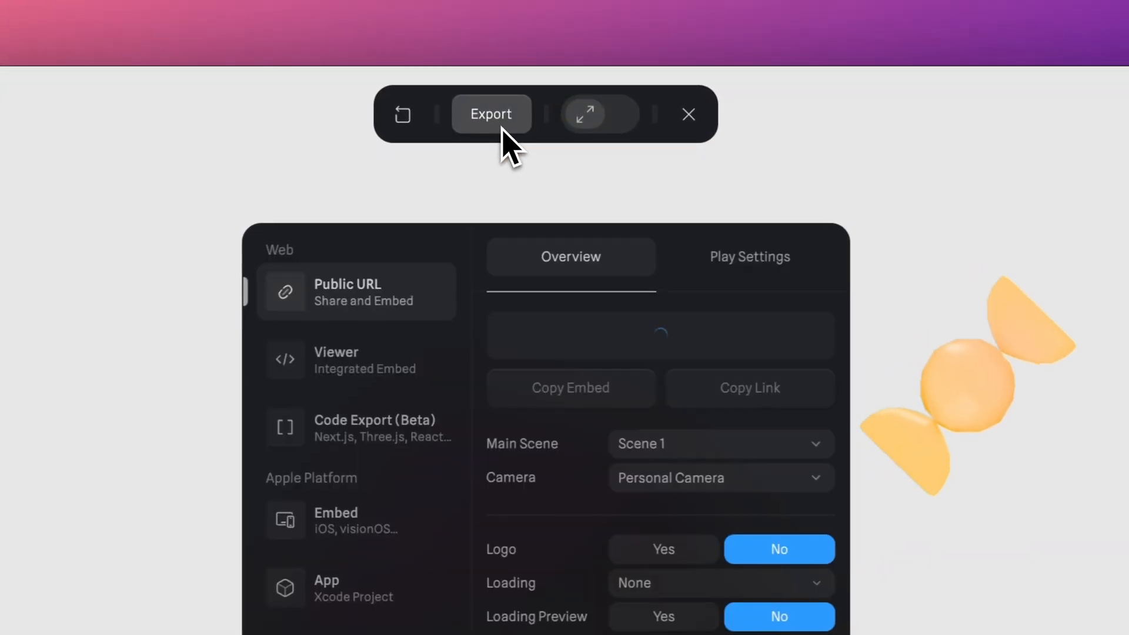
pyautogui.click(749, 257)
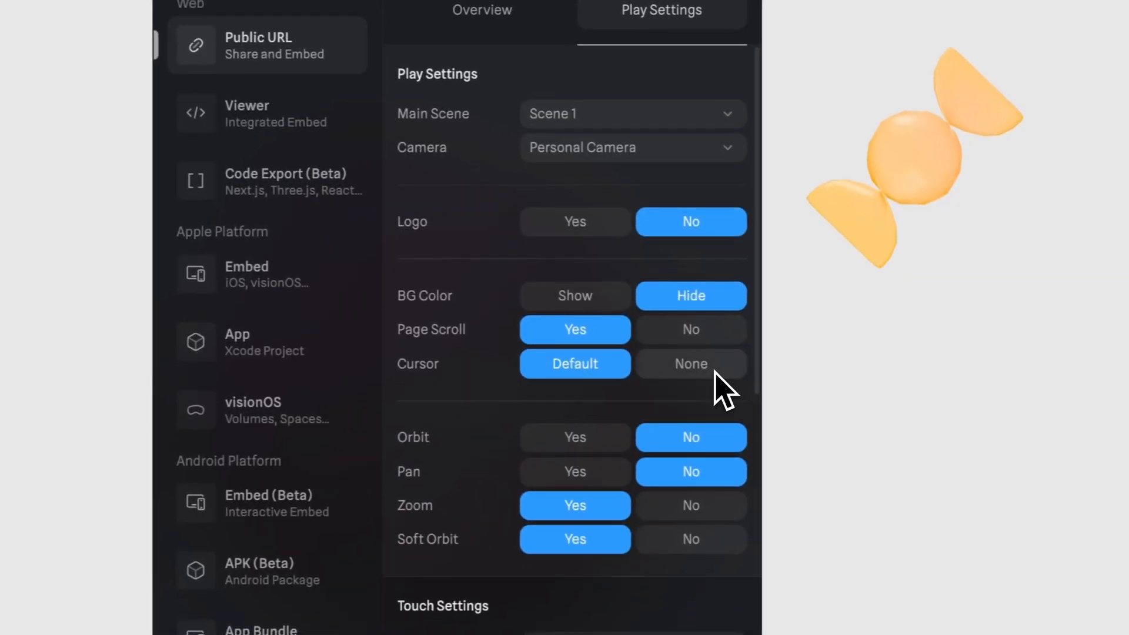
pyautogui.scroll(-3)
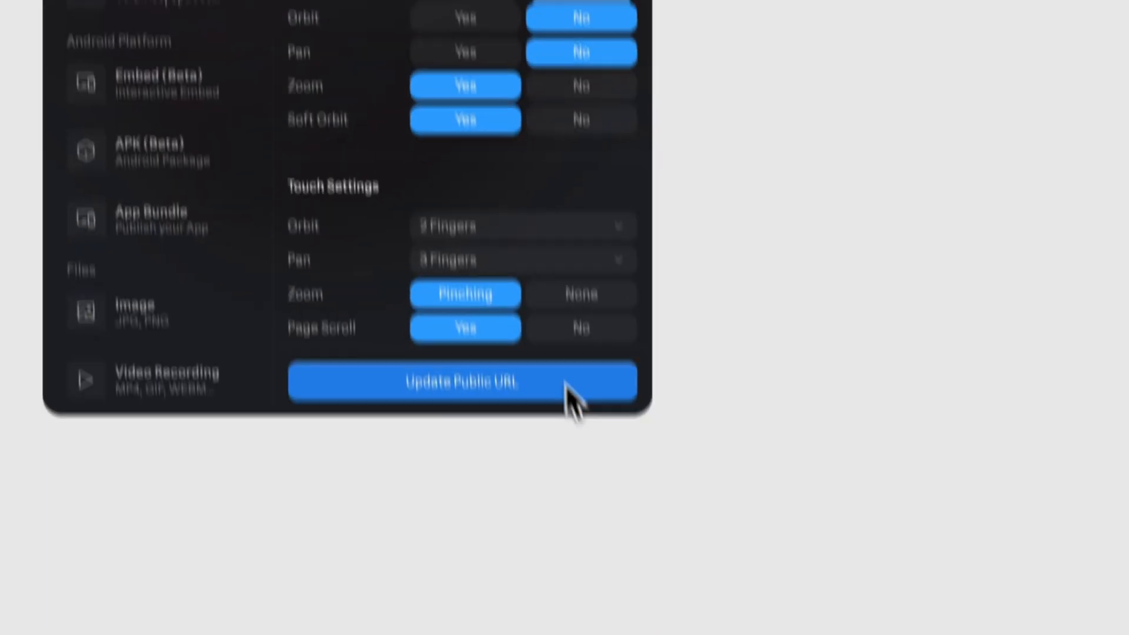
pyautogui.click(463, 381)
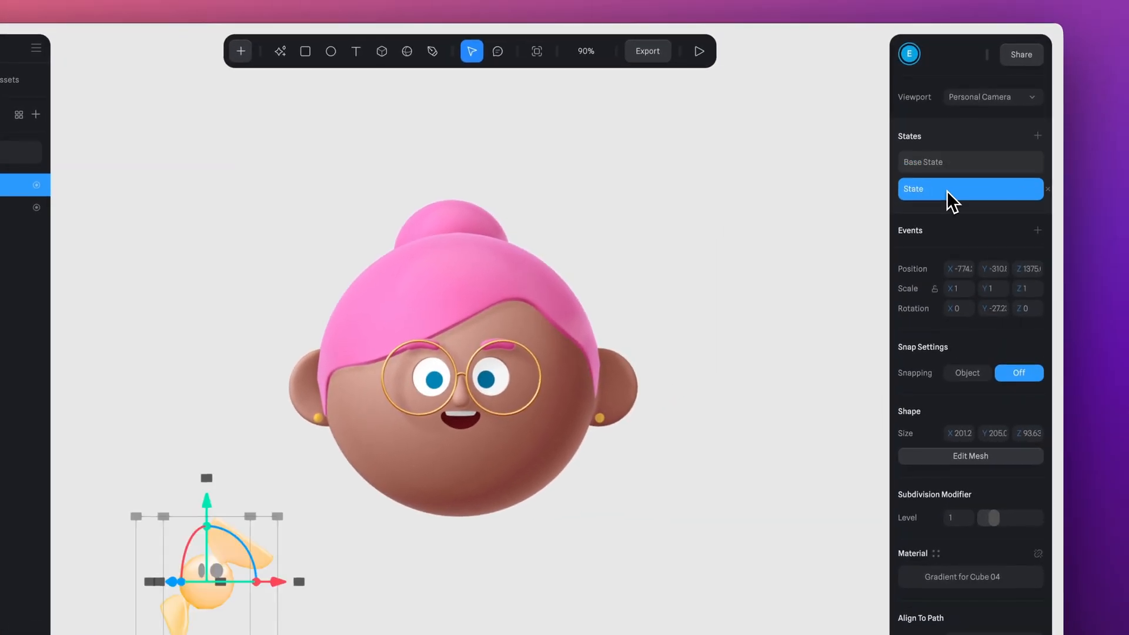
# - Return the Candy to its Base State after posing the second state
pyautogui.click(968, 161)
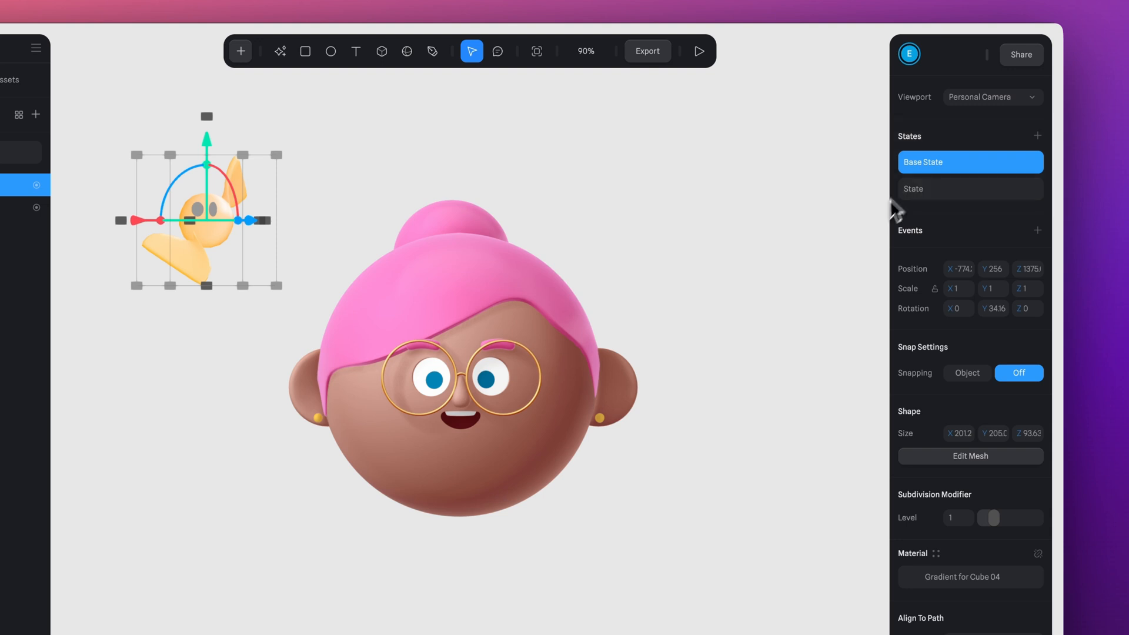
# - Add a Start event transitioning from Base State with Infinite loop, then play the scene
pyautogui.click(1038, 229)
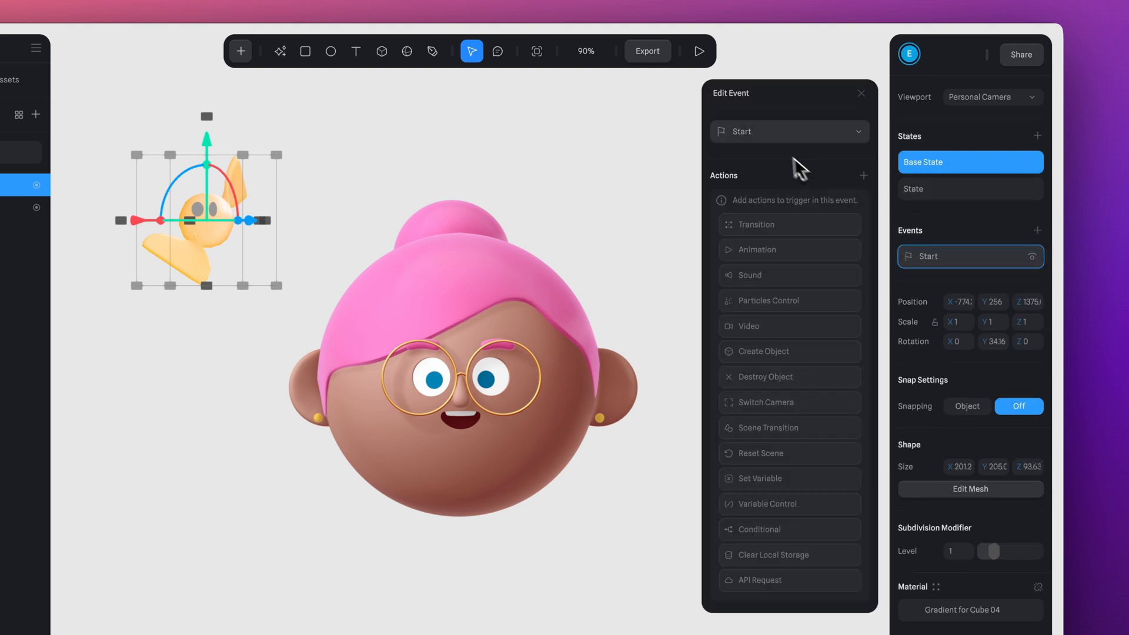
pyautogui.click(787, 131)
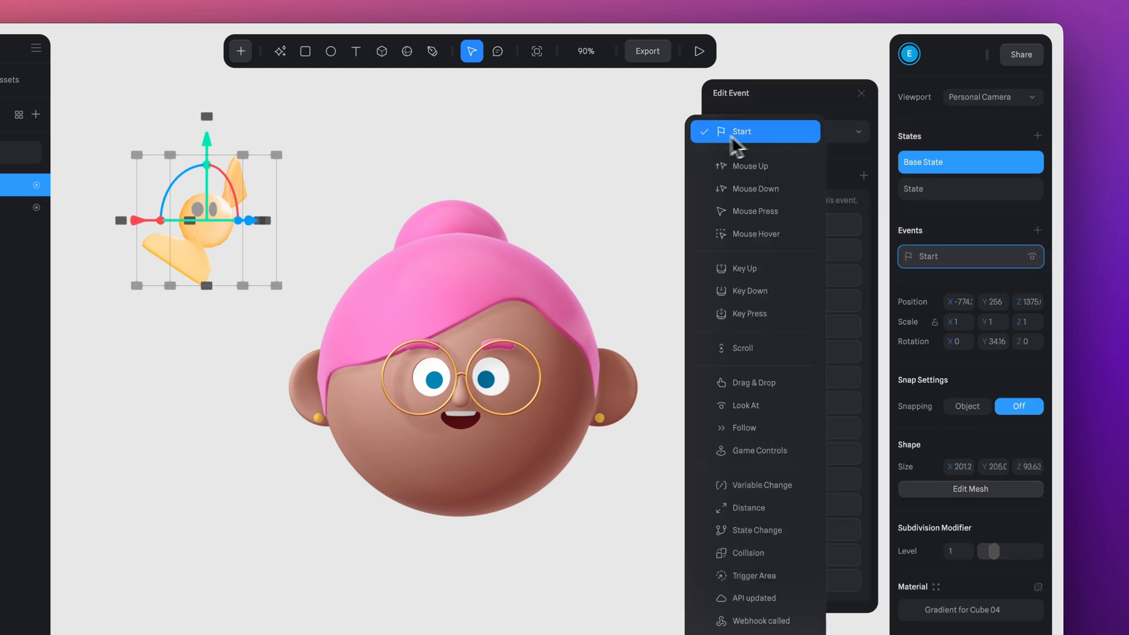
pyautogui.click(742, 131)
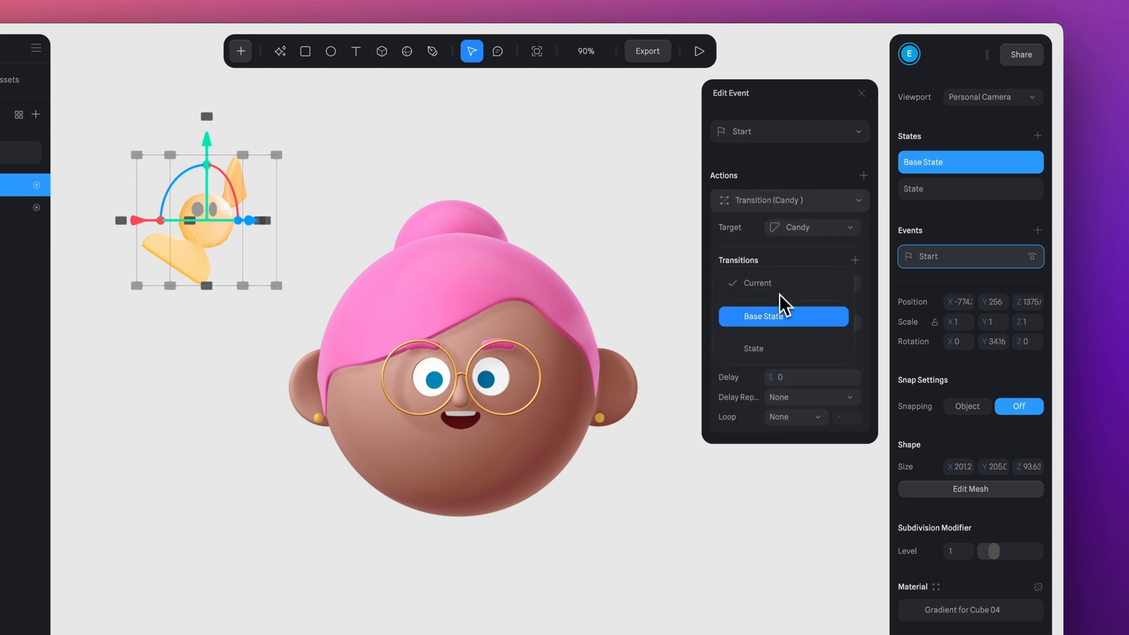
pyautogui.click(784, 316)
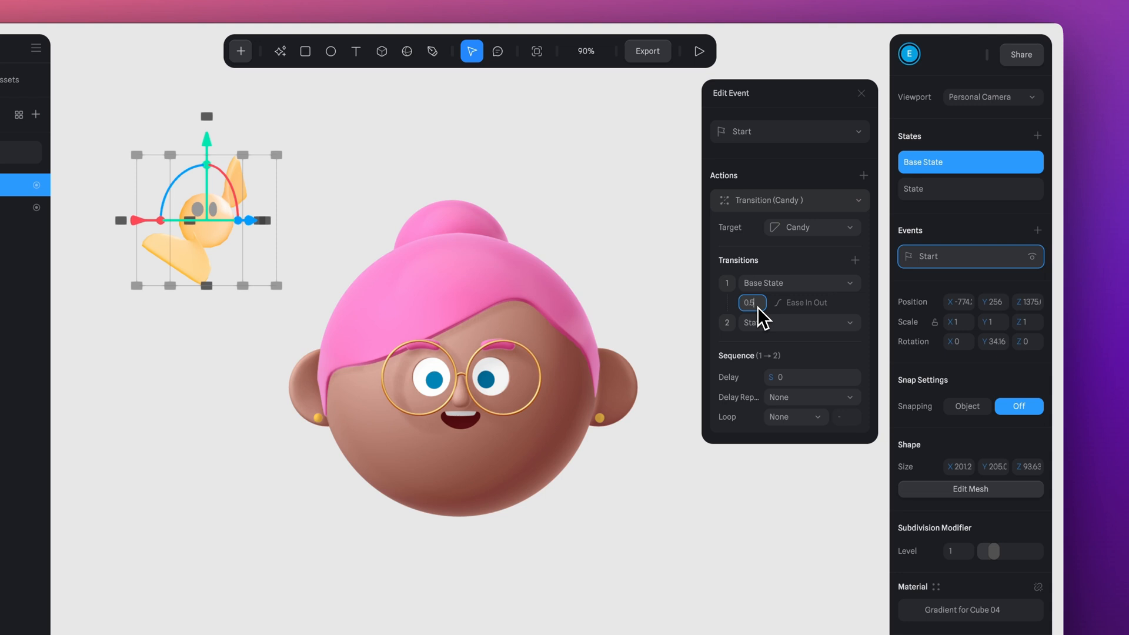
pyautogui.click(795, 417)
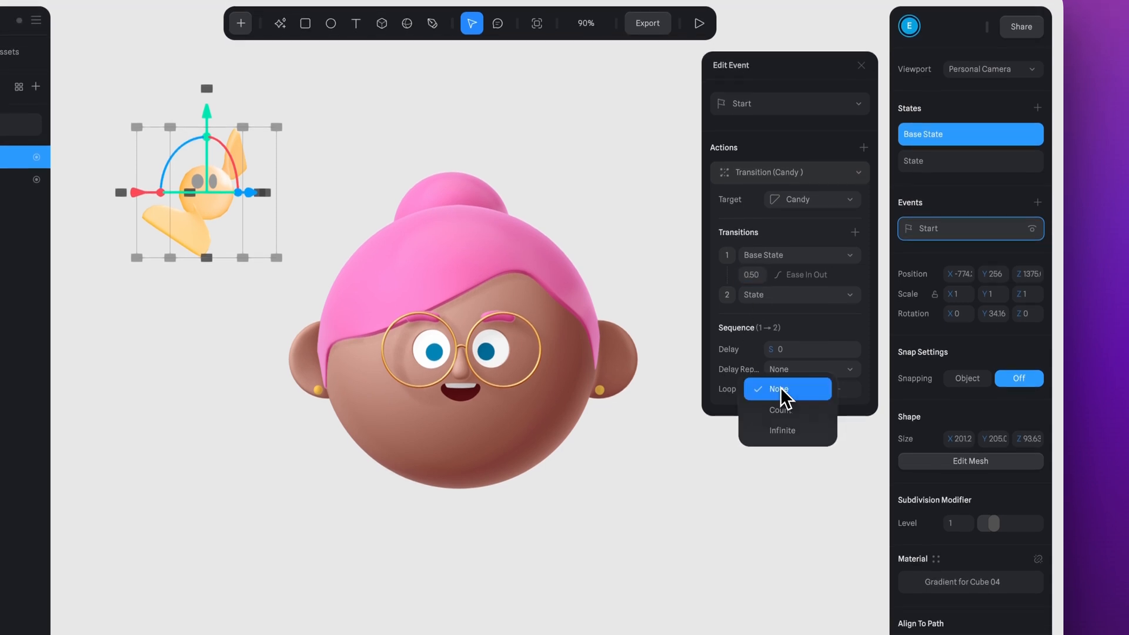
pyautogui.click(783, 431)
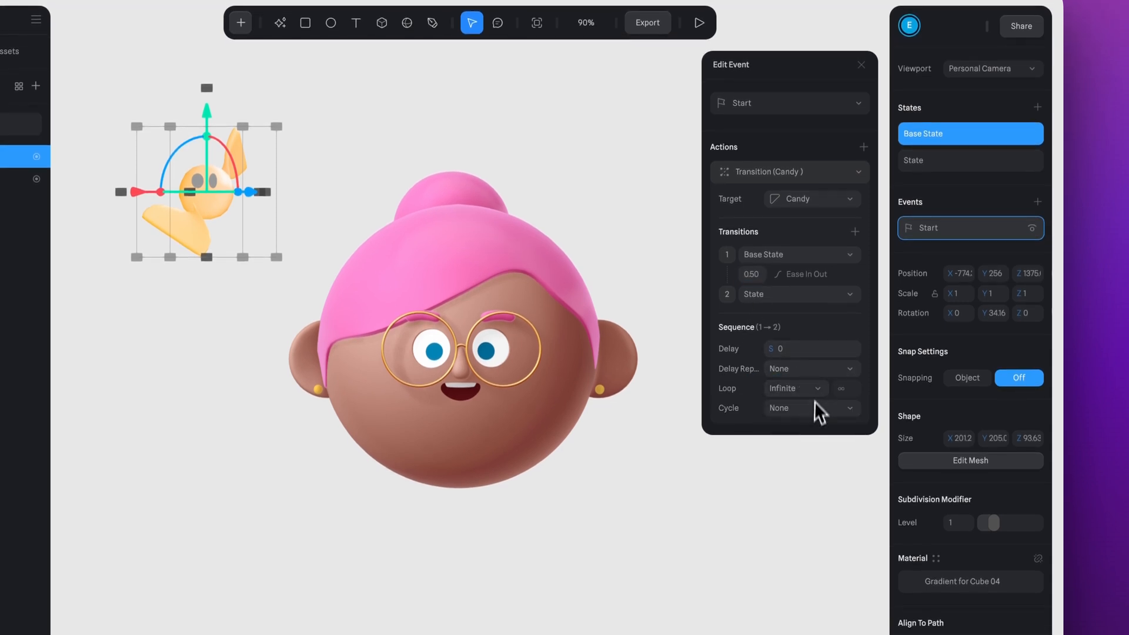
pyautogui.click(698, 22)
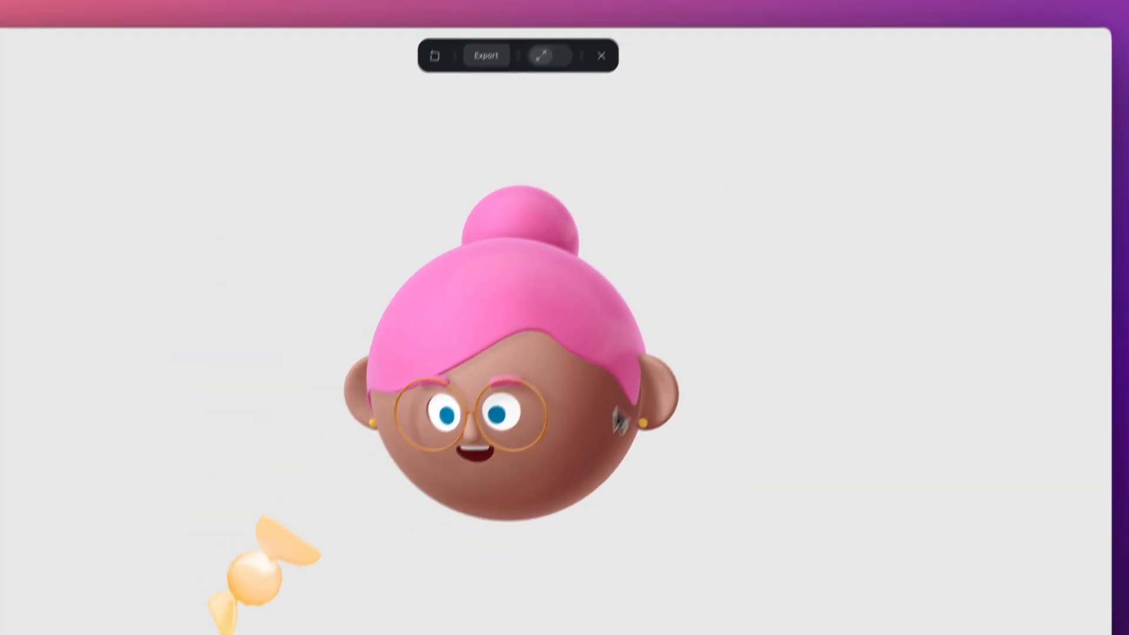
# - Exit the preview and set the transition's Cycle to Ping Pong, then focus its duration
pyautogui.click(545, 56)
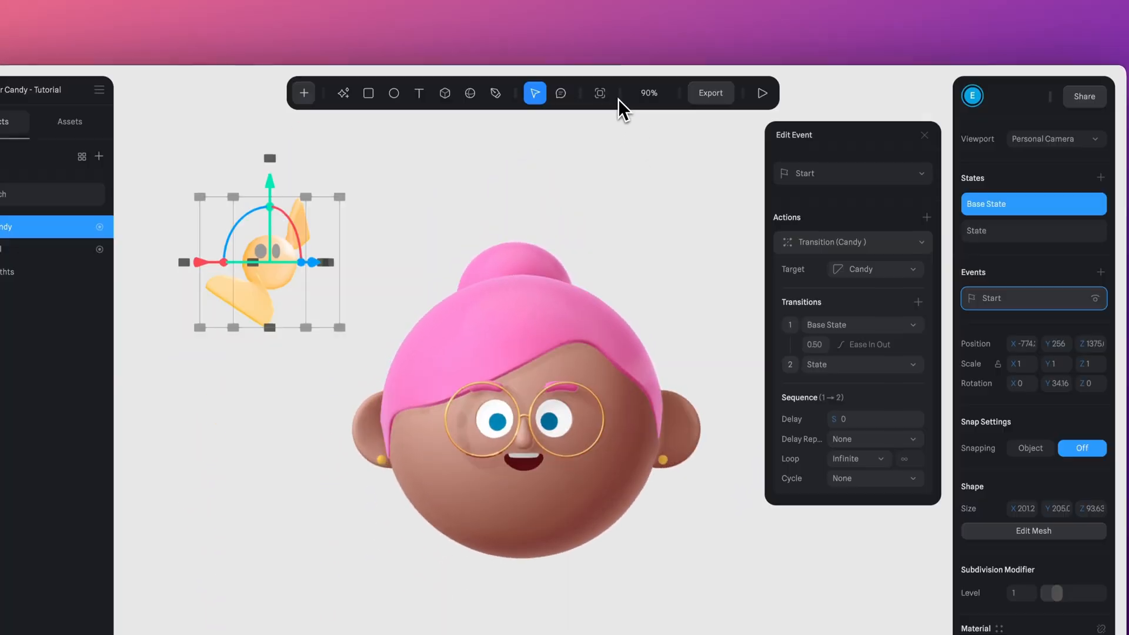
pyautogui.click(875, 478)
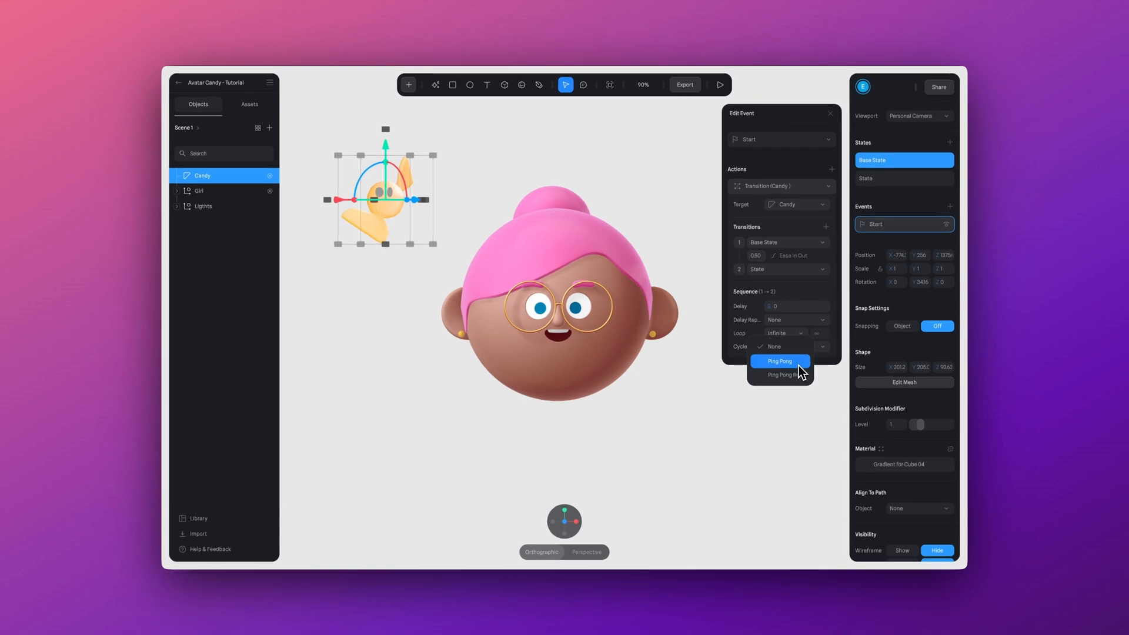
pyautogui.click(779, 361)
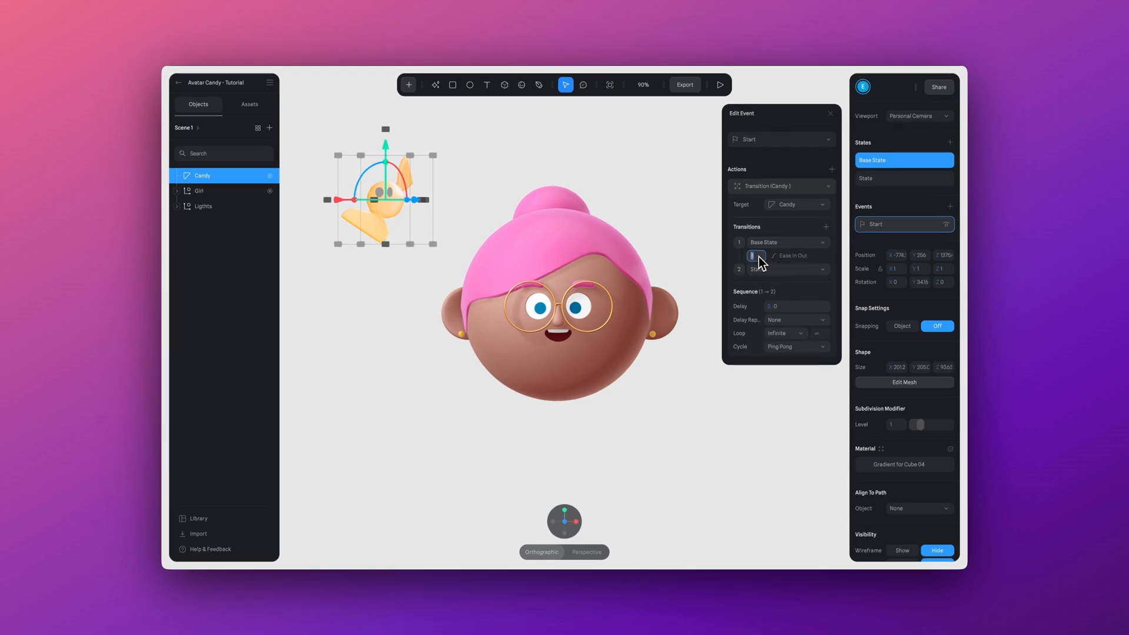
pyautogui.click(718, 85)
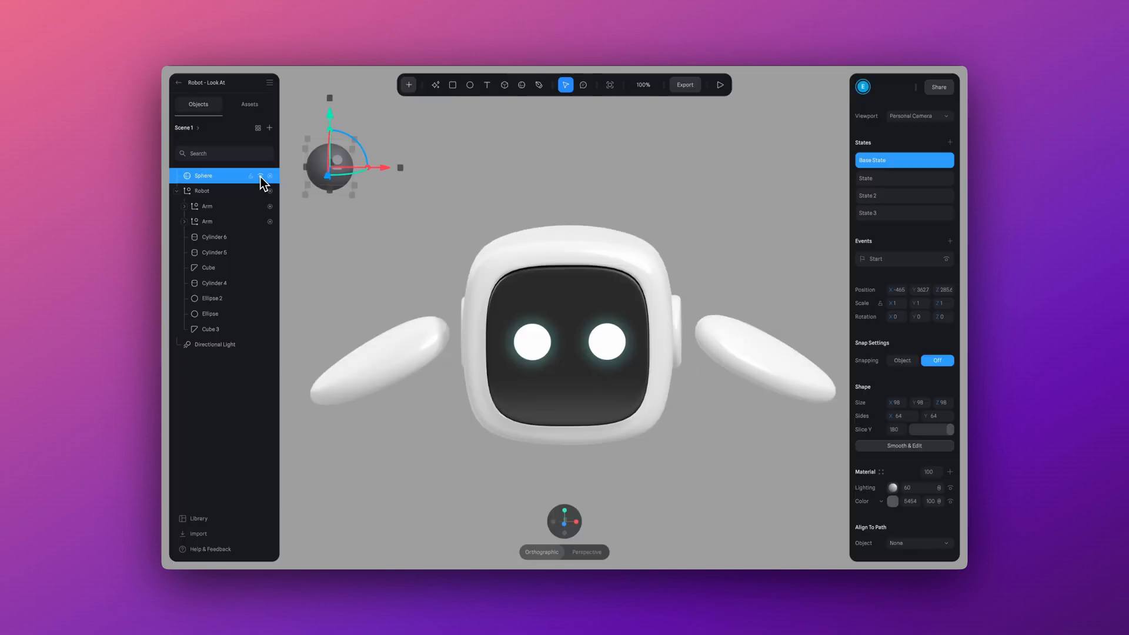
# - Scroll the Sphere's properties down to its Material layer to lower opacity to 0
pyautogui.scroll(-3)
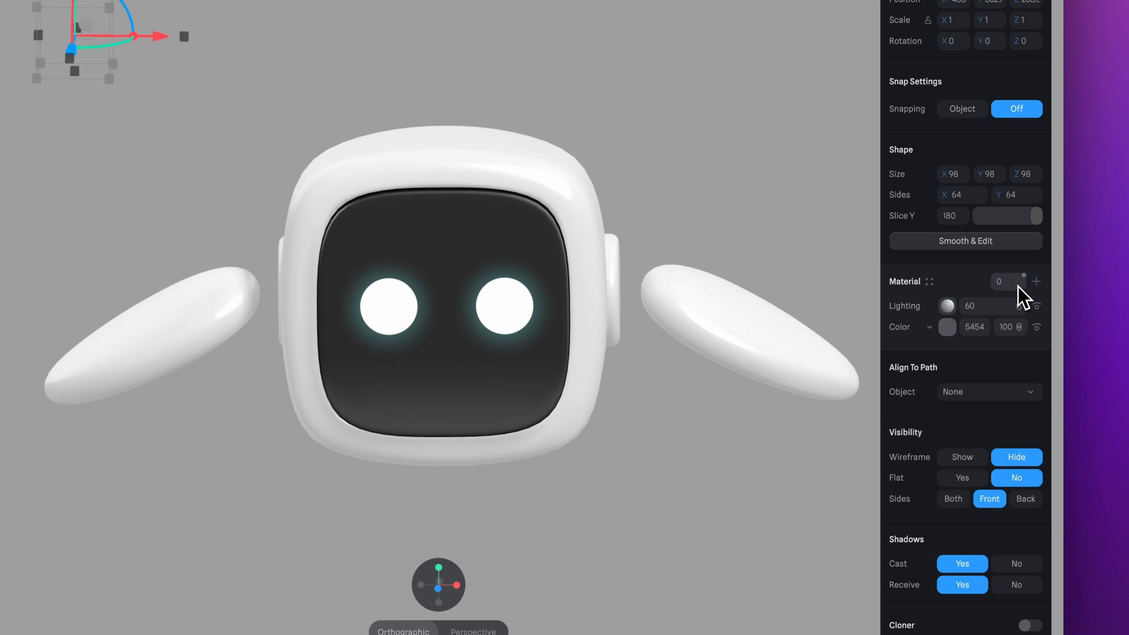
pyautogui.moveTo(1039, 313)
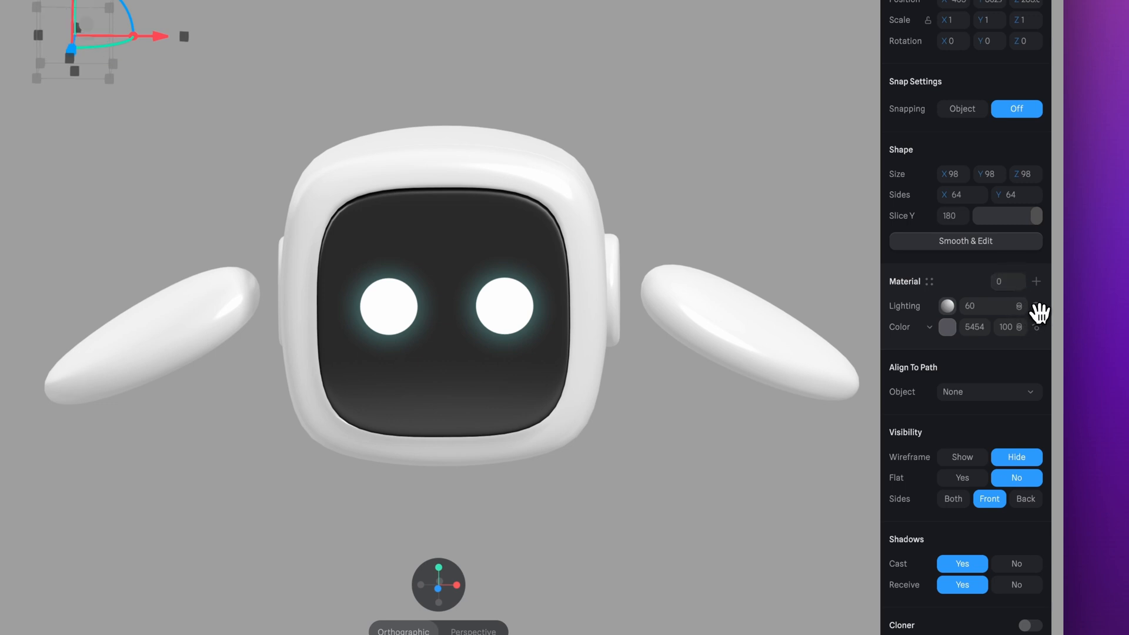
pyautogui.moveTo(1043, 322)
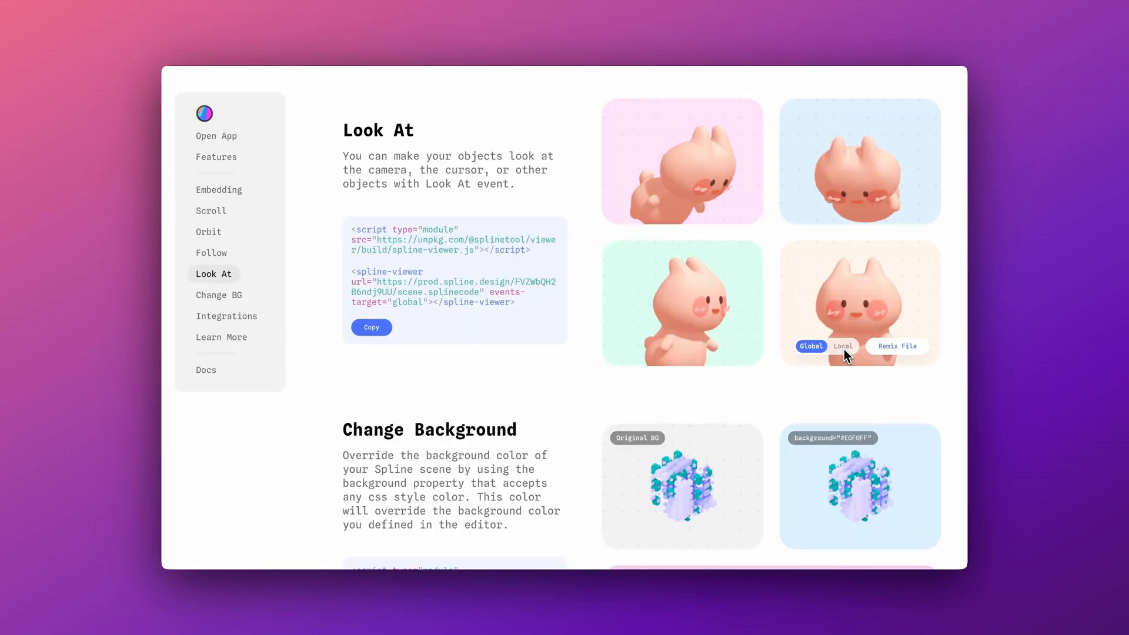
pyautogui.click(843, 346)
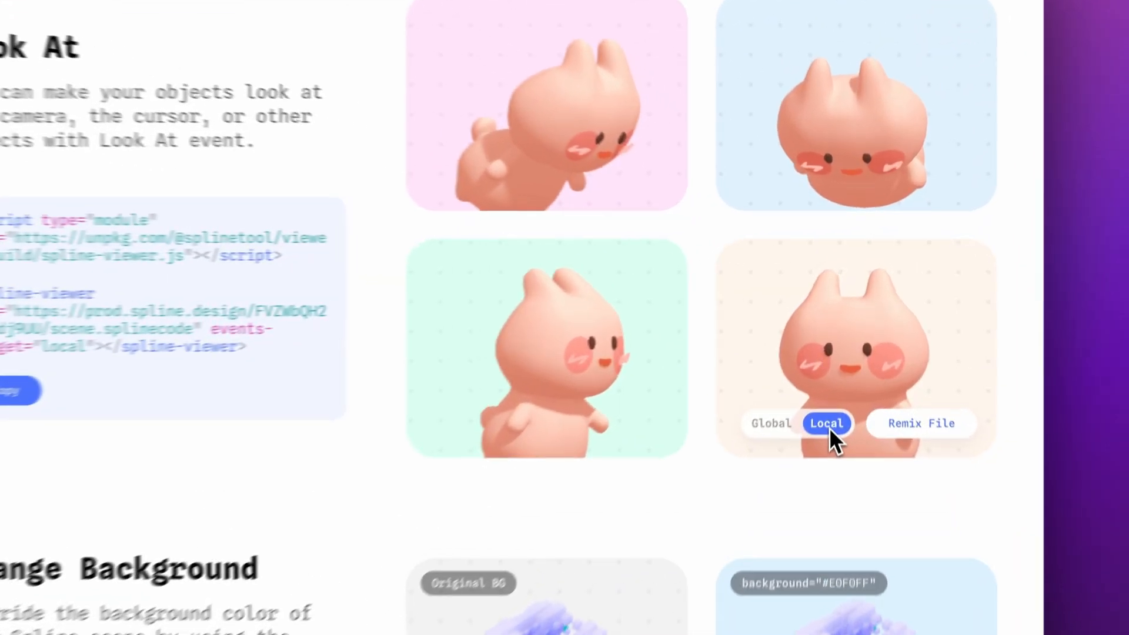
pyautogui.scroll(-3)
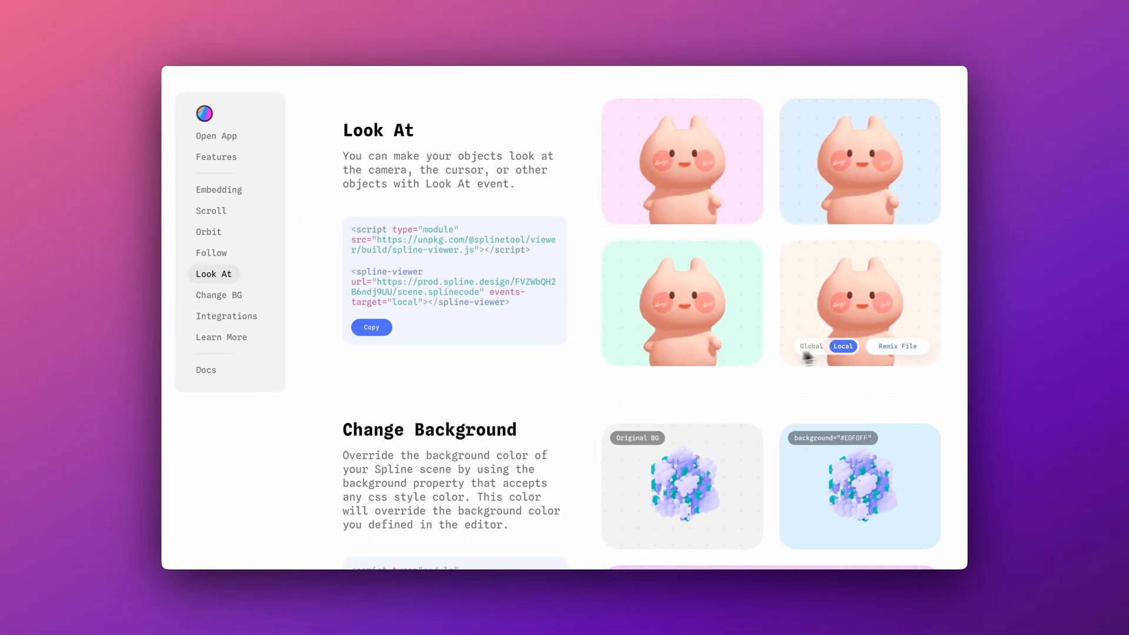
pyautogui.click(811, 346)
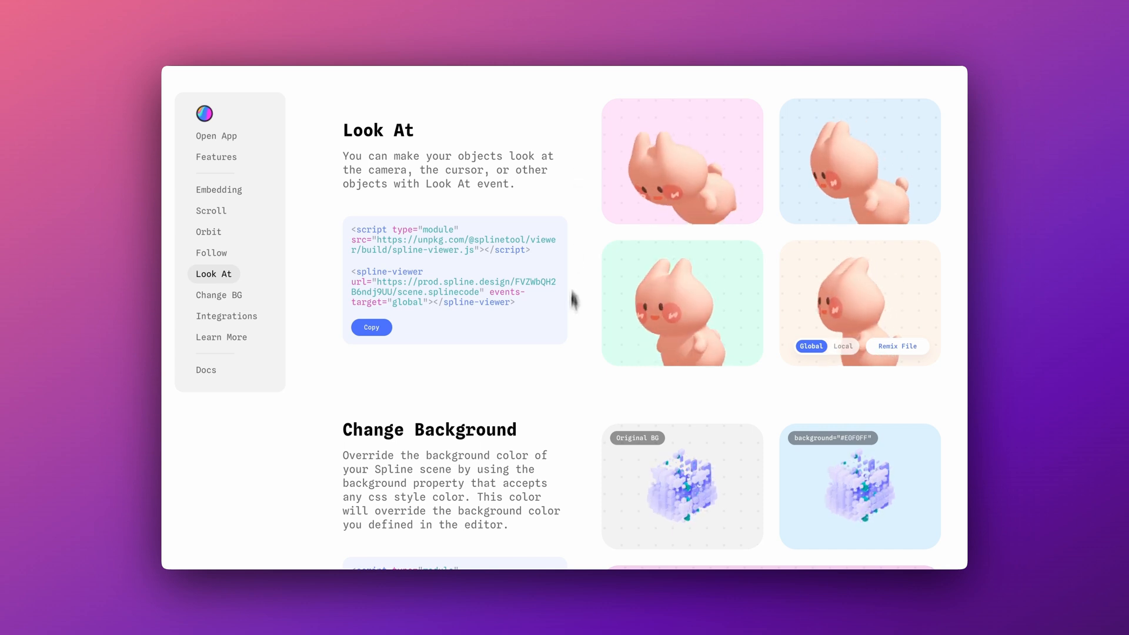
pyautogui.moveTo(936, 394)
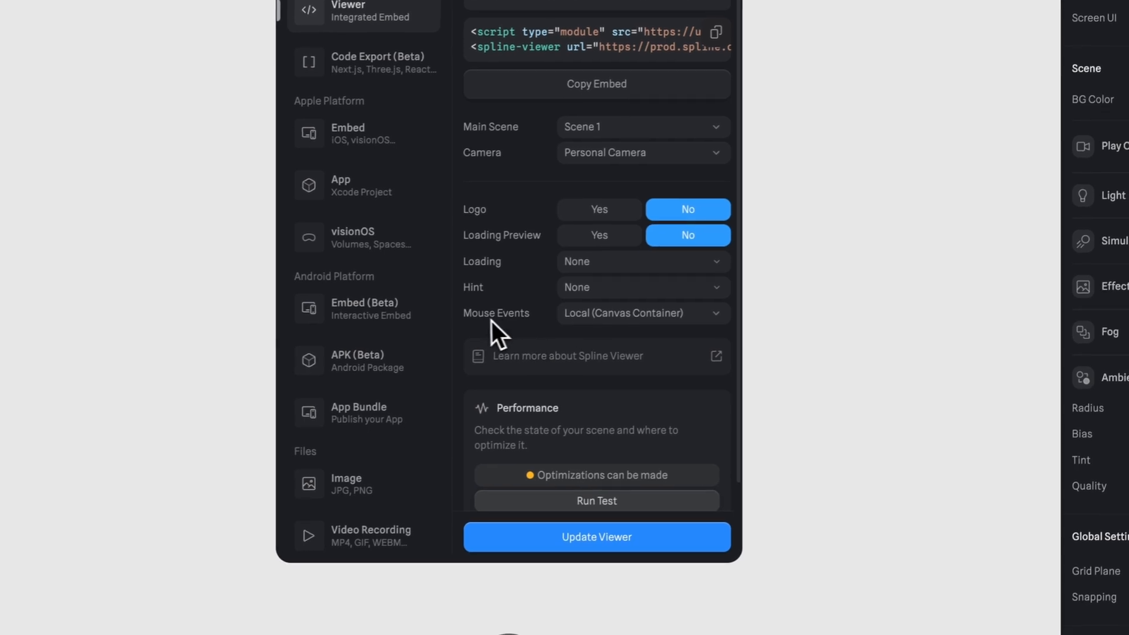
# - Set the viewer's Mouse Events to Global (Full Window)
pyautogui.click(641, 313)
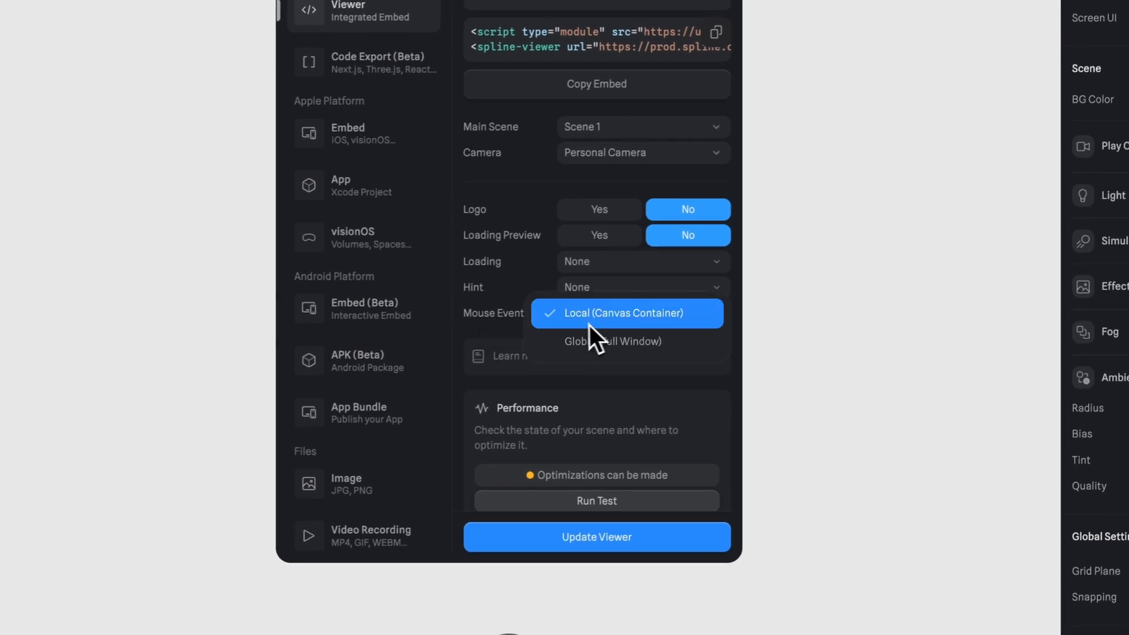
pyautogui.moveTo(672, 328)
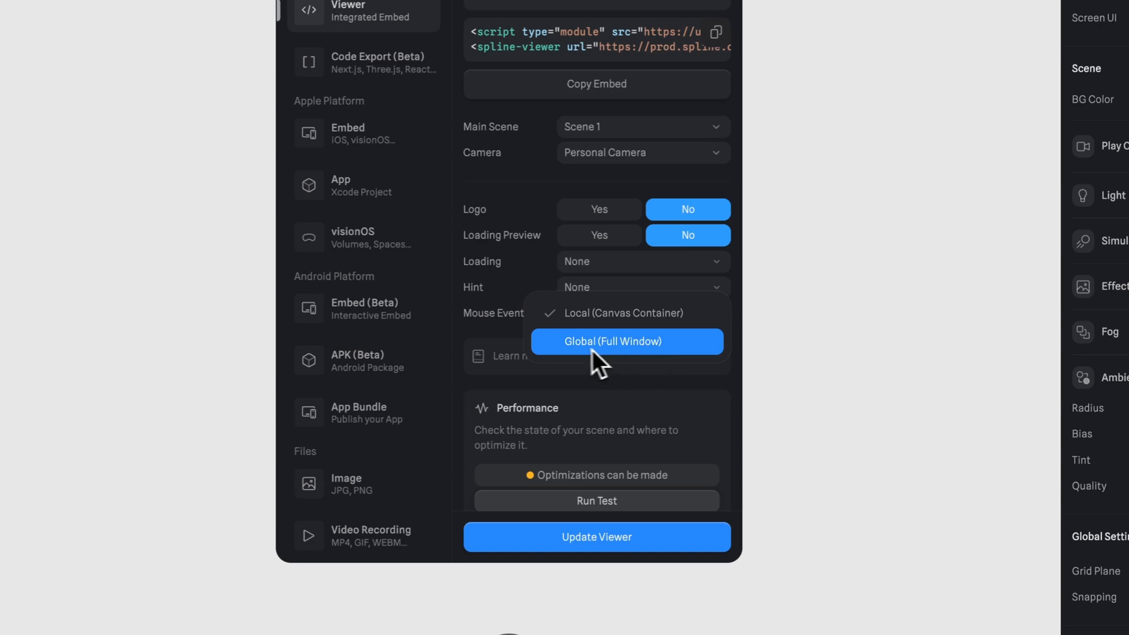
pyautogui.click(612, 341)
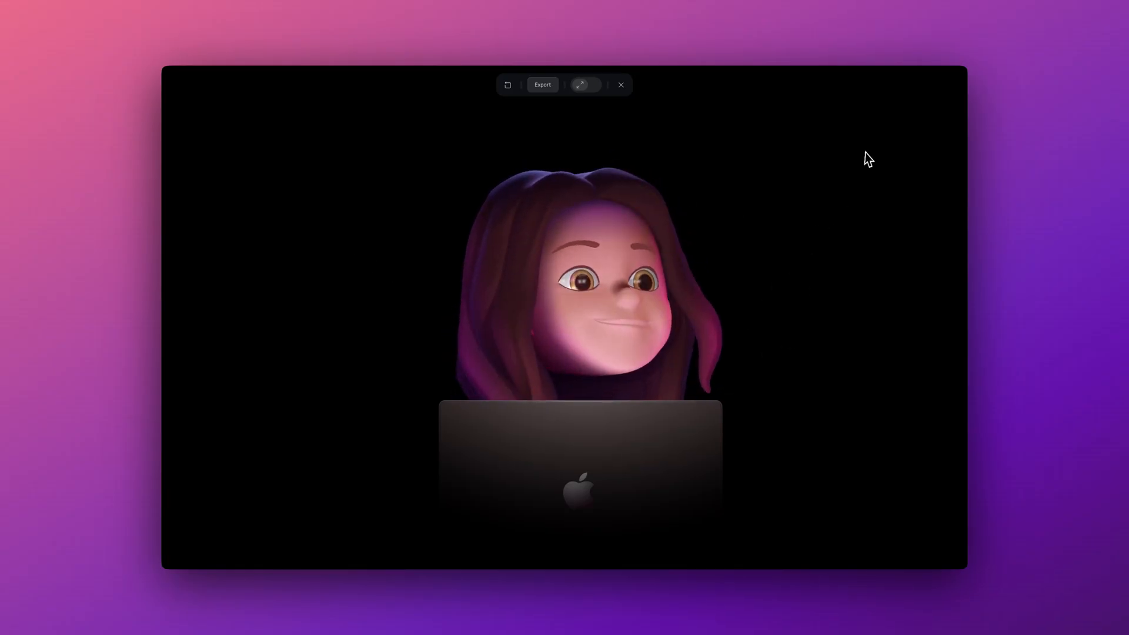
# - Check the Export viewer settings, test head tracking, and copy the embed code
pyautogui.click(541, 85)
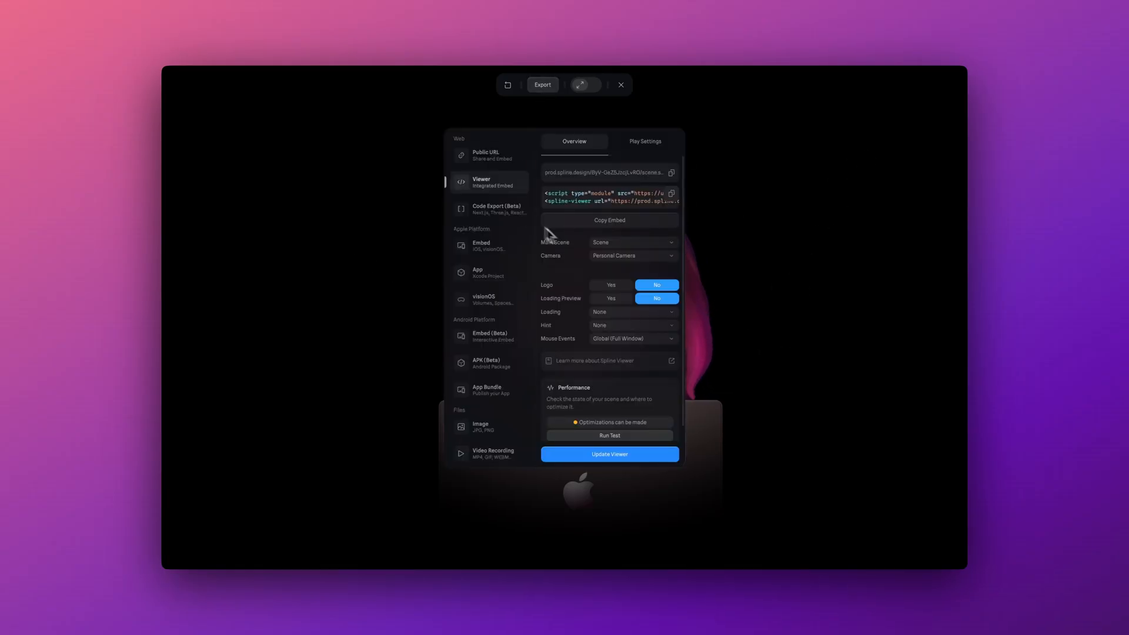
pyautogui.click(645, 141)
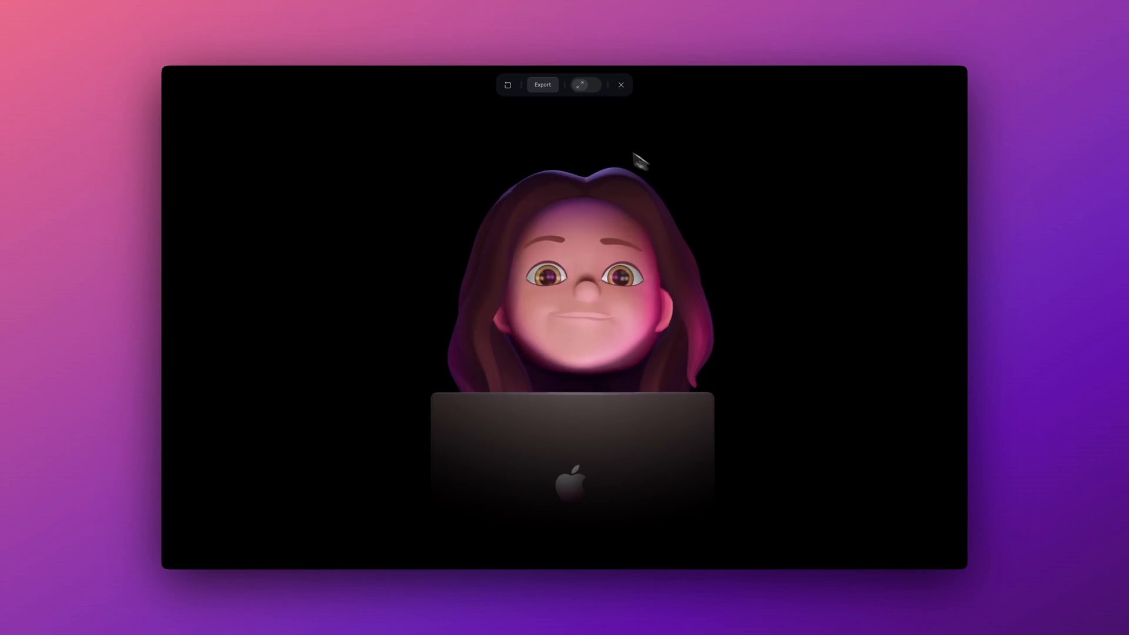
pyautogui.click(542, 85)
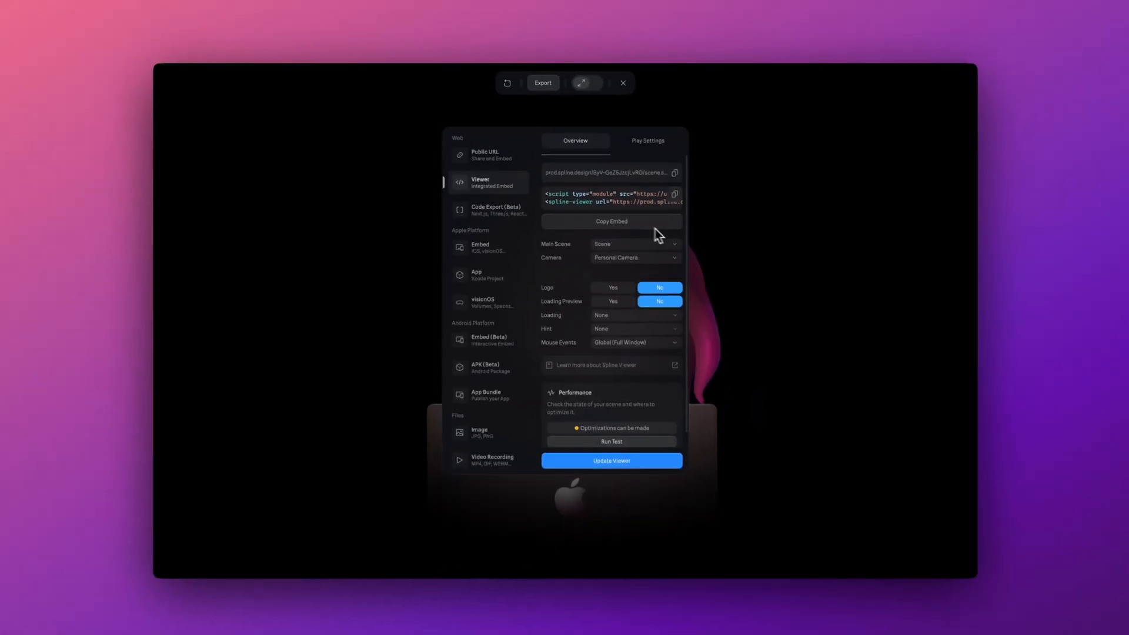
pyautogui.click(611, 221)
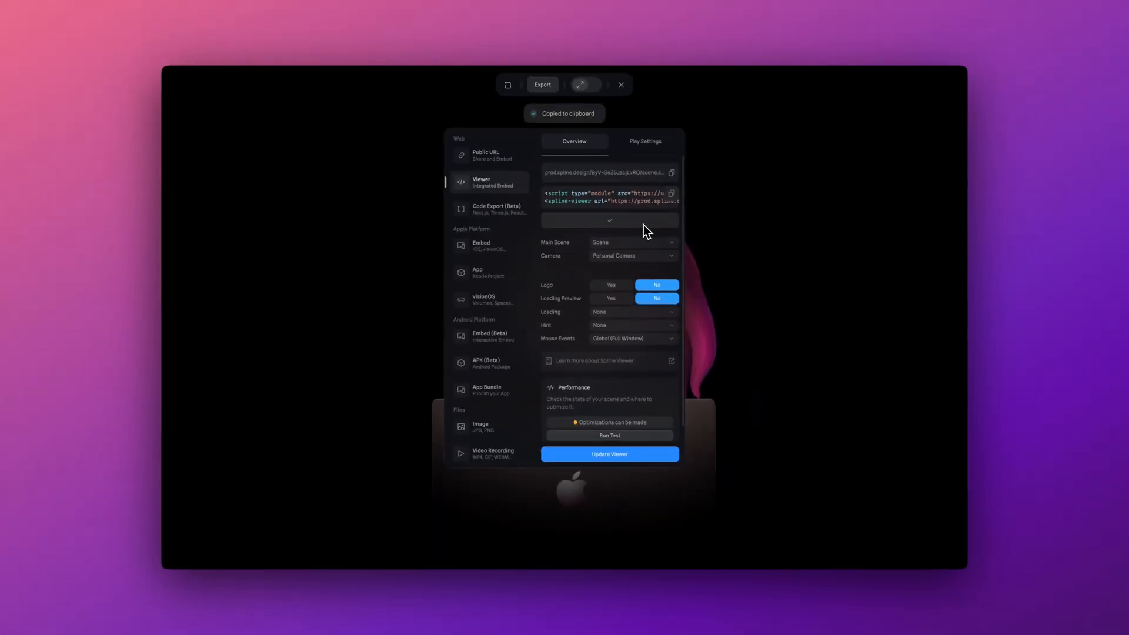
pyautogui.click(621, 84)
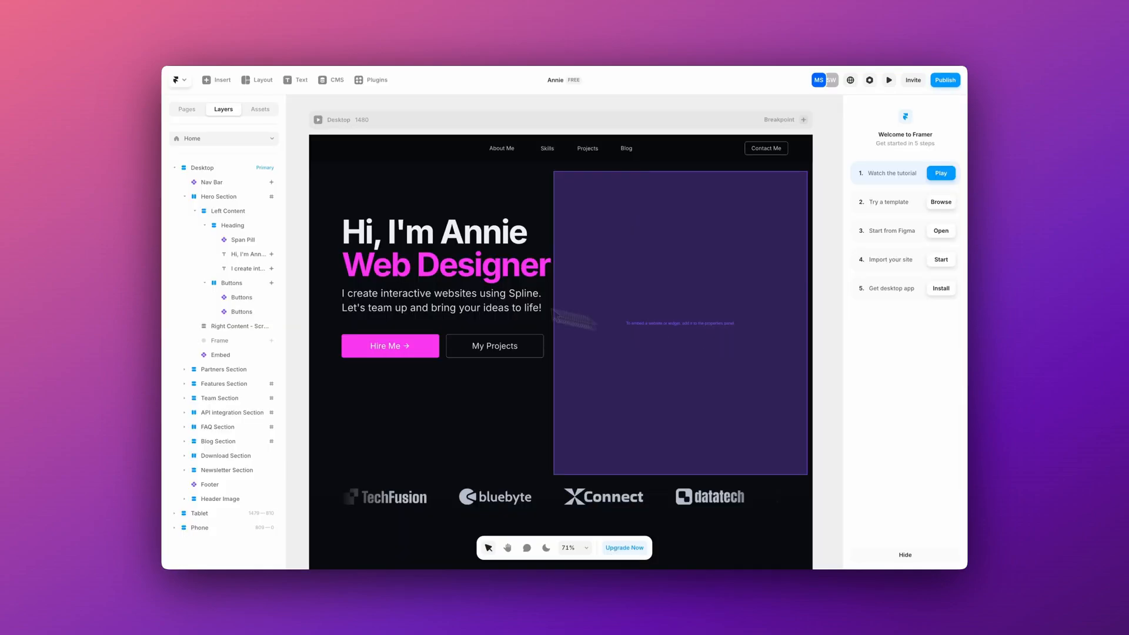
# - Paste the Spline embed code into the hero Embed frame and preview the site
pyautogui.click(174, 167)
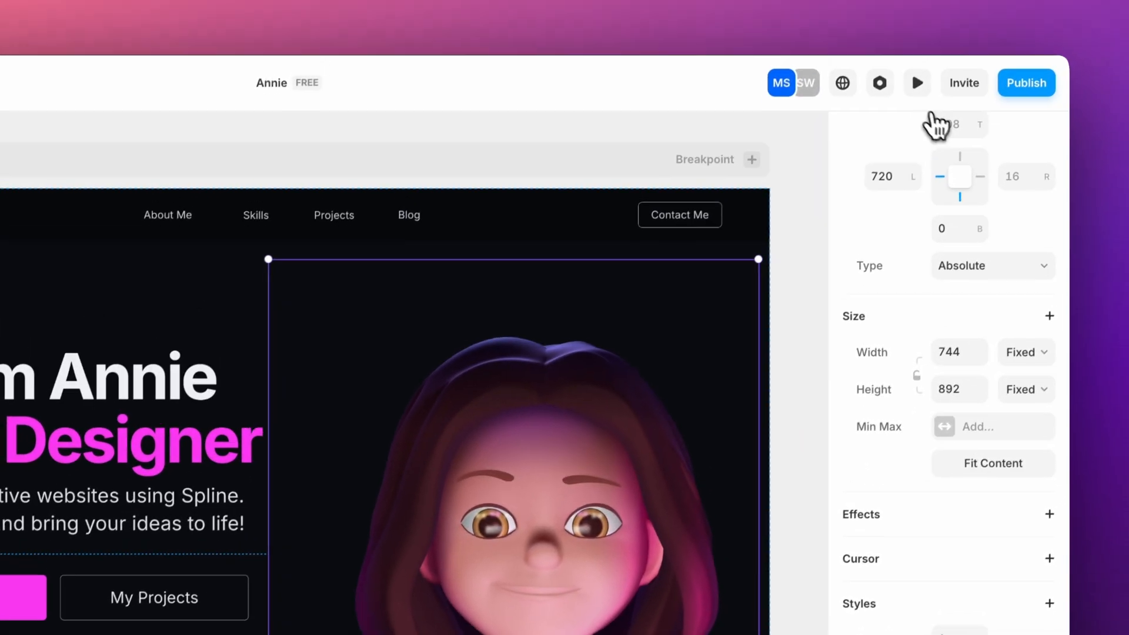
pyautogui.click(916, 82)
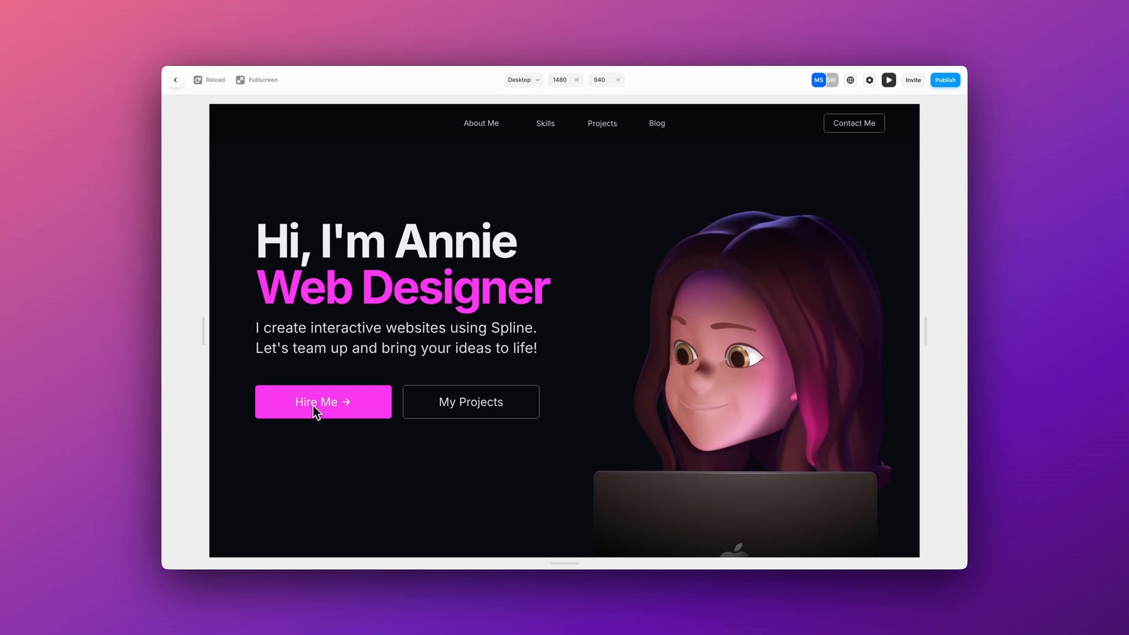
pyautogui.moveTo(346, 421)
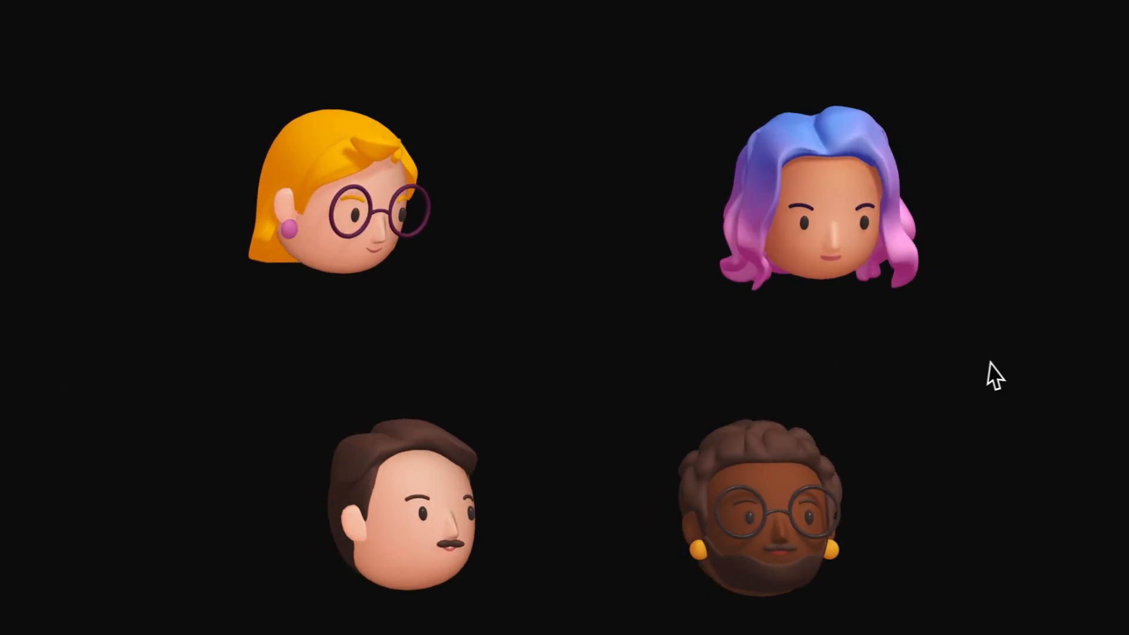
# - Start the Play preview showing the four avatar heads on the black background
pyautogui.click(336, 190)
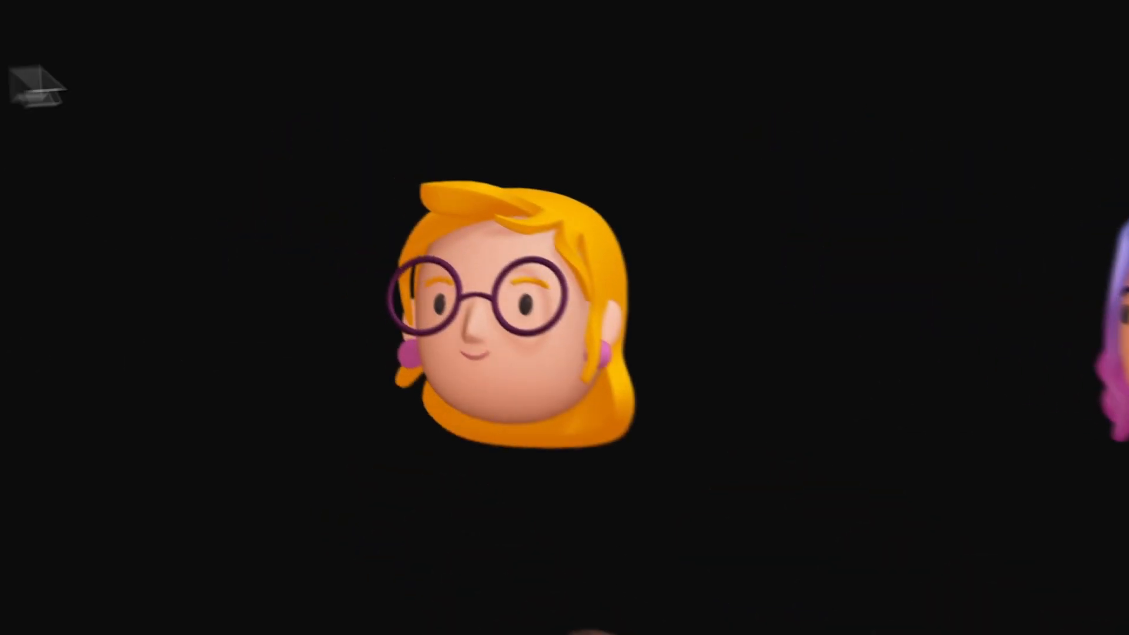